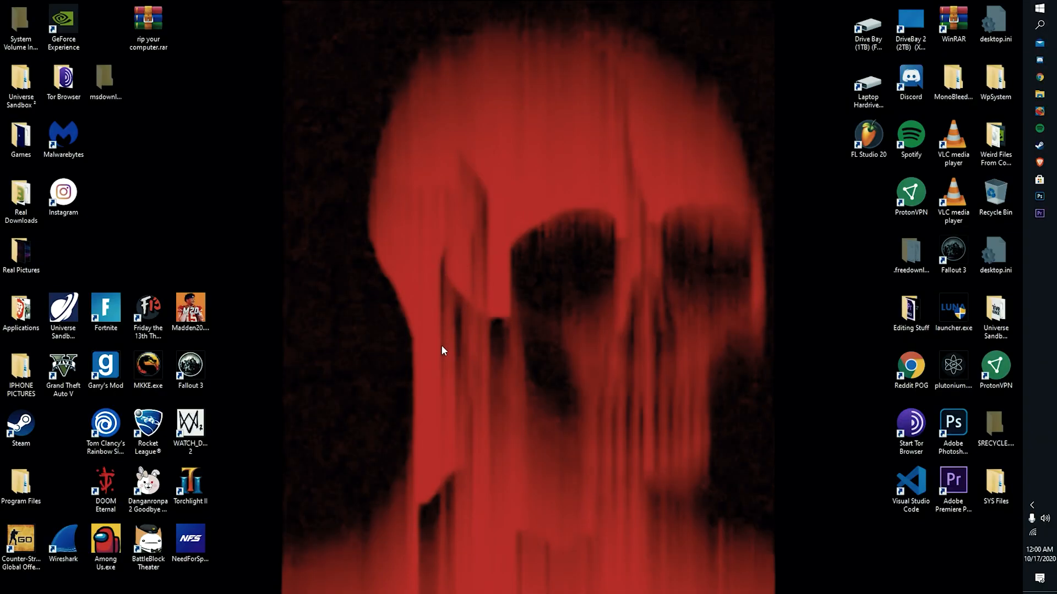
pyautogui.moveTo(517, 345)
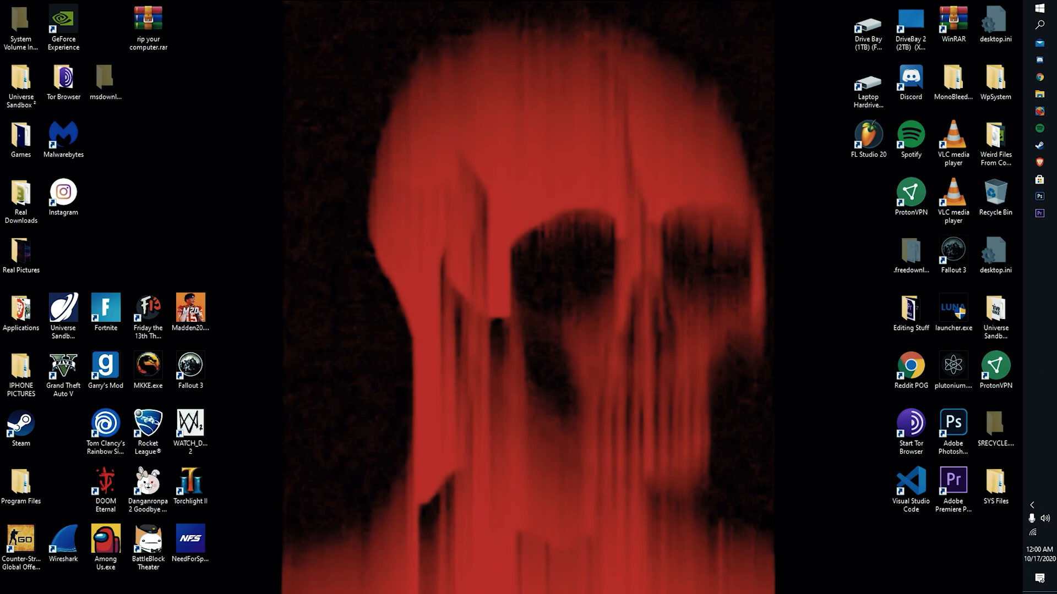
pyautogui.moveTo(890, 163)
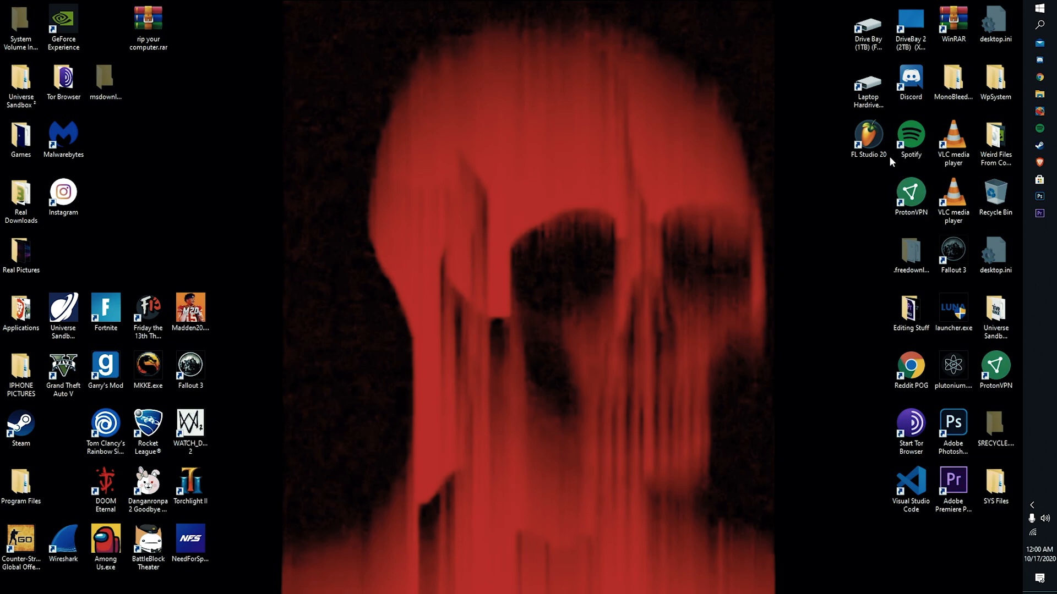
pyautogui.moveTo(696, 162)
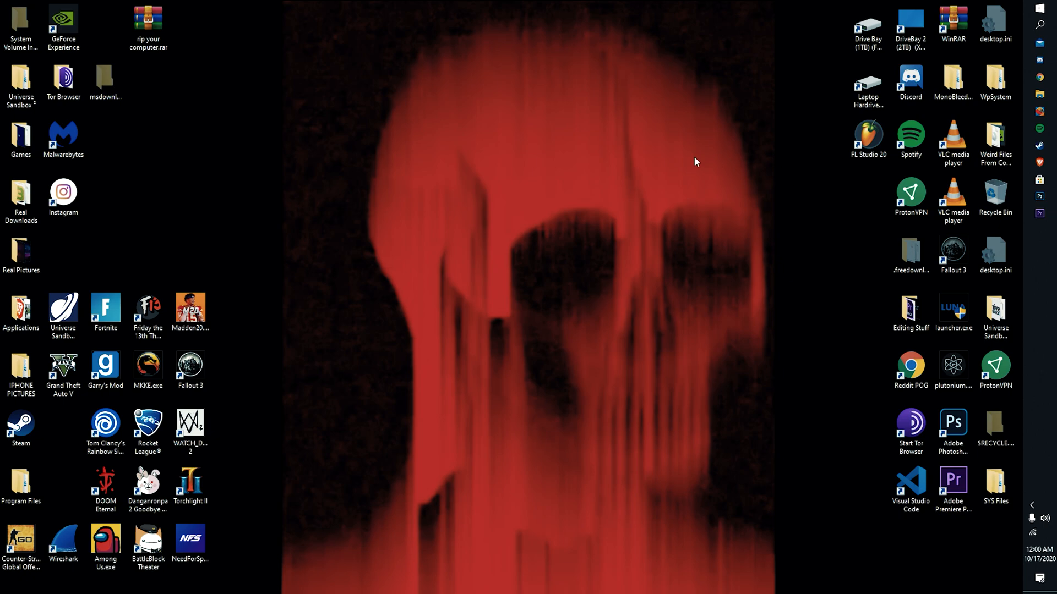
pyautogui.moveTo(1042, 5)
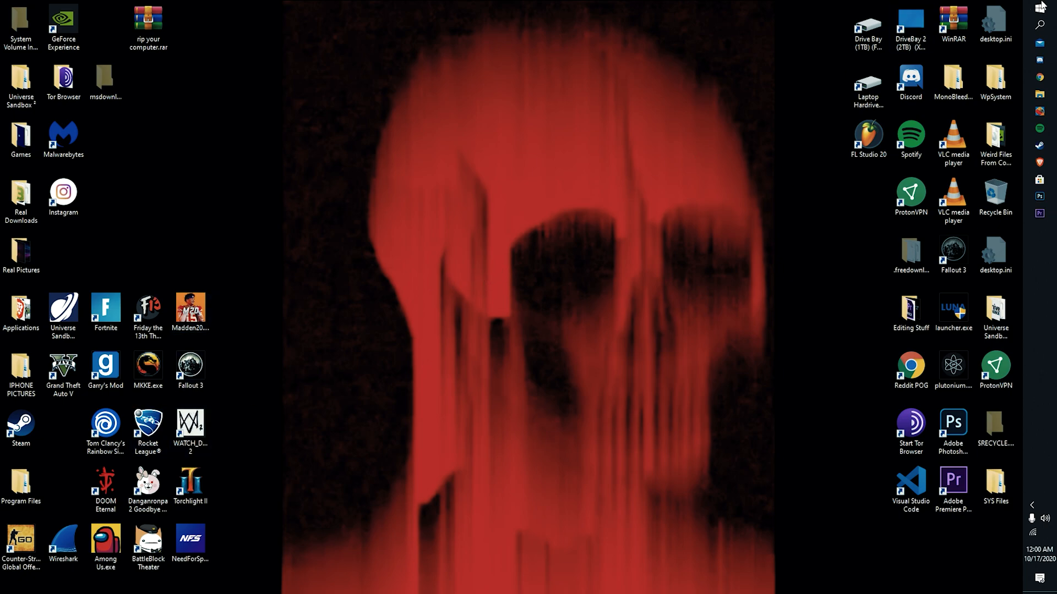
pyautogui.moveTo(444, 159)
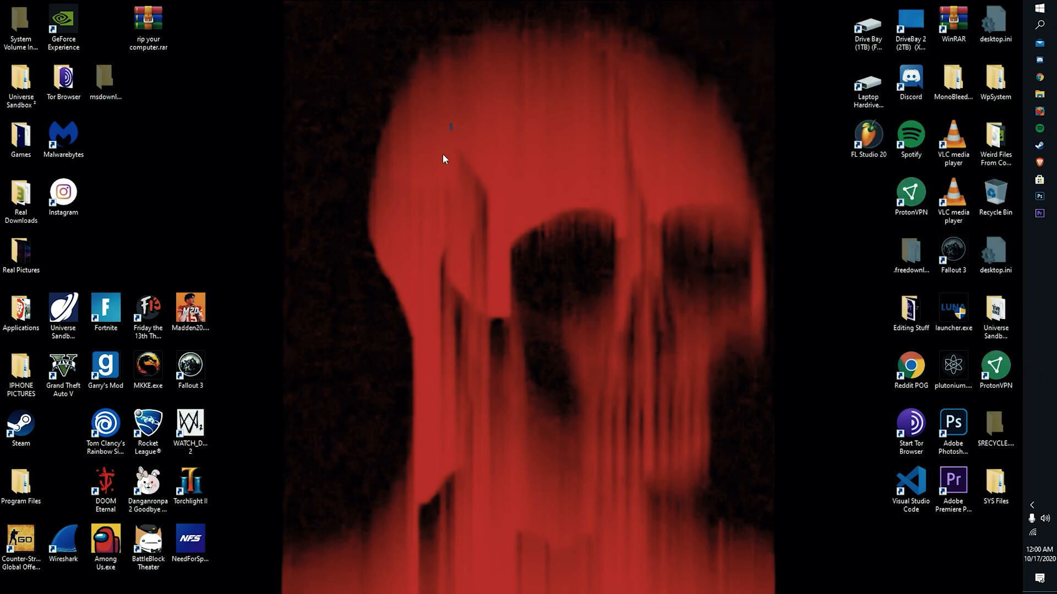
pyautogui.moveTo(519, 450)
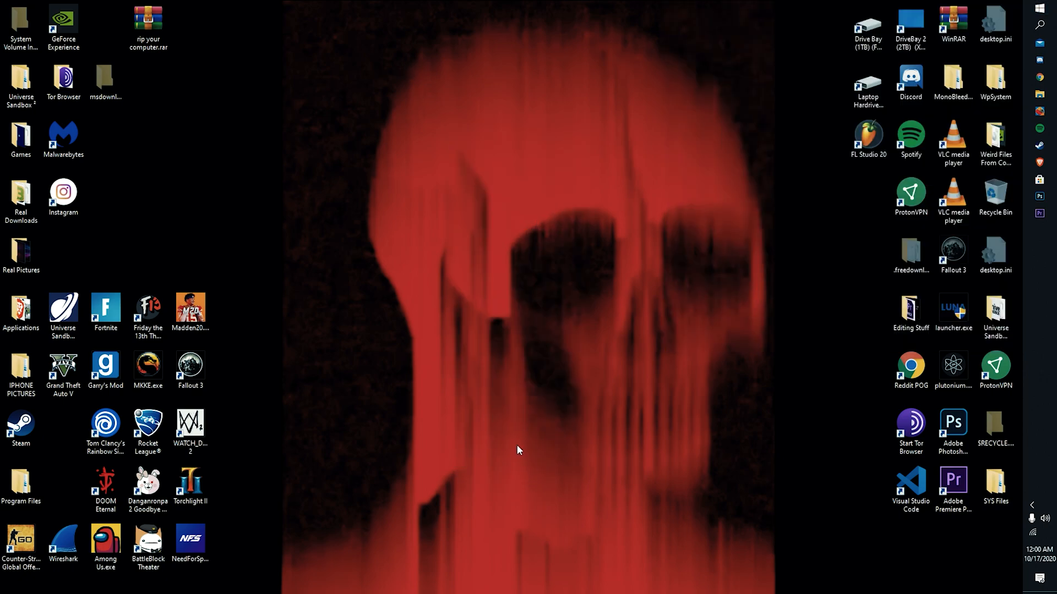
pyautogui.moveTo(557, 407)
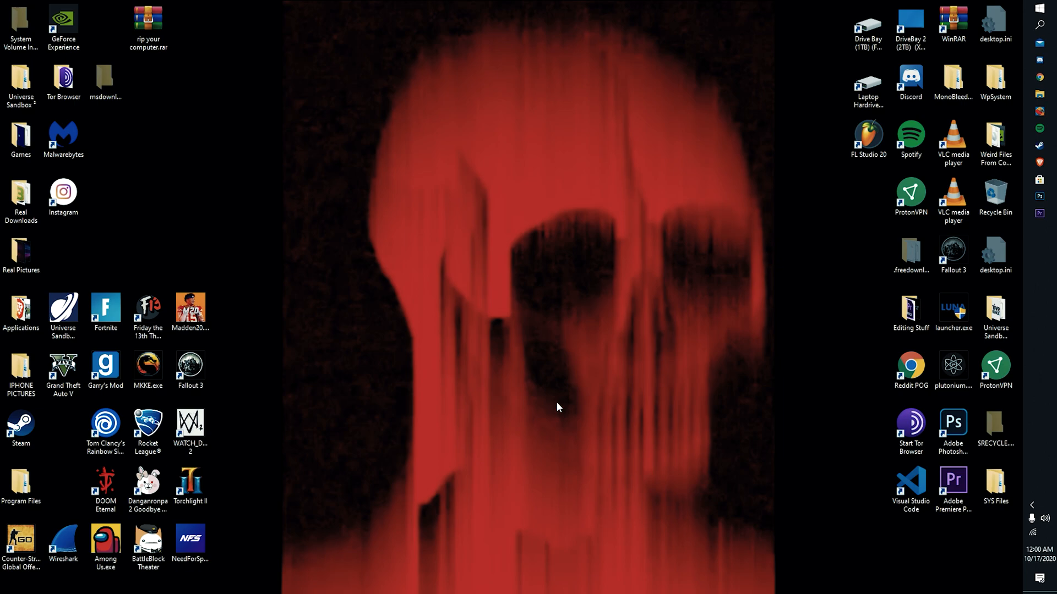
pyautogui.moveTo(1050, 10)
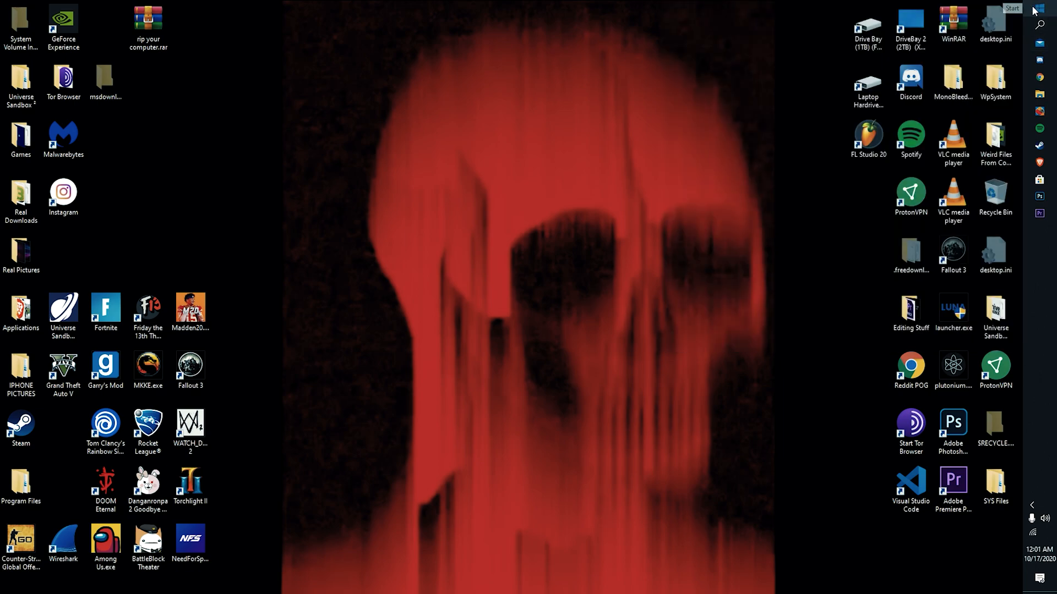
# Search Start for 'cmd' and launch Command Prompt as administrator.
pyautogui.click(1011, 8)
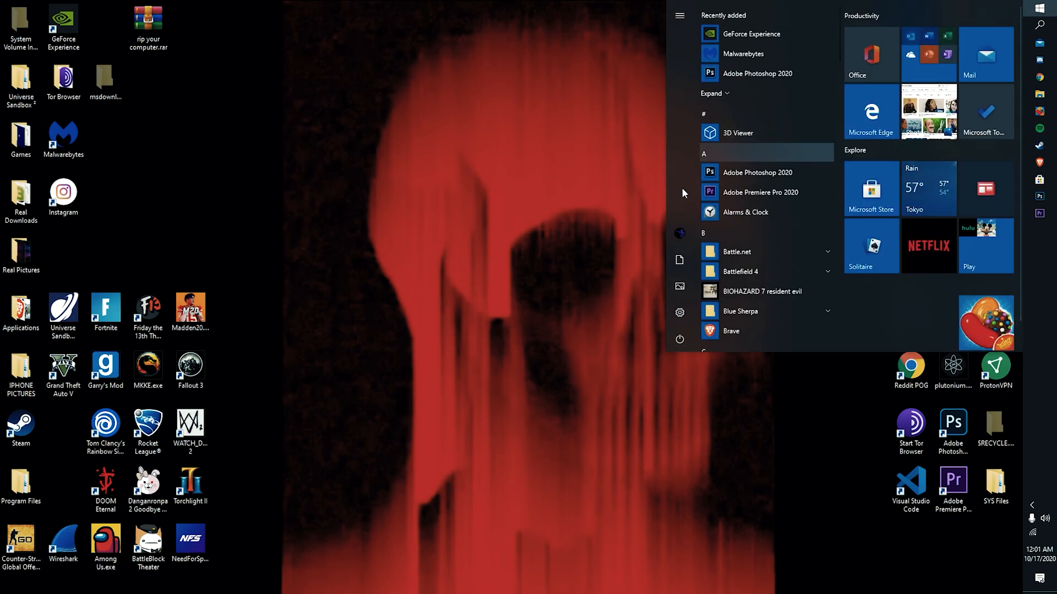
pyautogui.moveTo(627, 308)
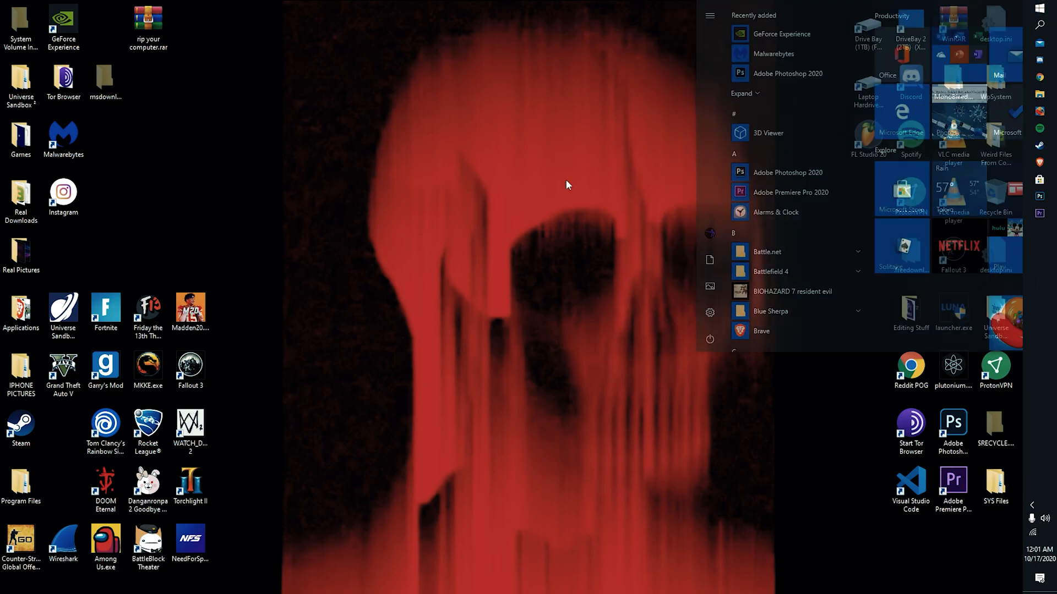
pyautogui.click(489, 305)
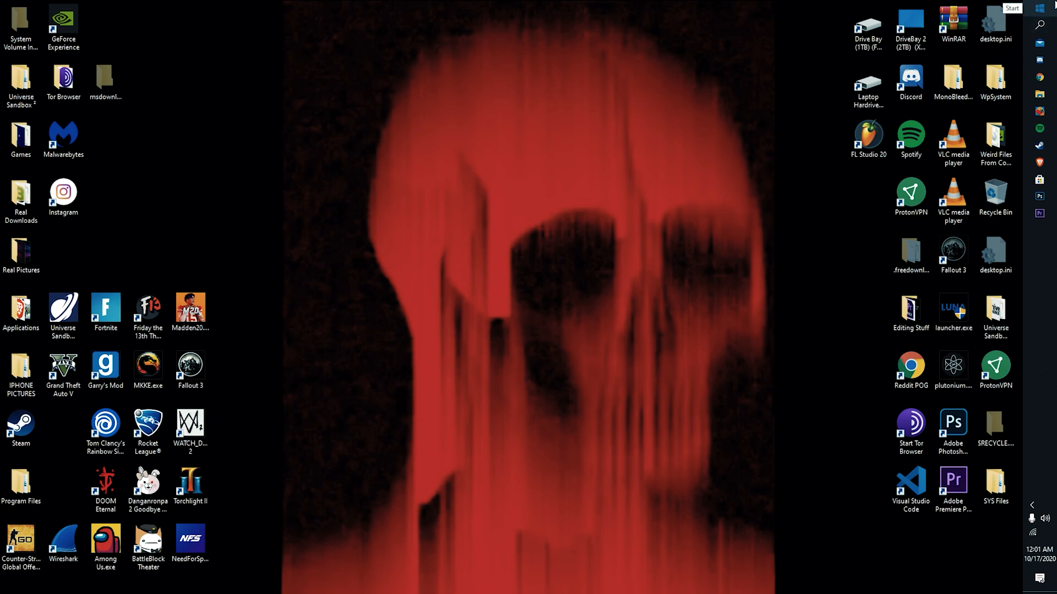
pyautogui.click(1049, 7)
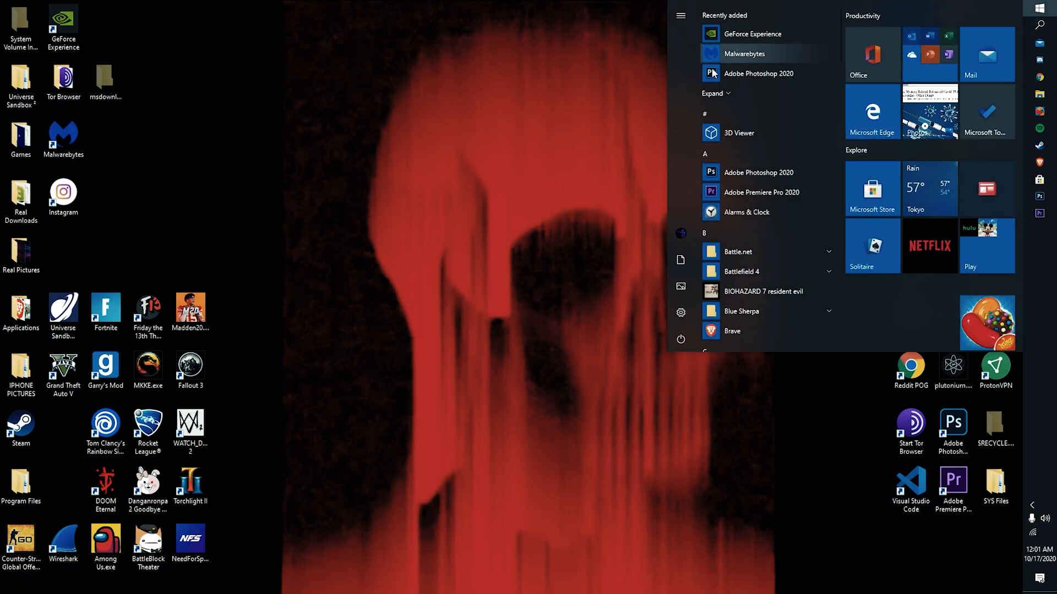
pyautogui.write('cmd')
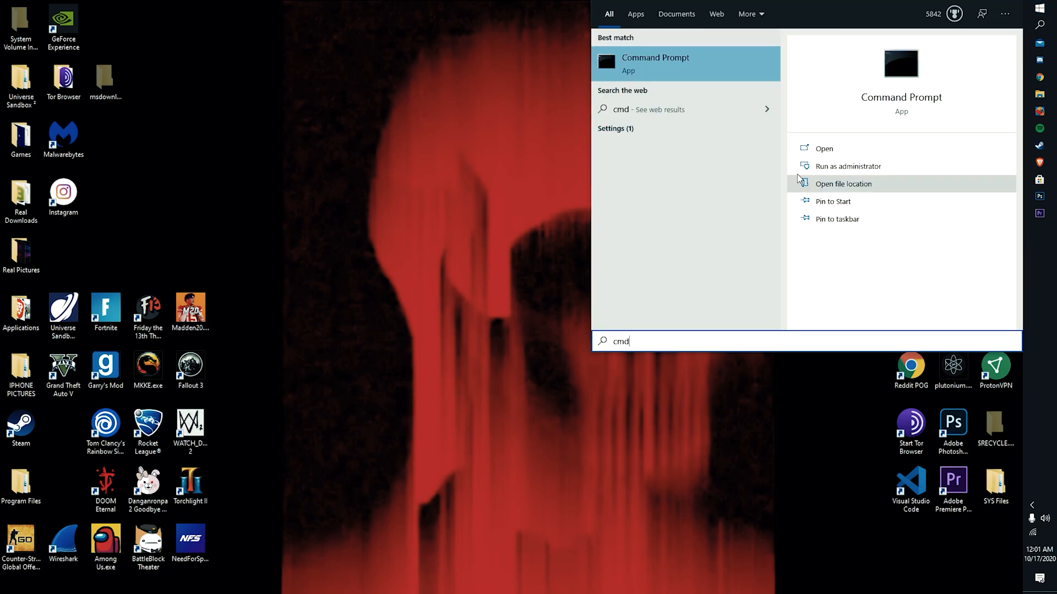
pyautogui.click(848, 166)
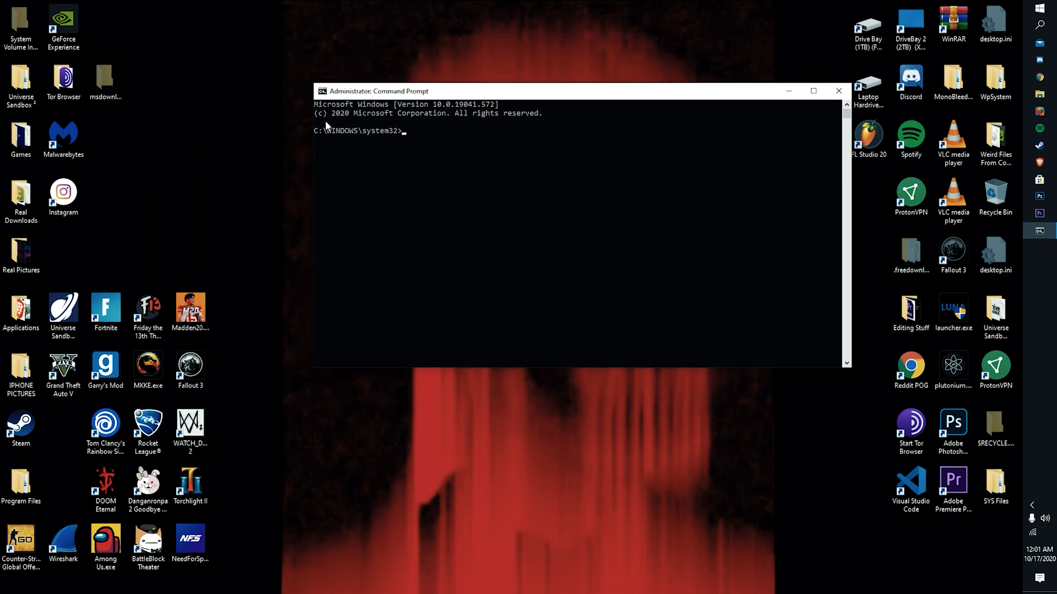
pyautogui.moveTo(430, 176)
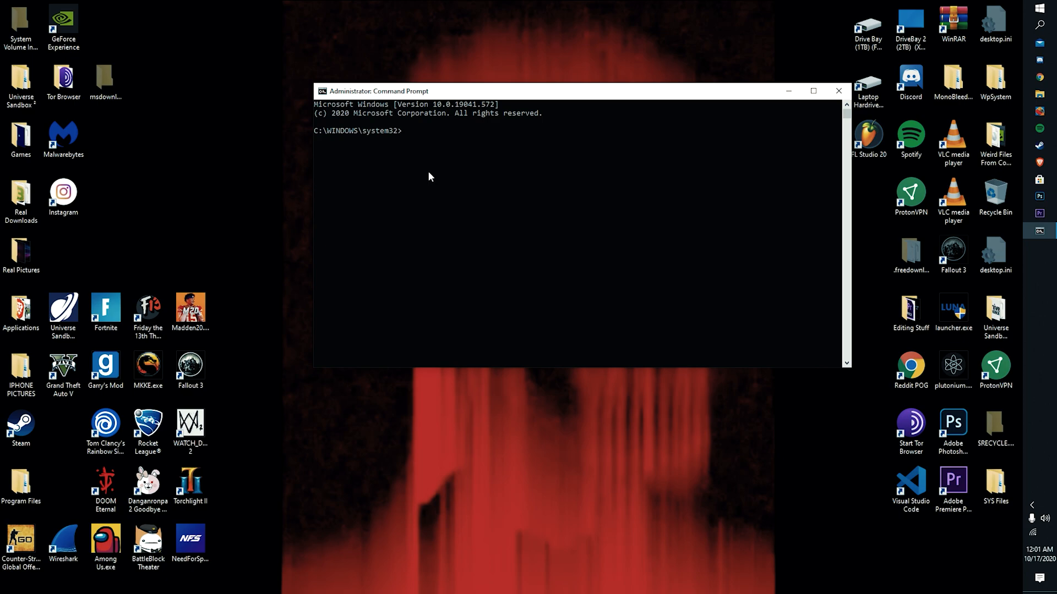
# Run netstat /nbf to list active connections with their owning executables.
pyautogui.write('nets')
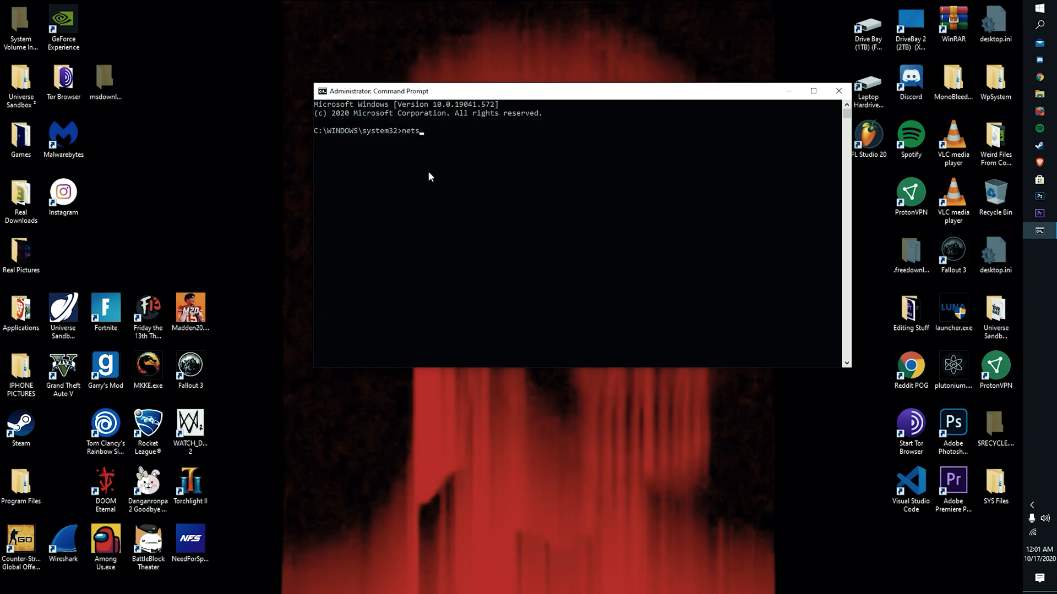
pyautogui.write('tat')
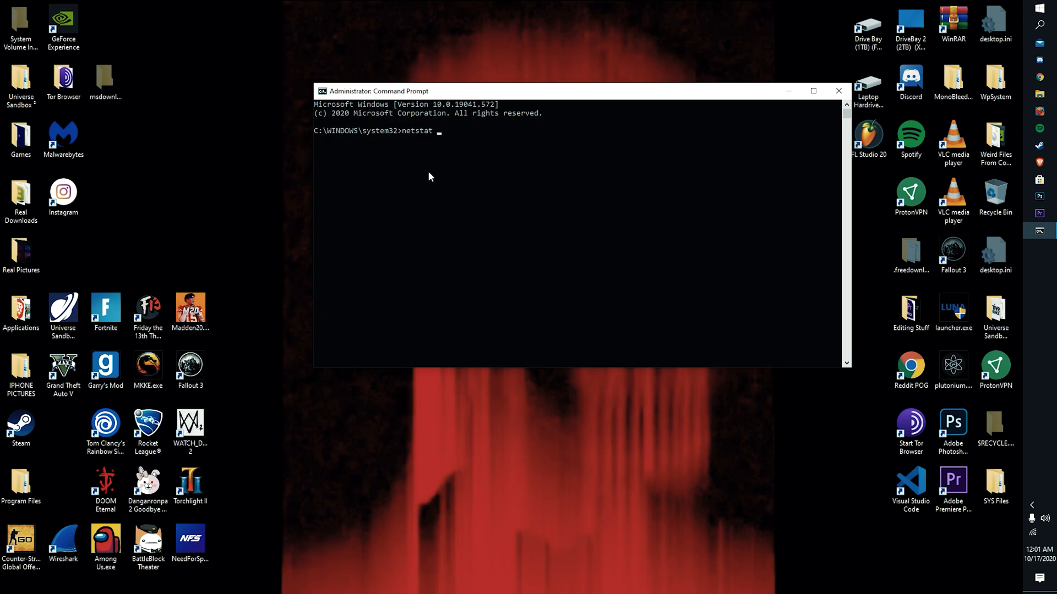
pyautogui.write('/')
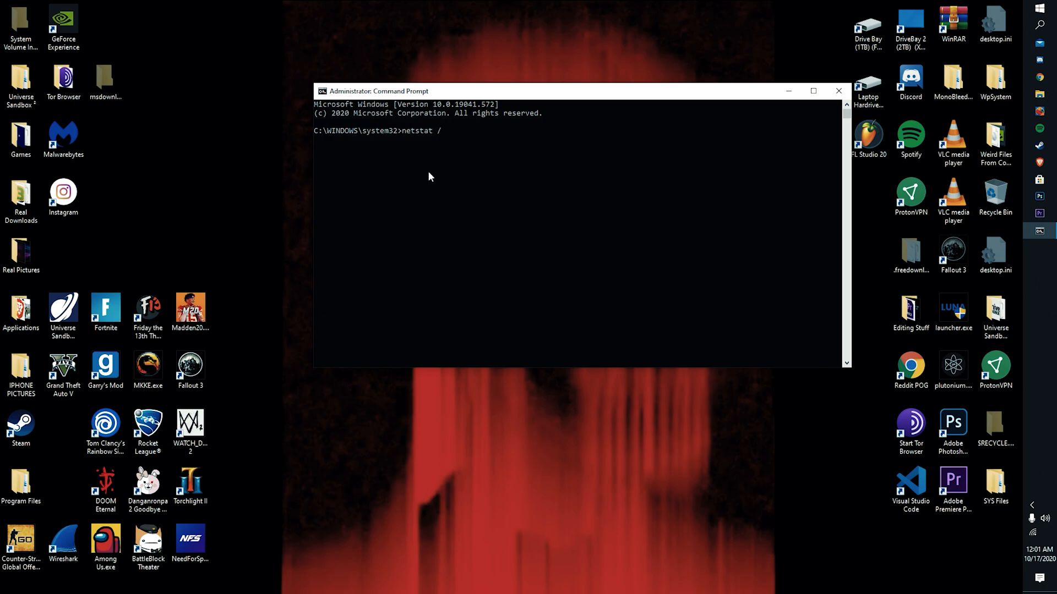
pyautogui.write('nbf')
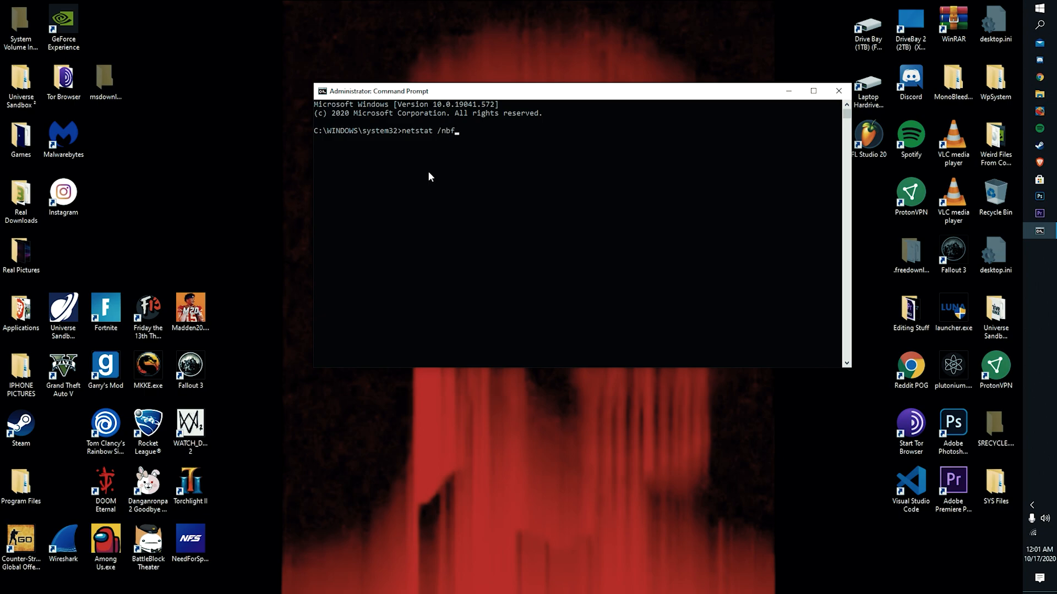
pyautogui.press('Return')
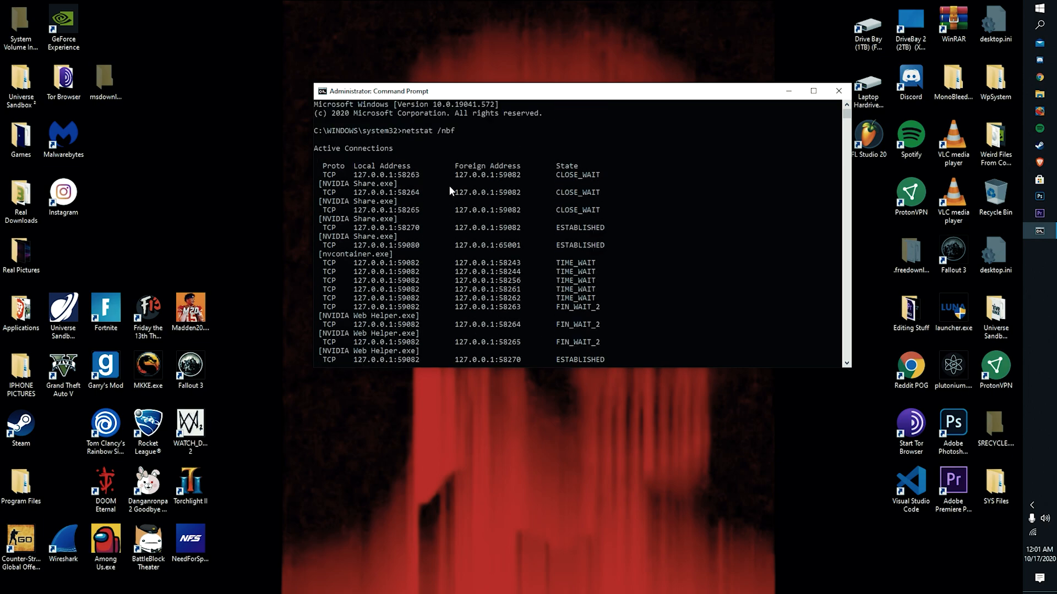
pyautogui.scroll(-3)
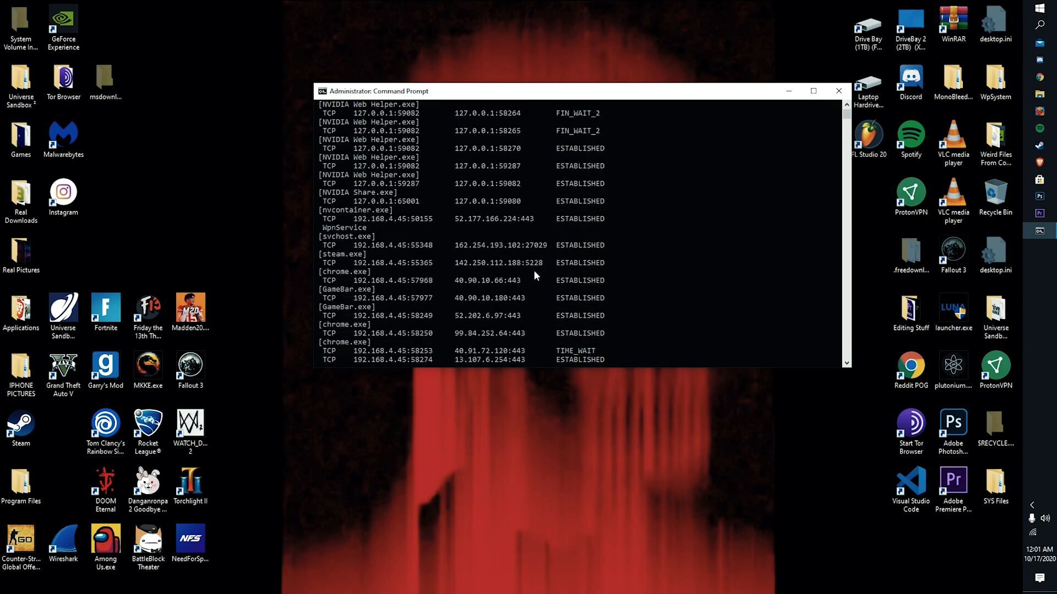
pyautogui.scroll(-3)
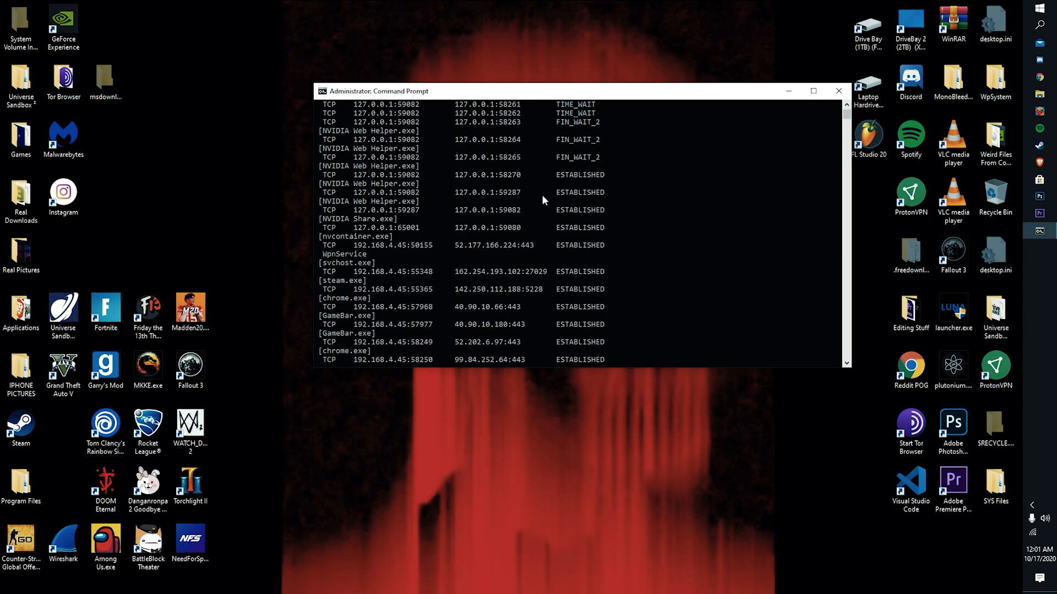
pyautogui.scroll(3)
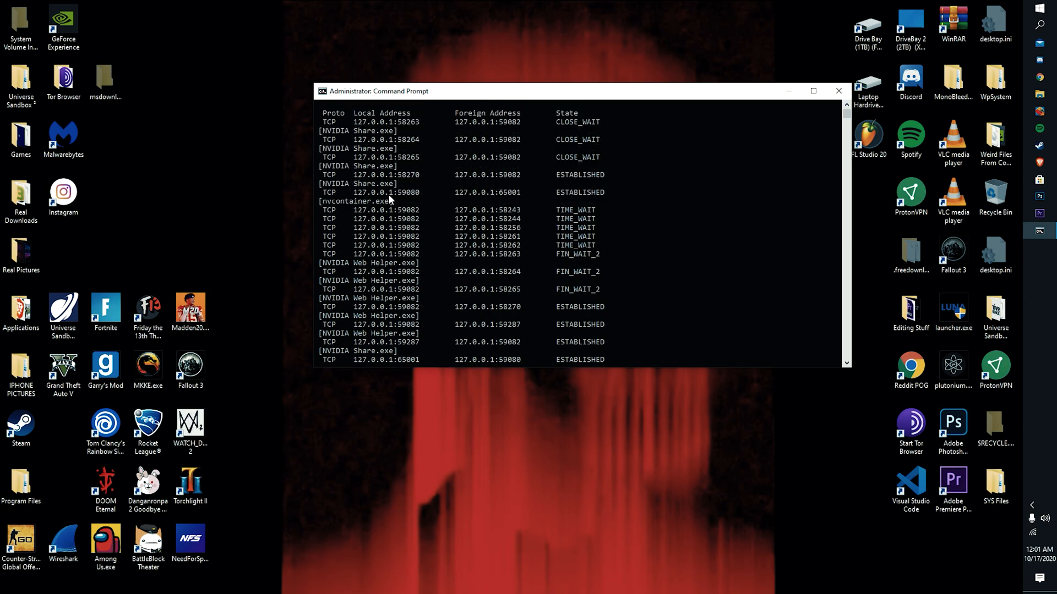
pyautogui.scroll(3)
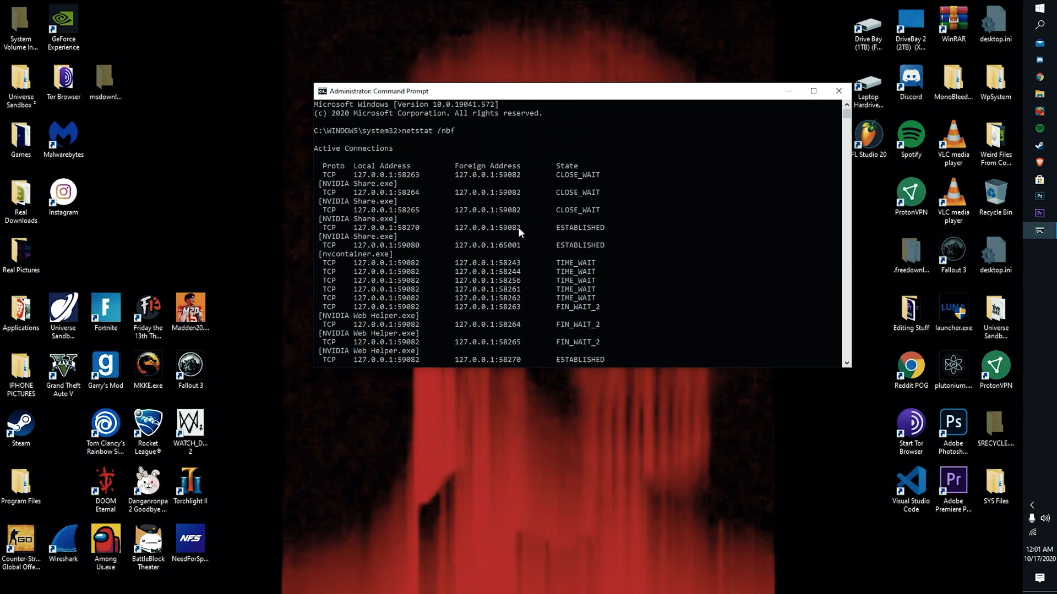
pyautogui.scroll(-3)
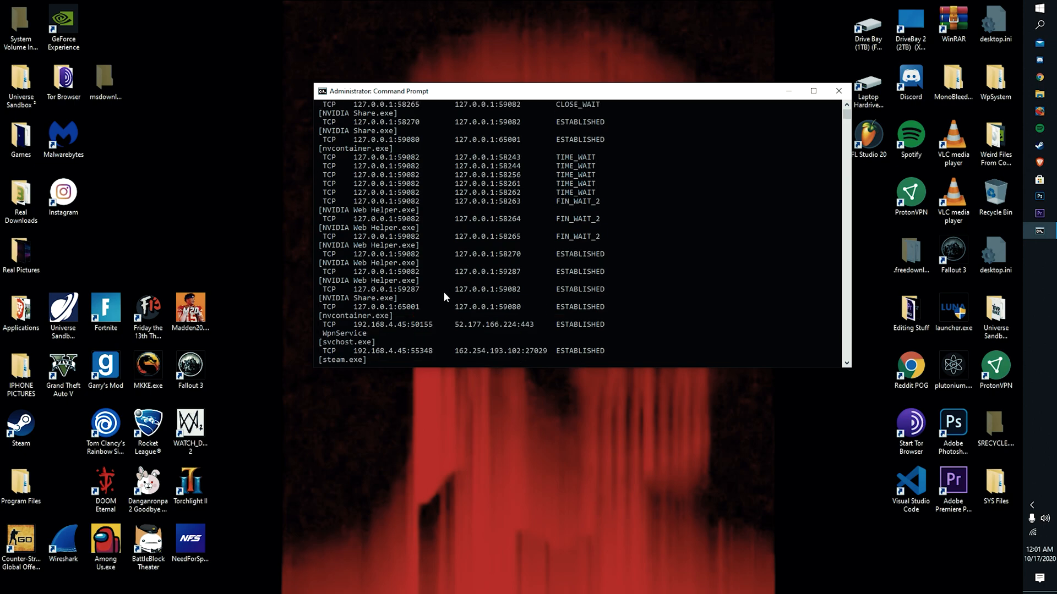
pyautogui.scroll(-3)
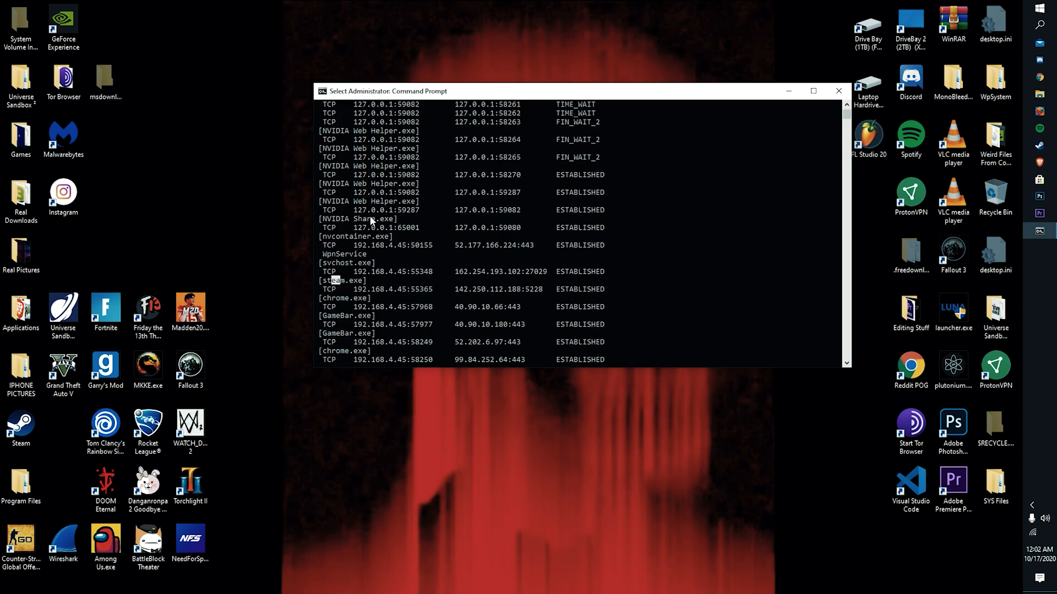
pyautogui.moveTo(438, 209)
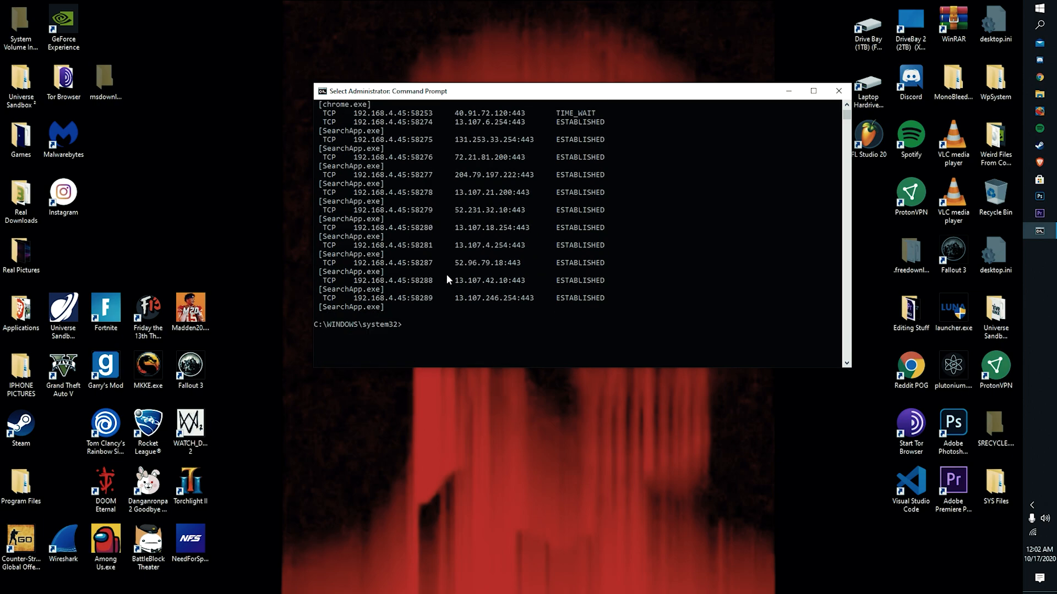
pyautogui.scroll(3)
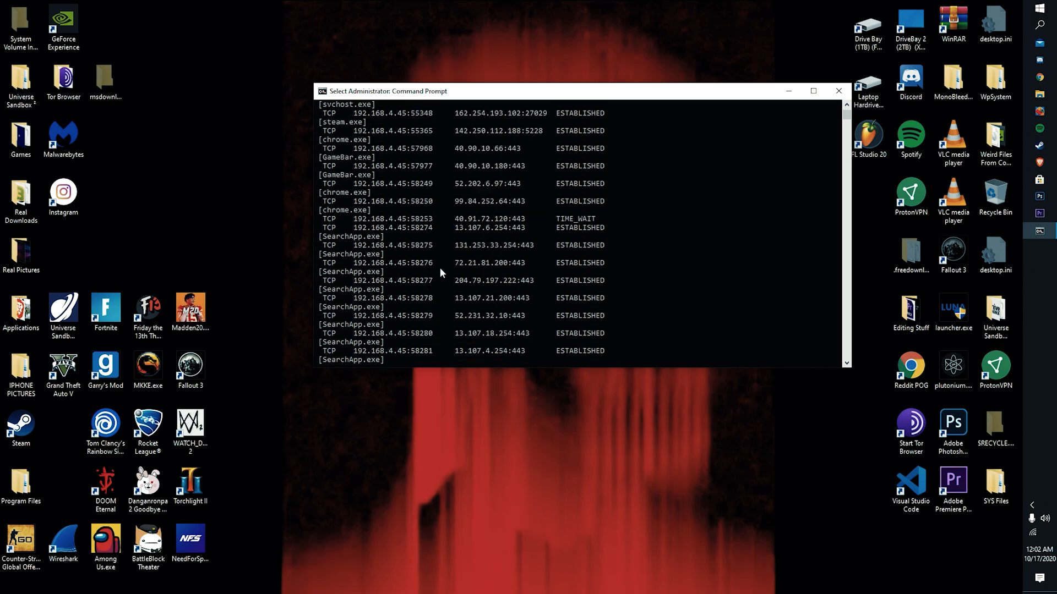
pyautogui.scroll(3)
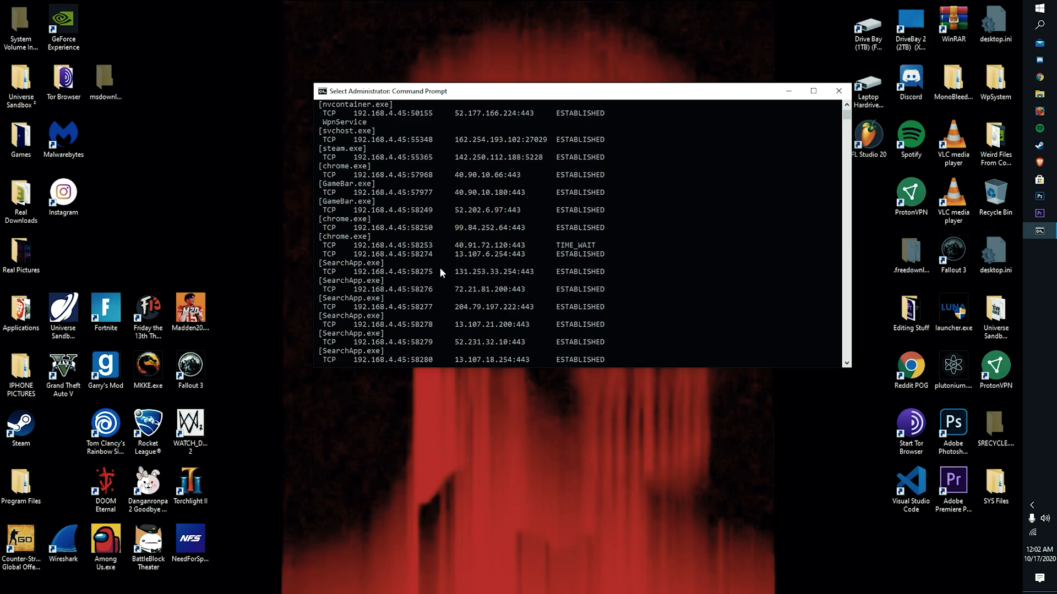
pyautogui.scroll(3)
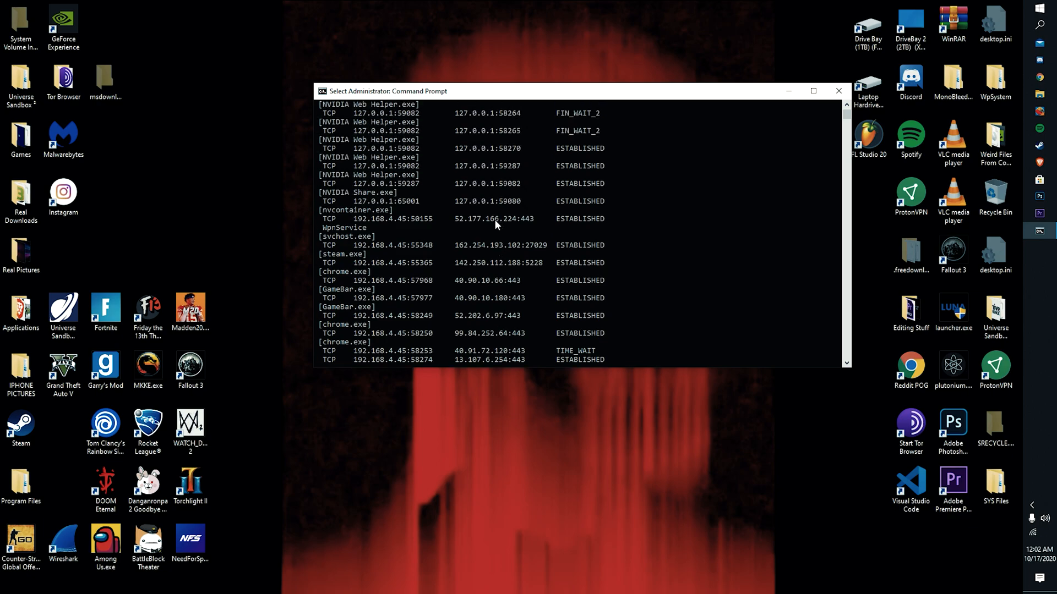
pyautogui.moveTo(453, 241)
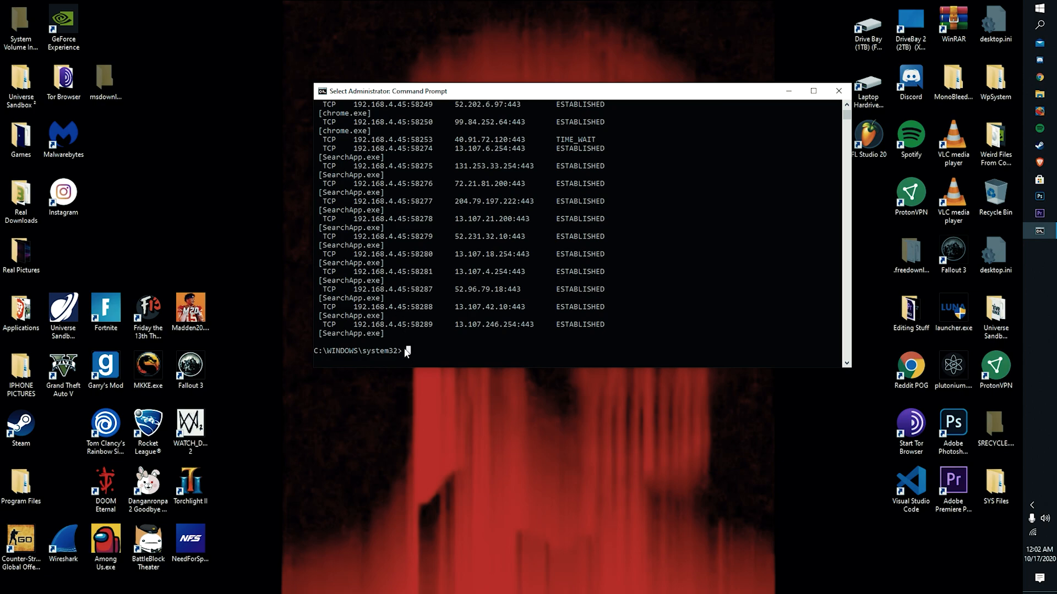
pyautogui.moveTo(434, 357)
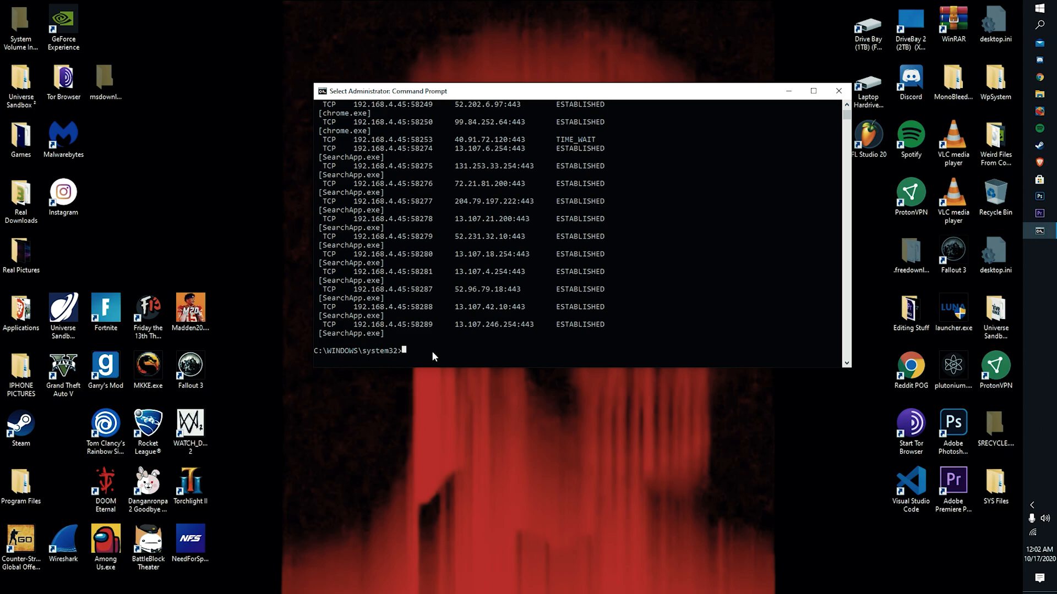
pyautogui.moveTo(447, 329)
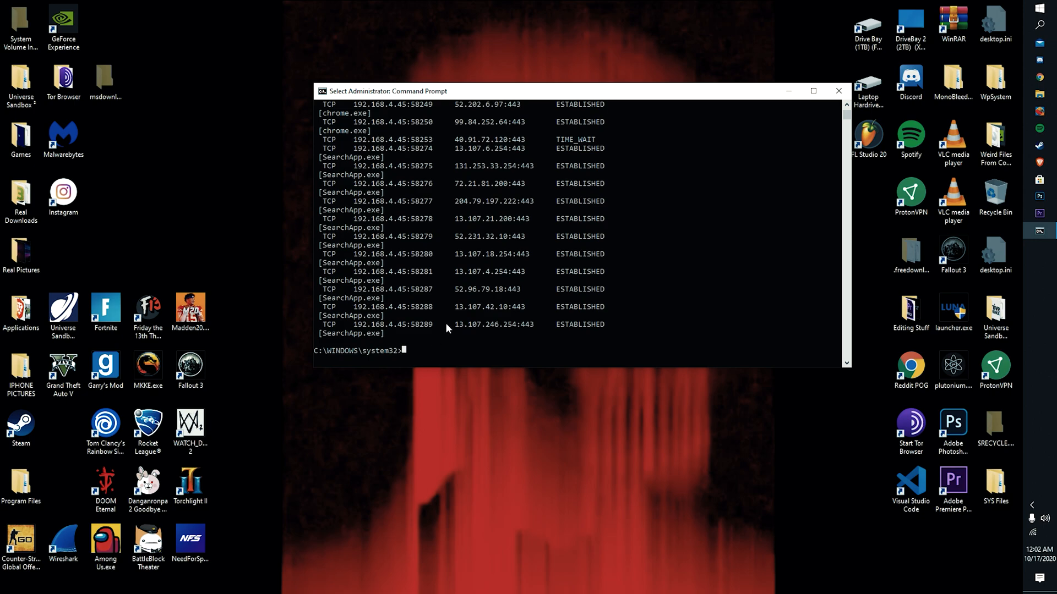
pyautogui.moveTo(499, 295)
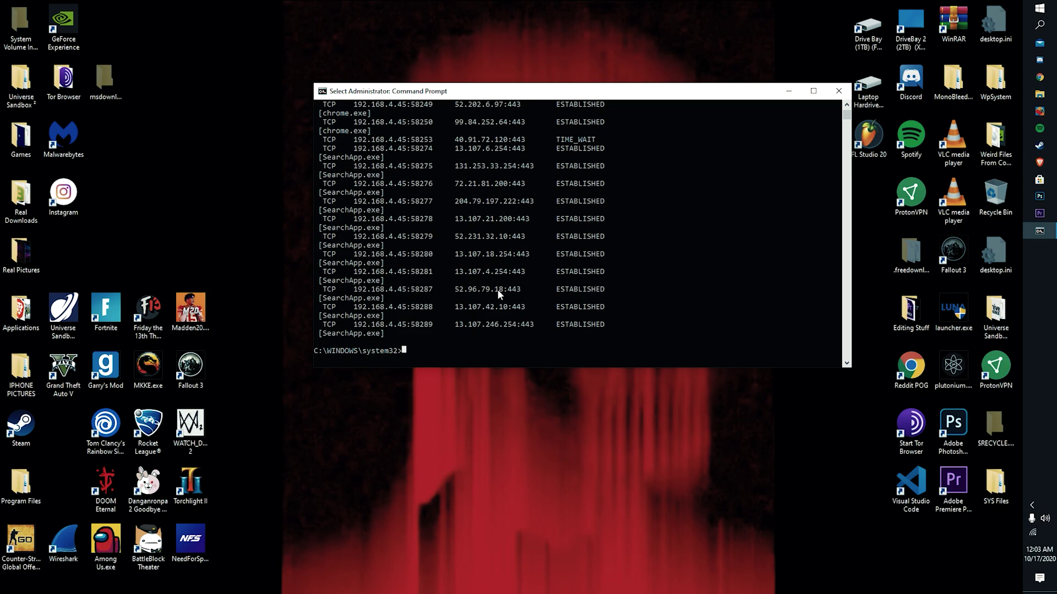
pyautogui.scroll(3)
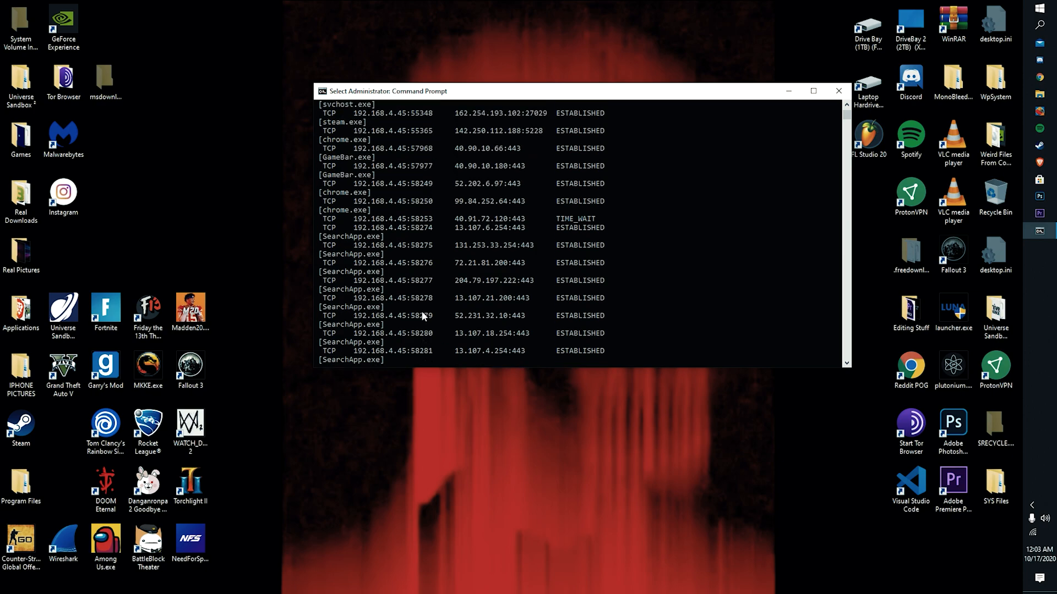
pyautogui.scroll(3)
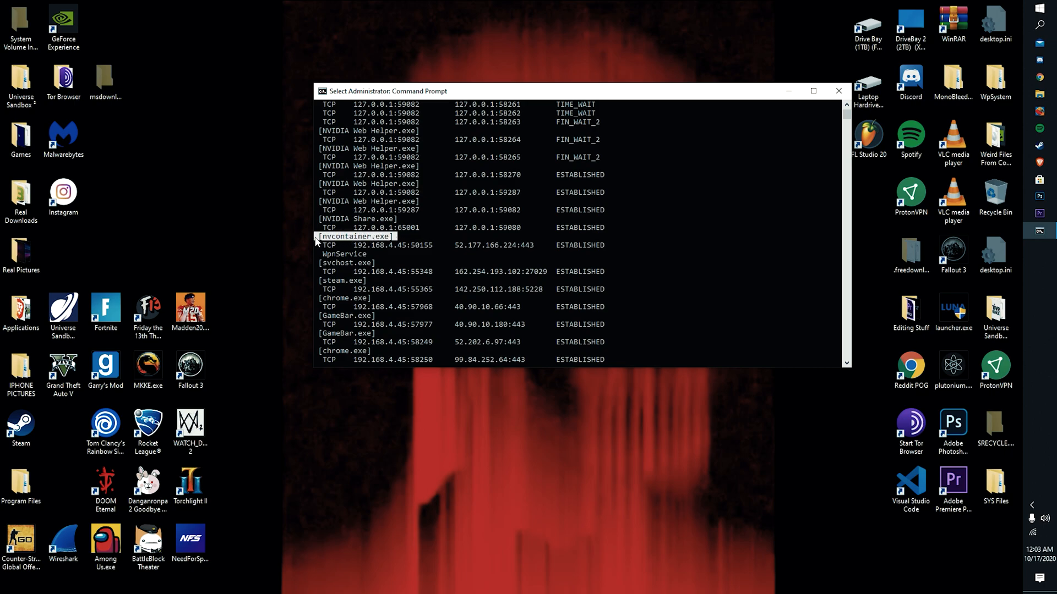
pyautogui.scroll(-3)
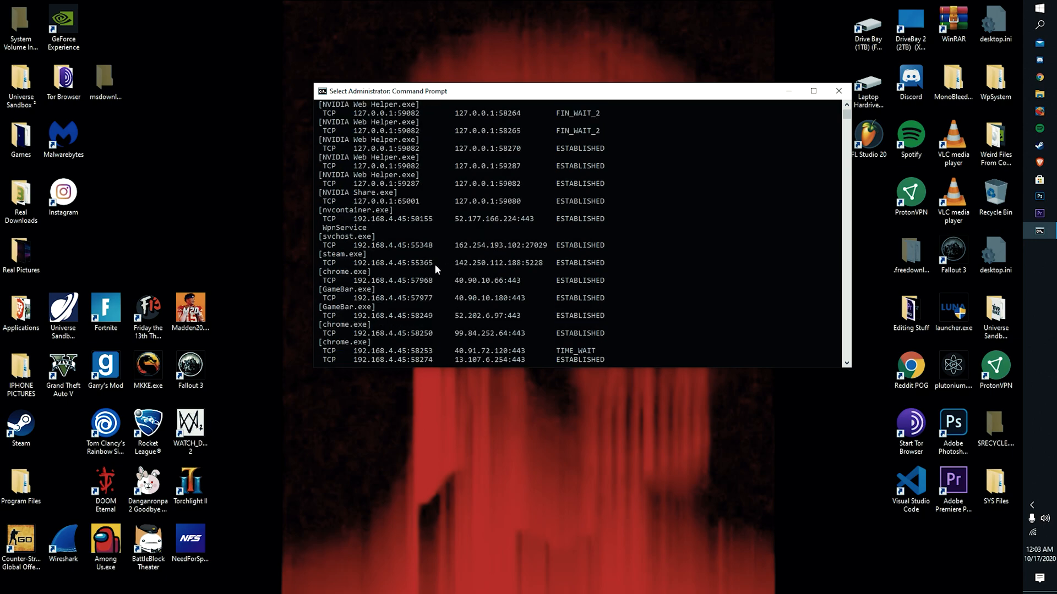
pyautogui.scroll(3)
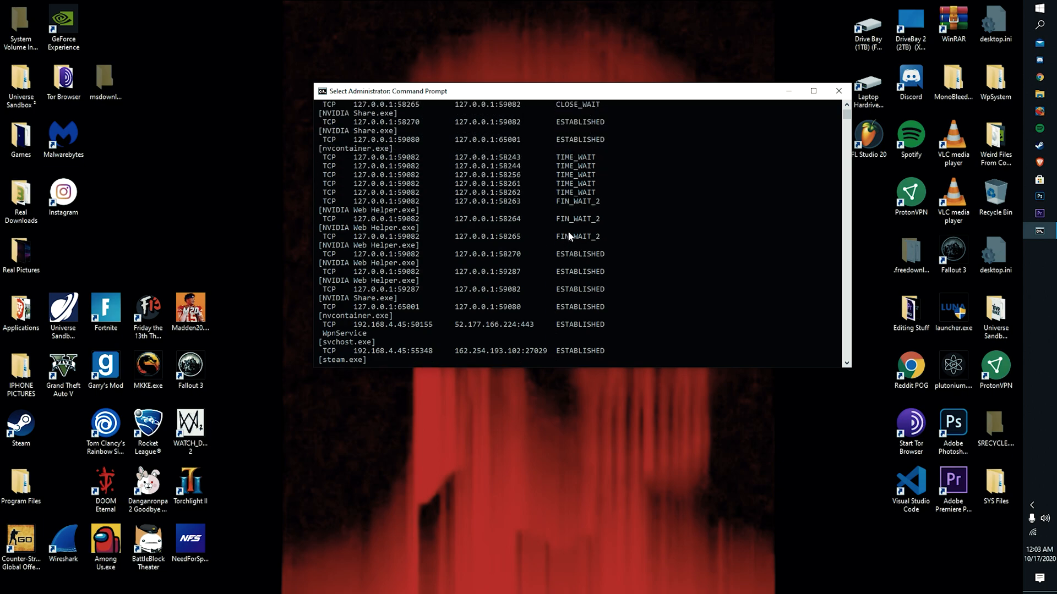
pyautogui.moveTo(599, 257)
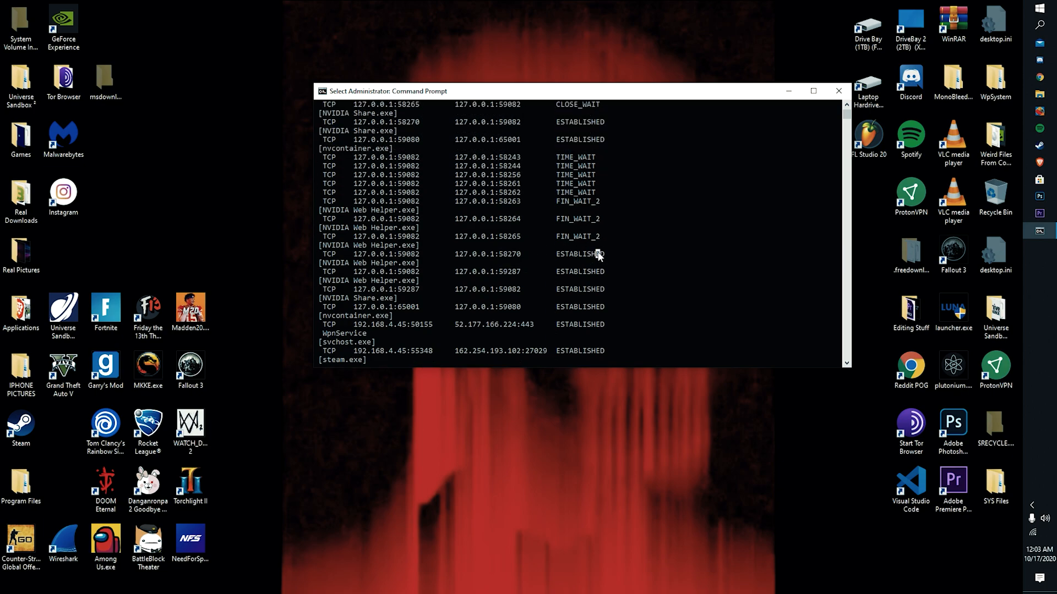
pyautogui.moveTo(602, 262)
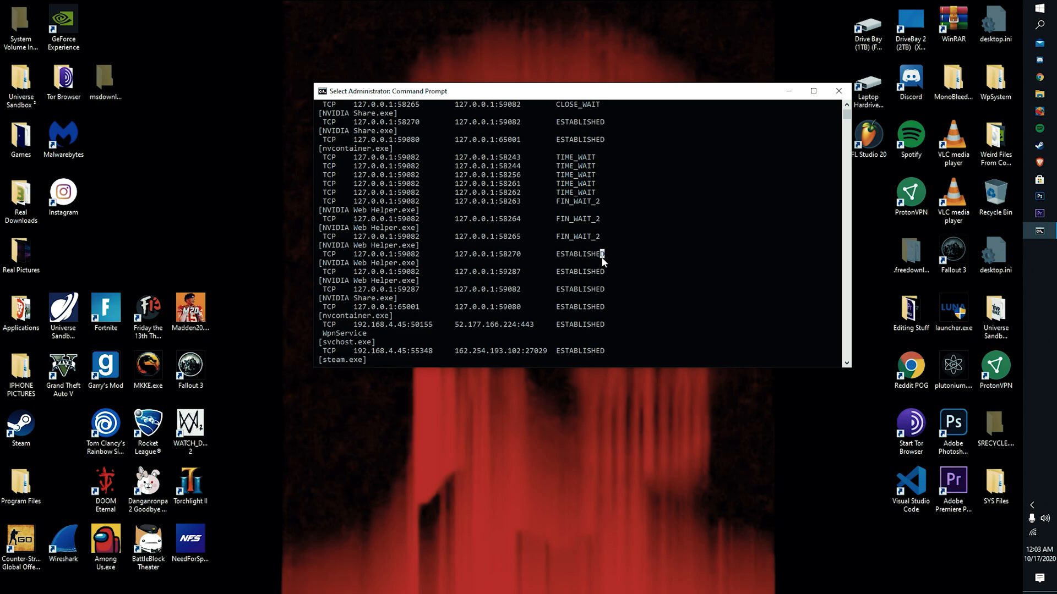
pyautogui.press('Return')
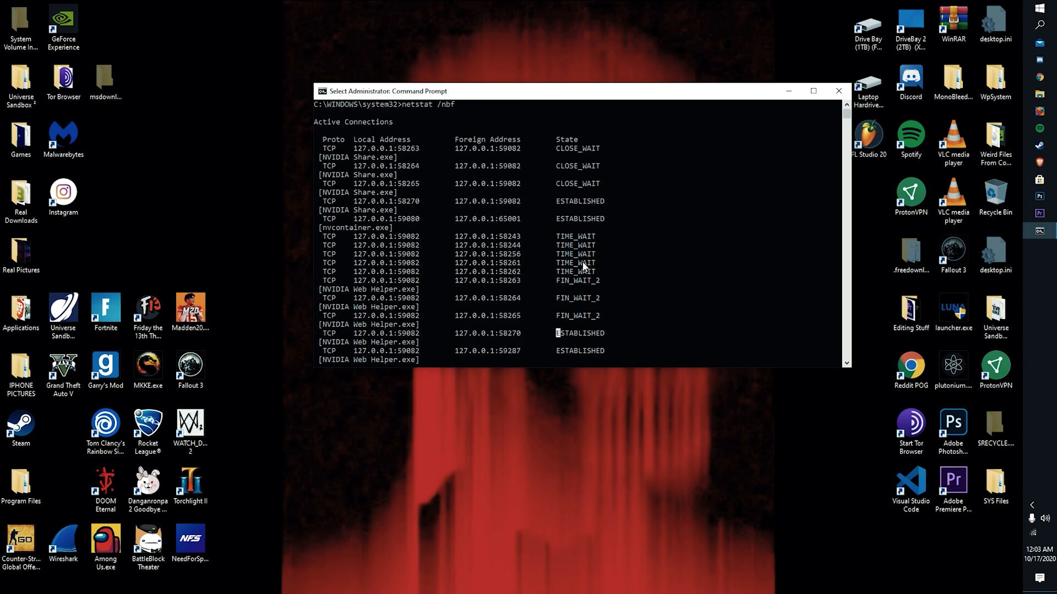
pyautogui.moveTo(562, 162)
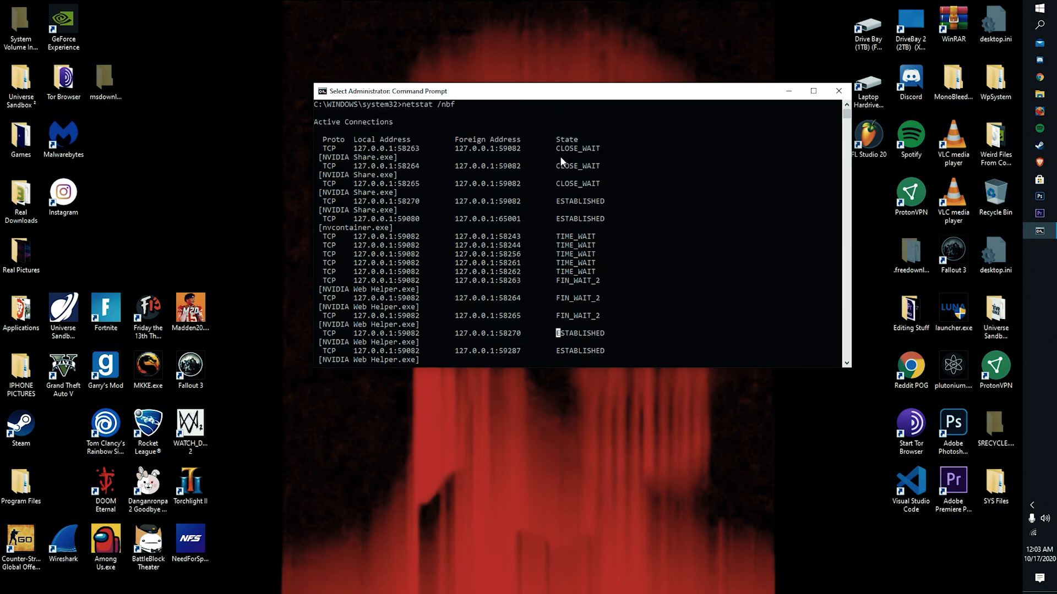
pyautogui.scroll(-3)
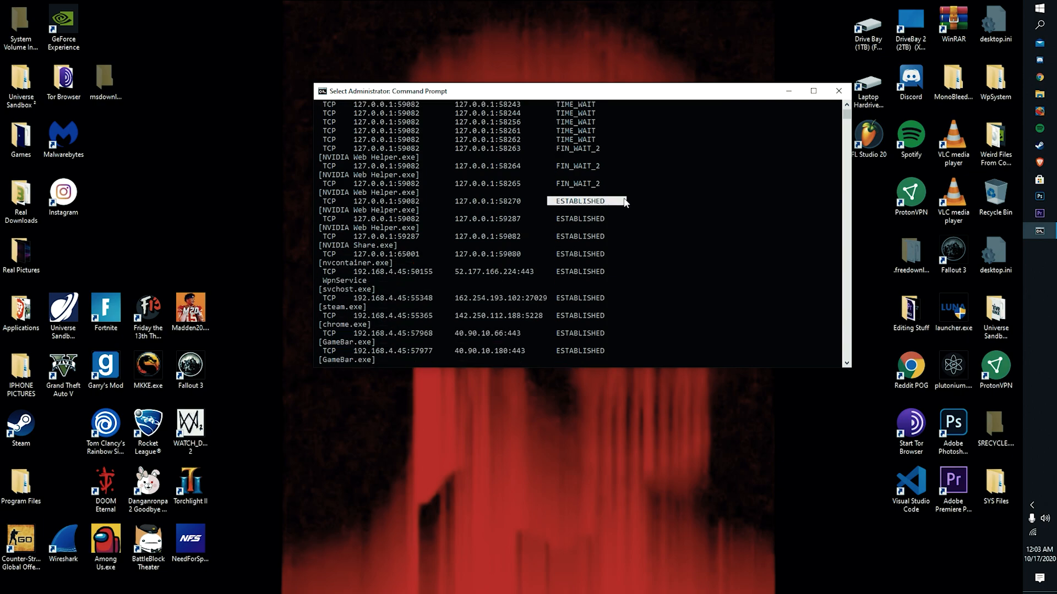
pyautogui.scroll(-3)
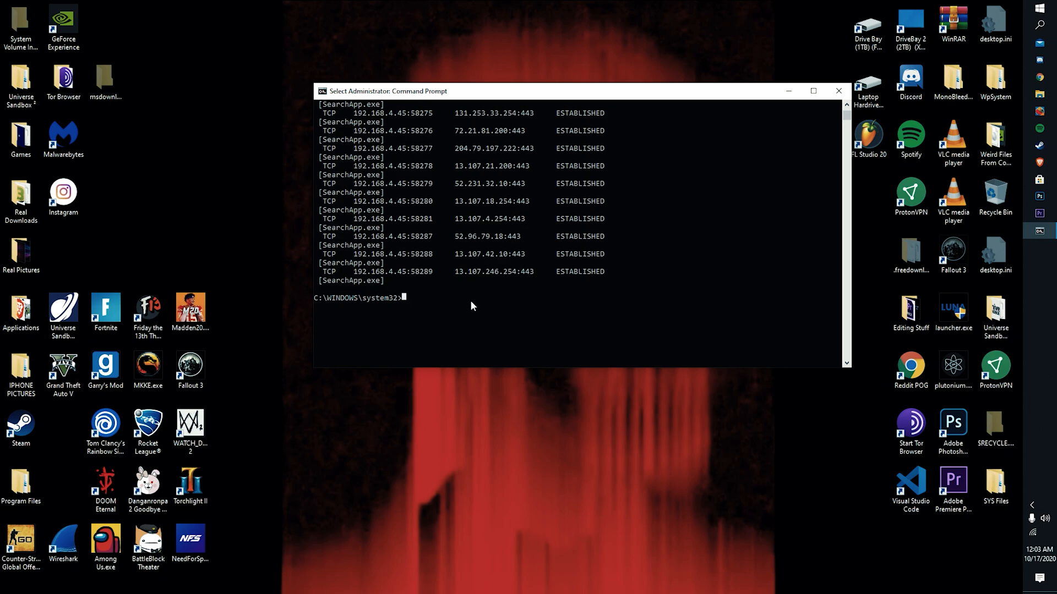
pyautogui.moveTo(633, 327)
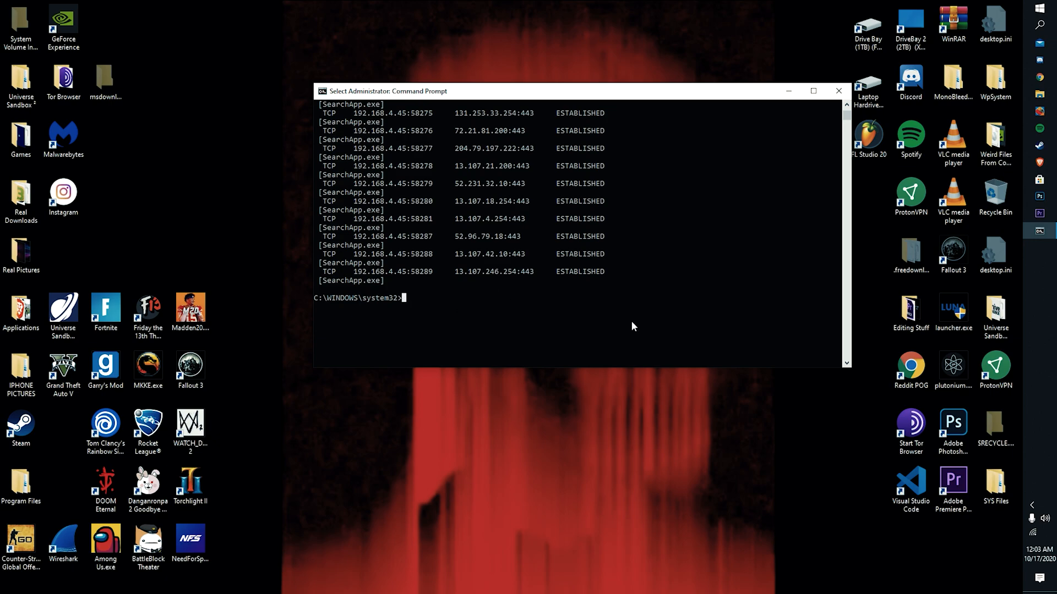
pyautogui.scroll(3)
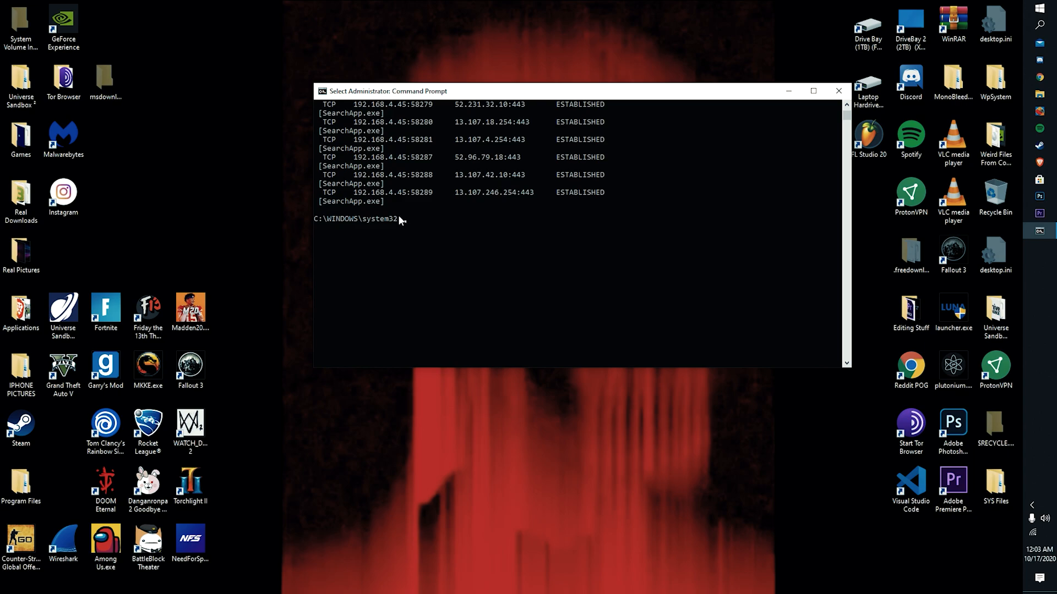
pyautogui.moveTo(458, 255)
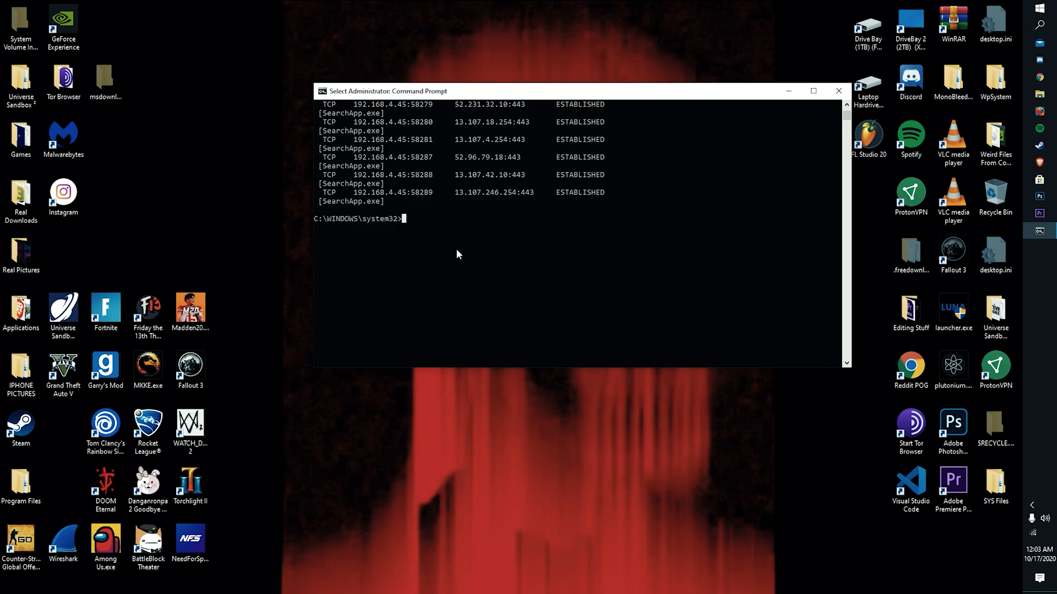
# Enter netstat -an at the prompt to list connections with numeric addresses and PIDs.
pyautogui.write('net')
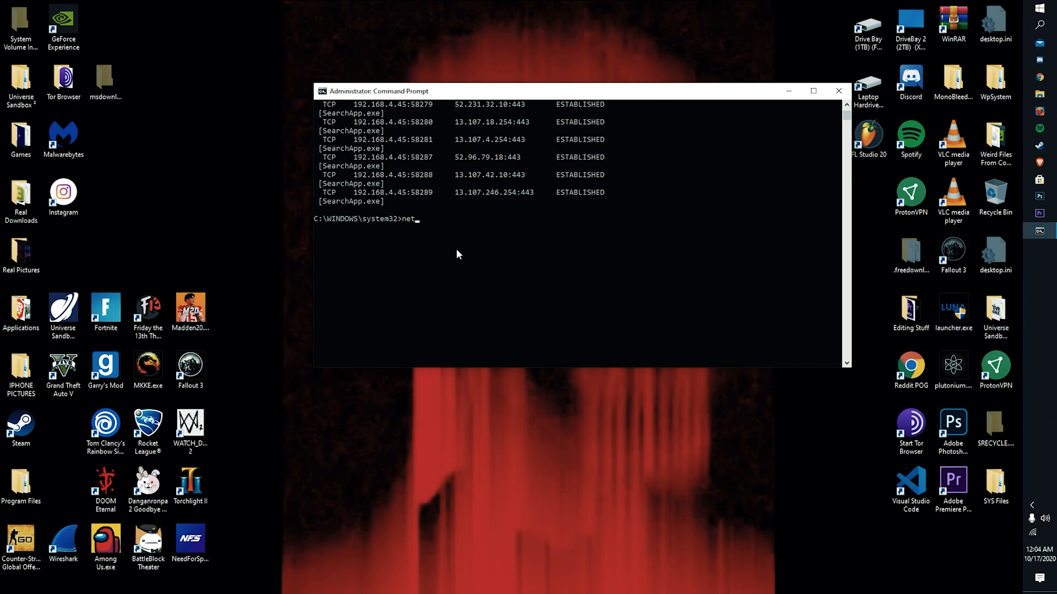
pyautogui.write('stat')
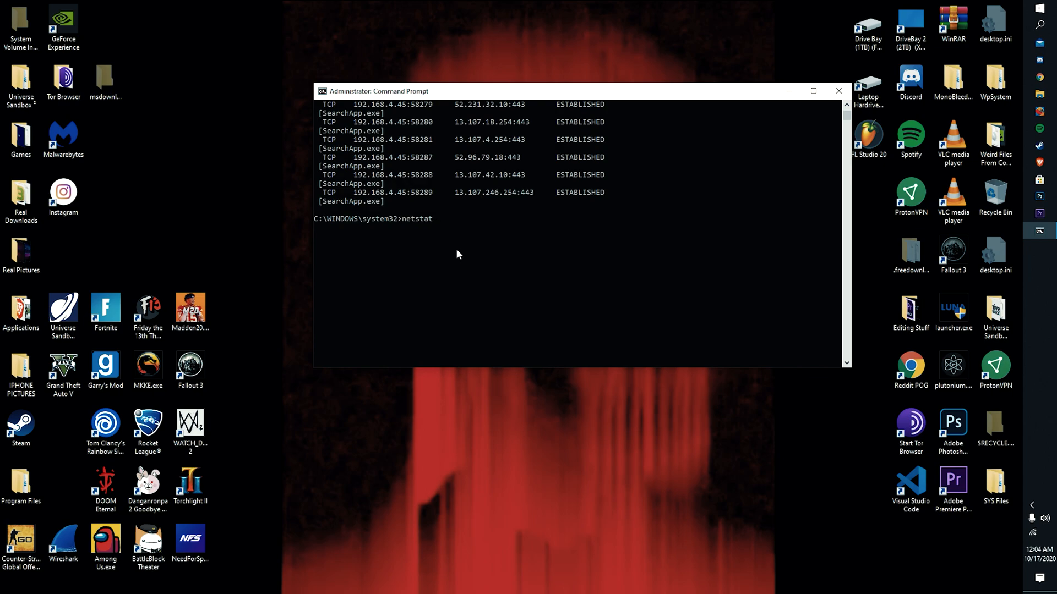
pyautogui.write('-an')
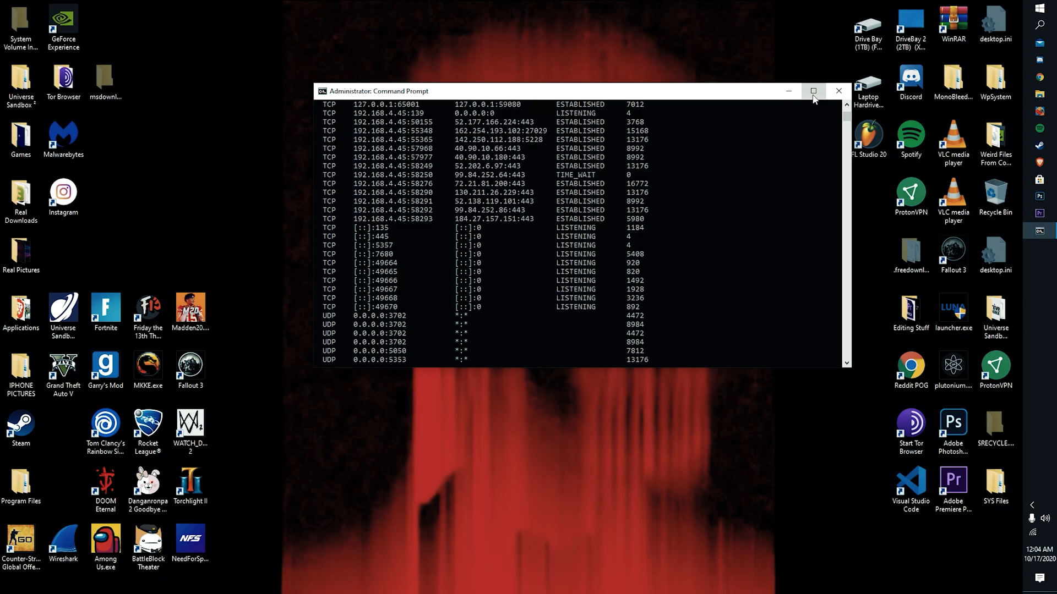
# Maximize the console and scroll through the netstat -ano output.
pyautogui.click(812, 92)
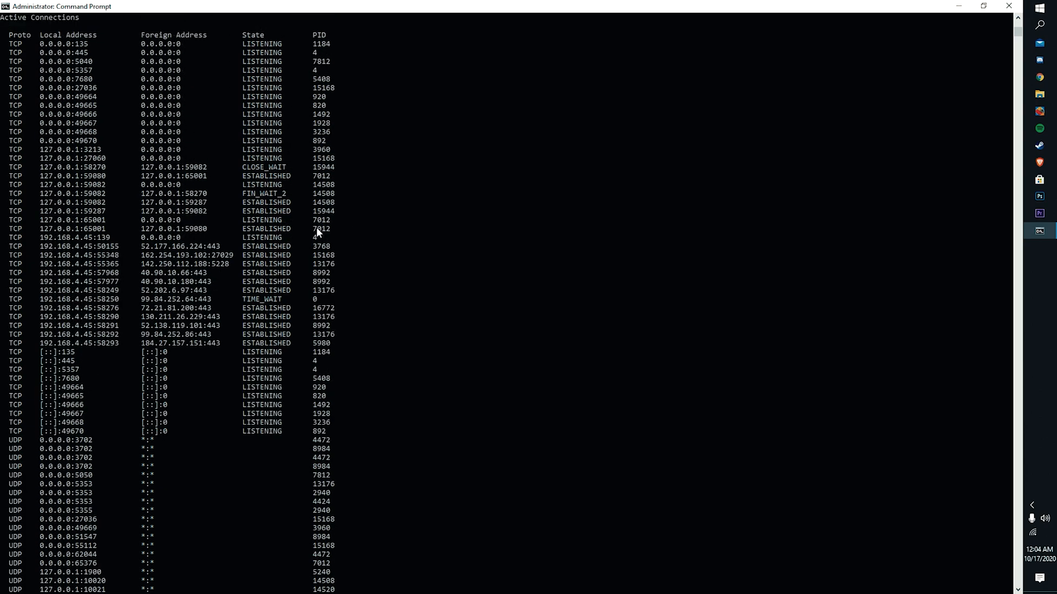
pyautogui.moveTo(139, 142)
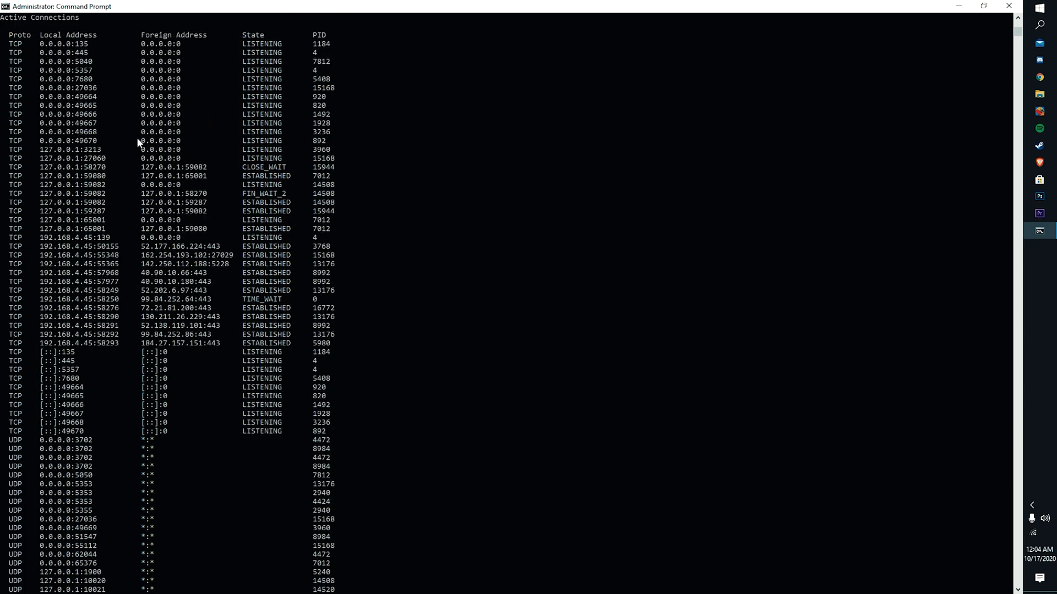
pyautogui.moveTo(321, 244)
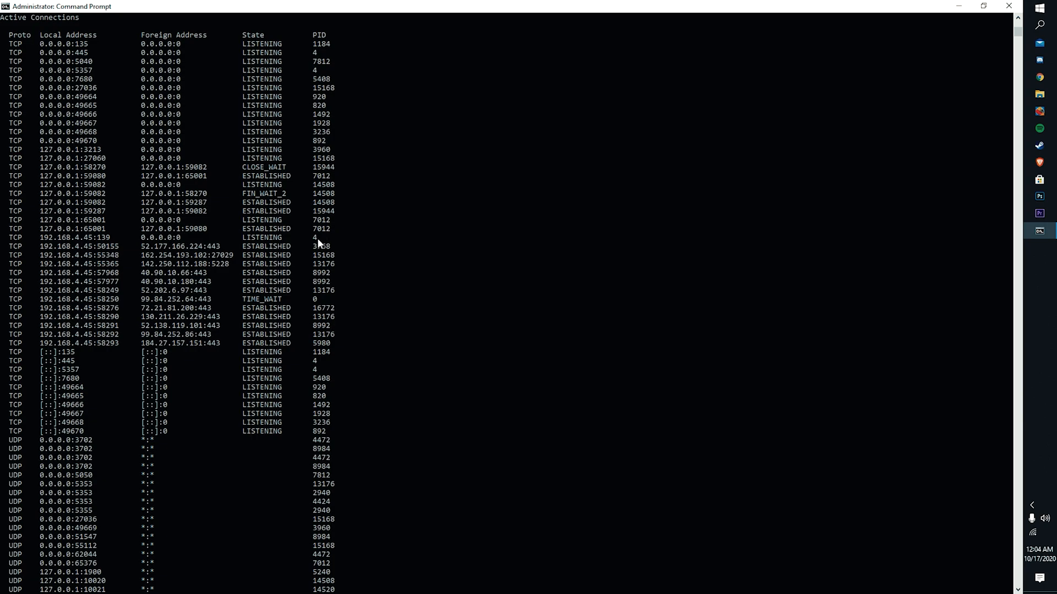
pyautogui.scroll(-3)
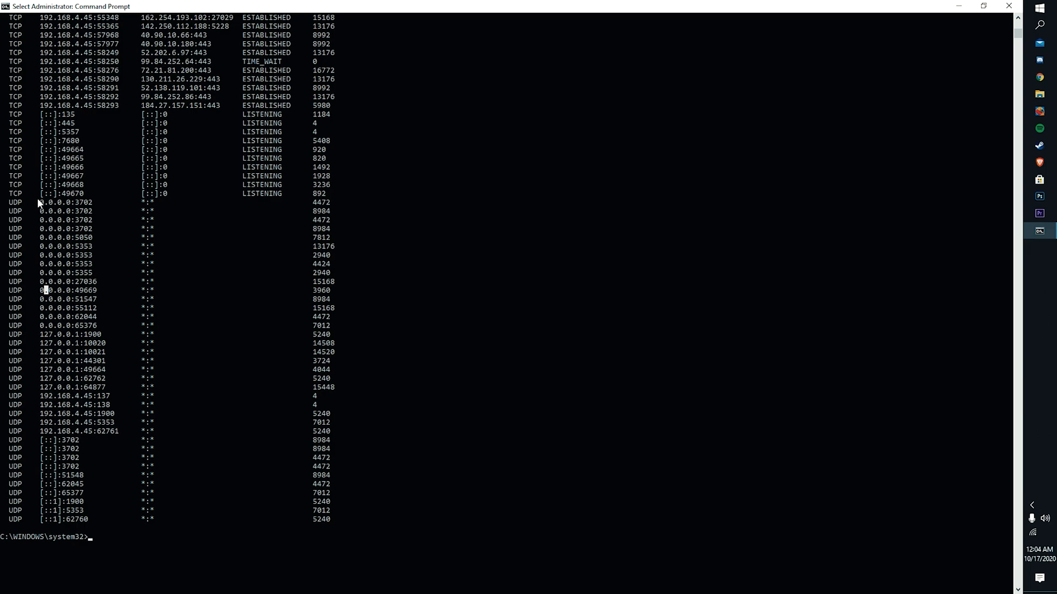
pyautogui.moveTo(124, 414)
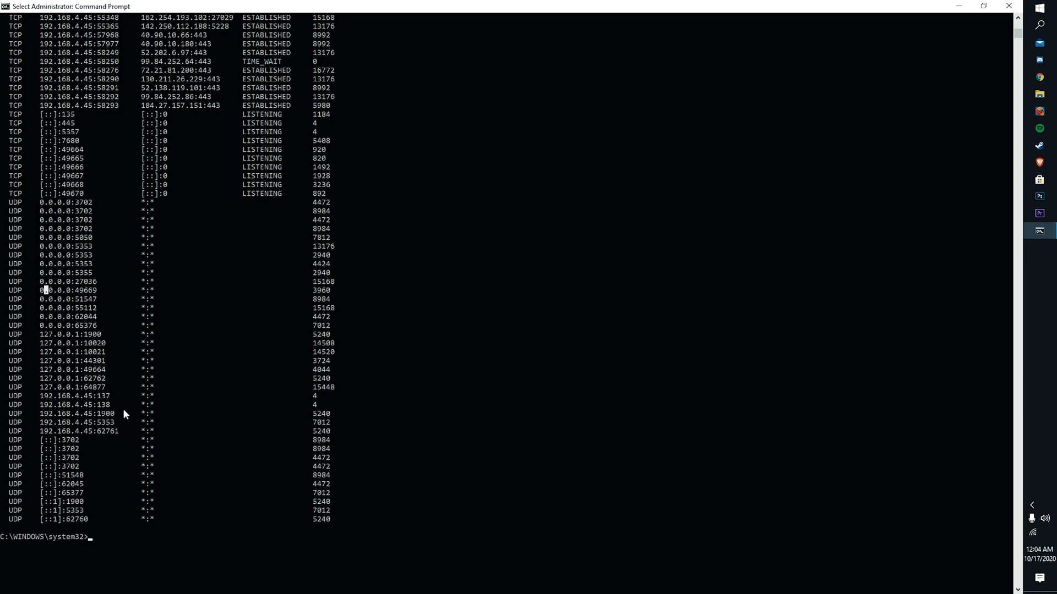
pyautogui.moveTo(134, 346)
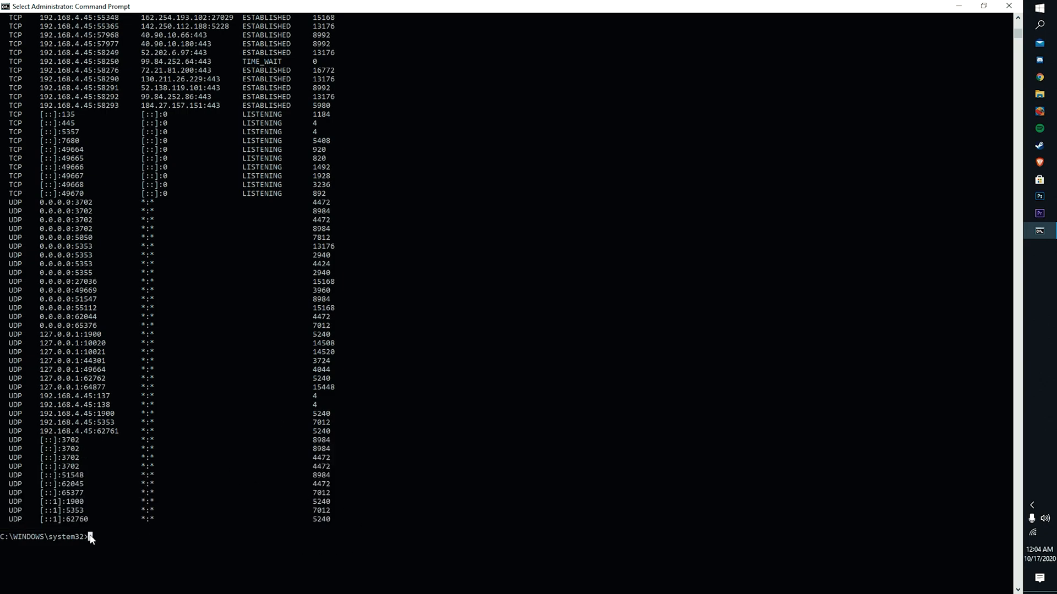
pyautogui.moveTo(214, 442)
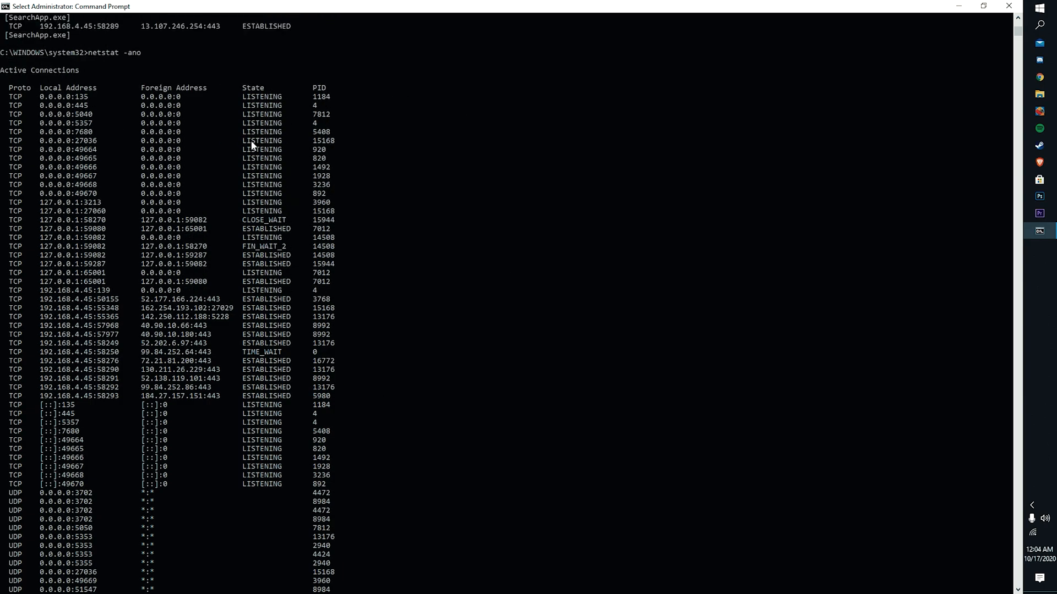
pyautogui.moveTo(231, 299)
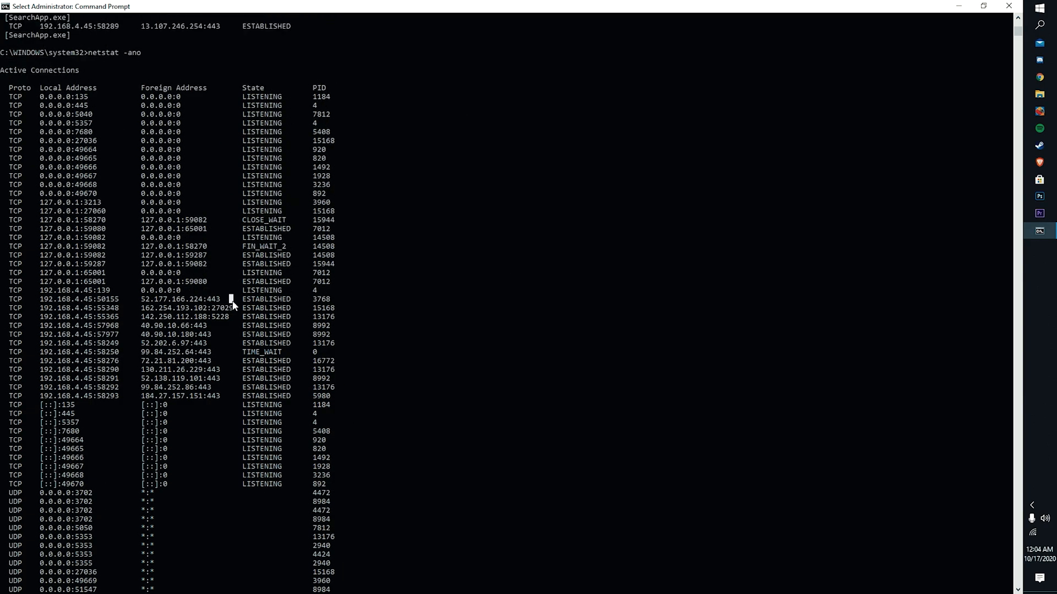
pyautogui.moveTo(318, 251)
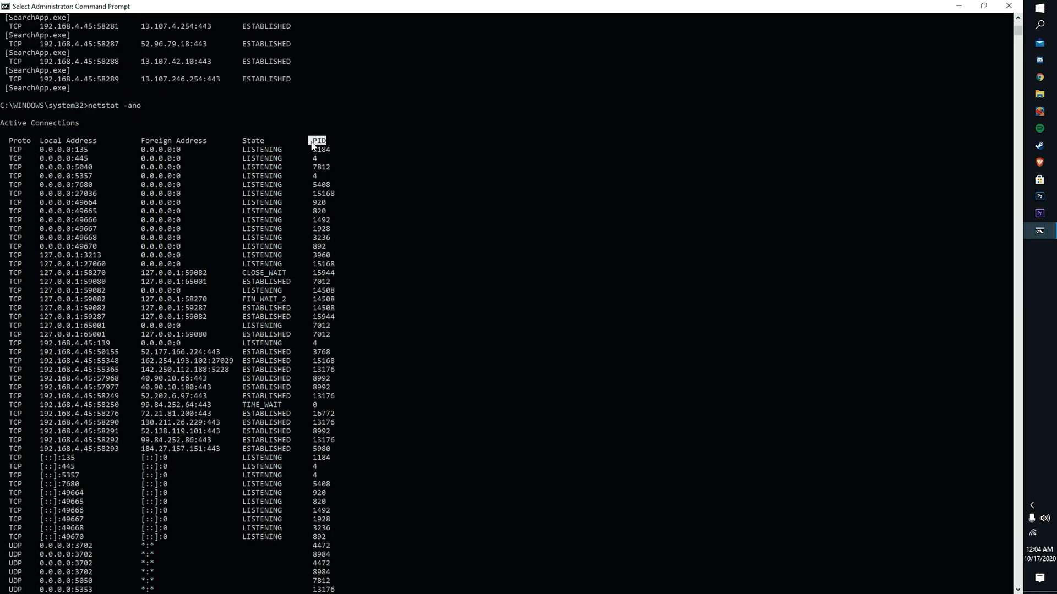
pyautogui.moveTo(114, 314)
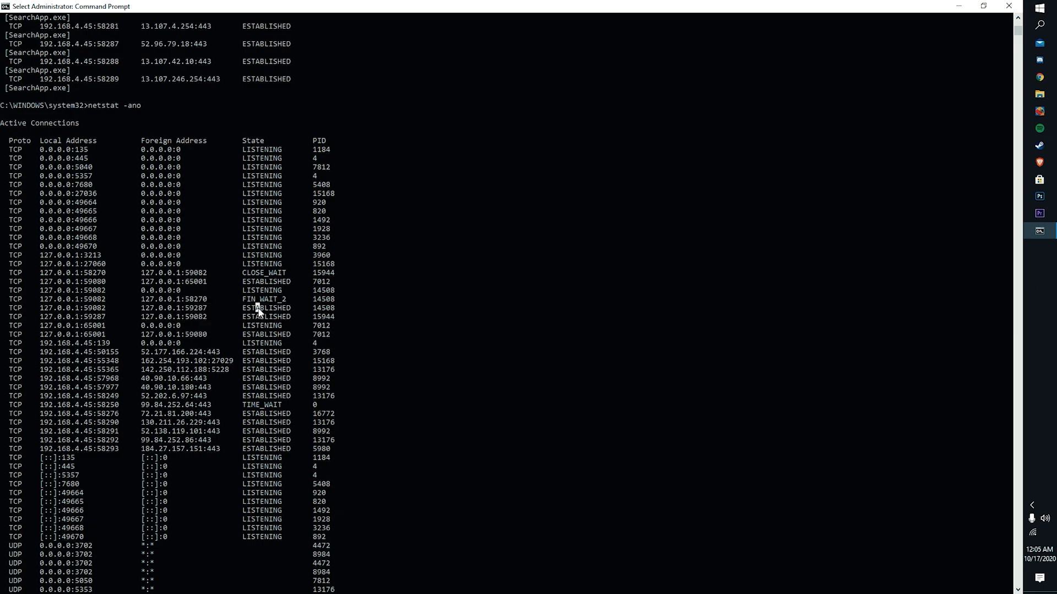
# Select PID 14508 in the netstat output and bring up Task Manager to compare.
pyautogui.doubleClick(322, 308)
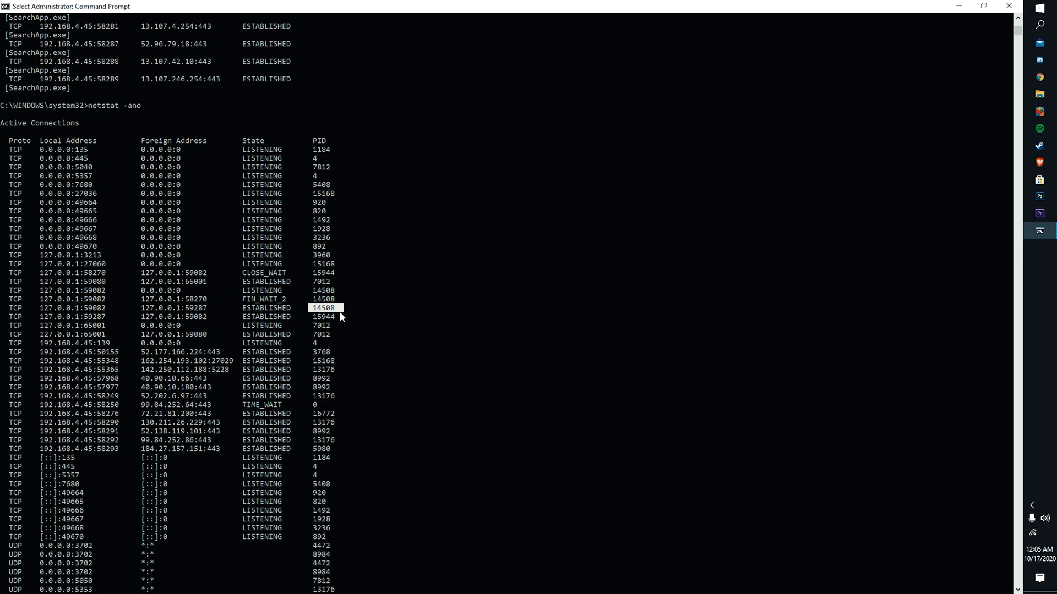
pyautogui.moveTo(713, 276)
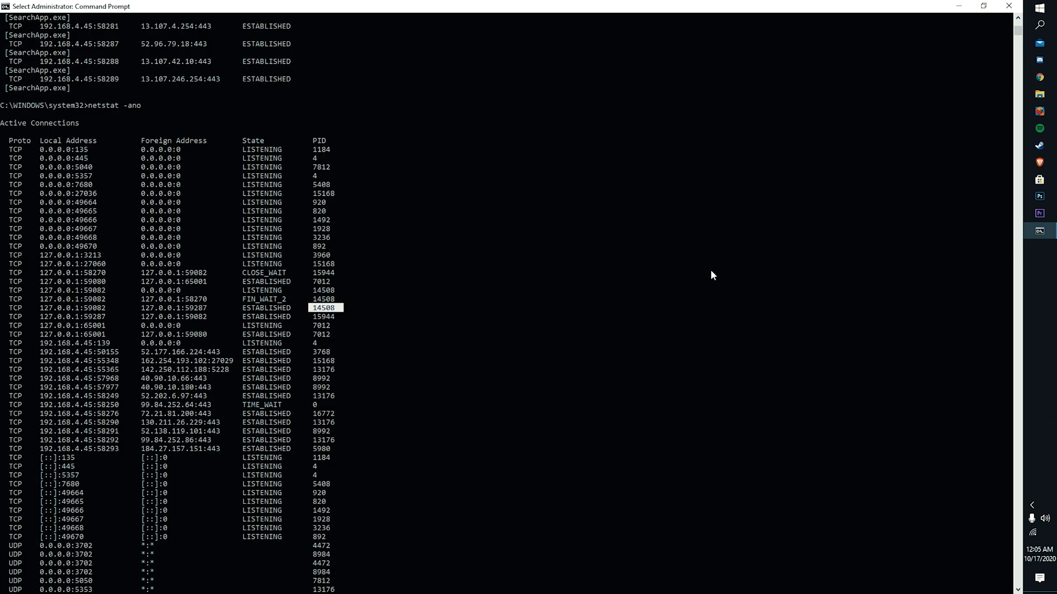
pyautogui.click(1039, 9)
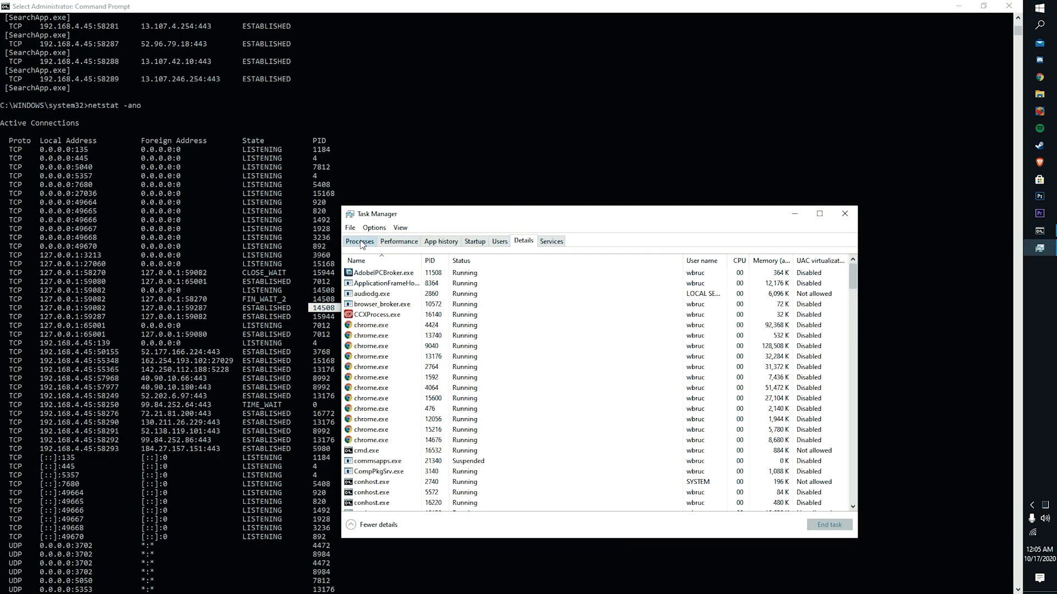
# Switch Task Manager to the Details list showing per-process PIDs.
pyautogui.click(359, 241)
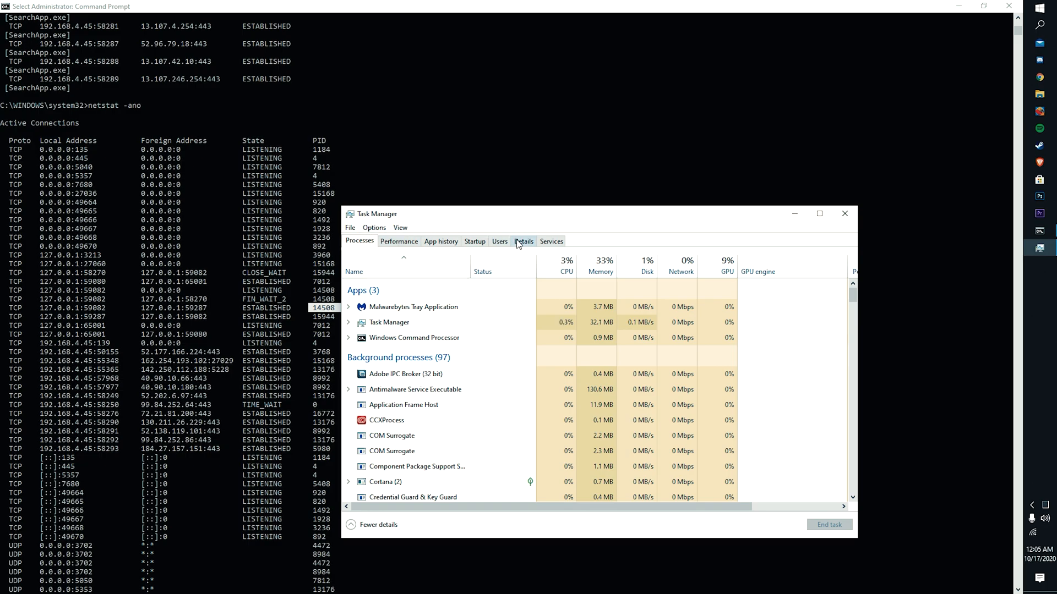
pyautogui.click(523, 241)
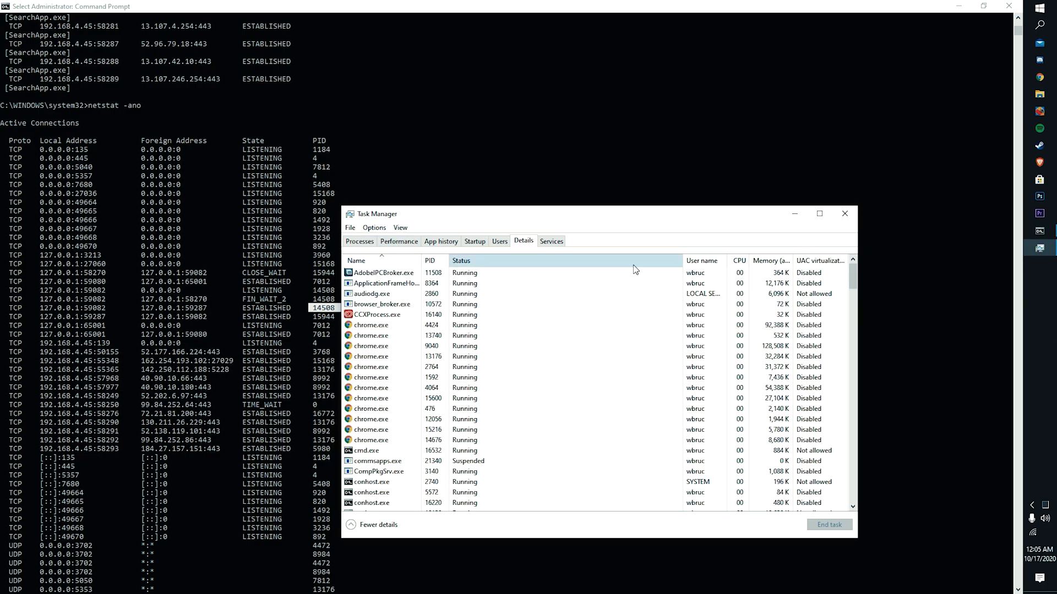
pyautogui.click(441, 241)
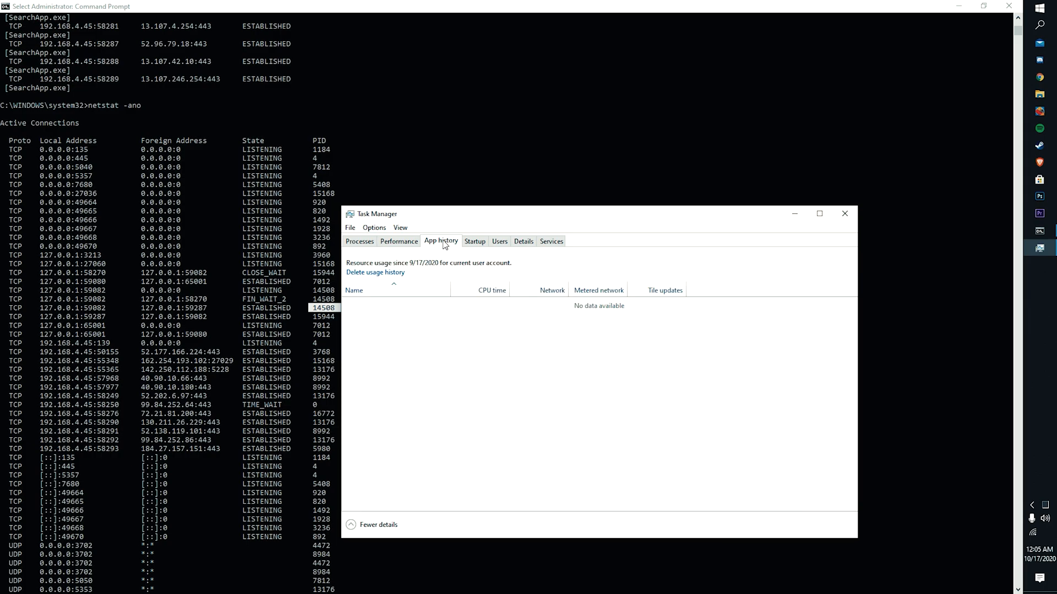
pyautogui.click(523, 241)
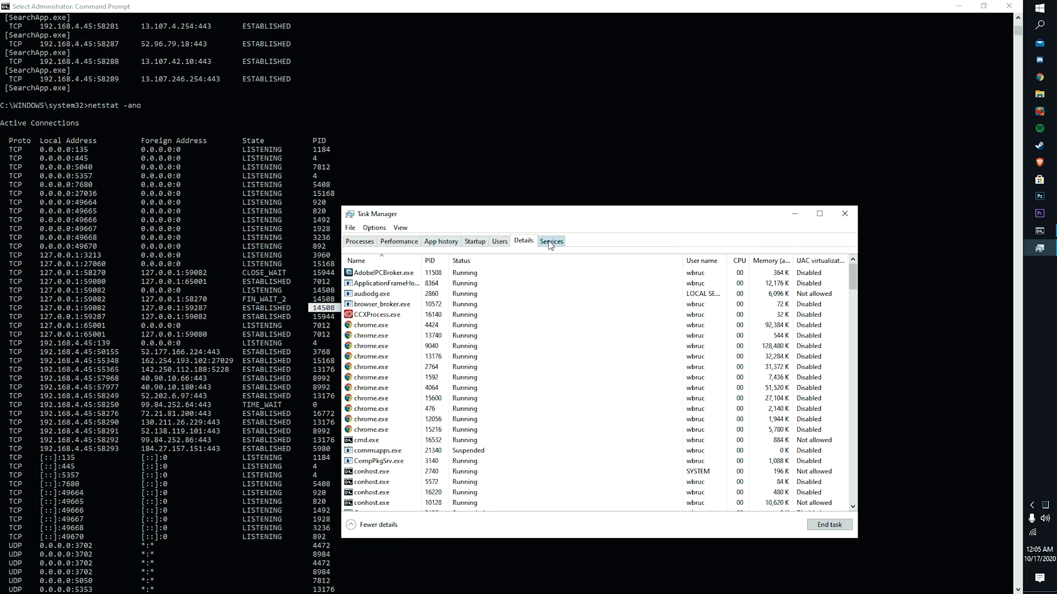
pyautogui.click(371, 335)
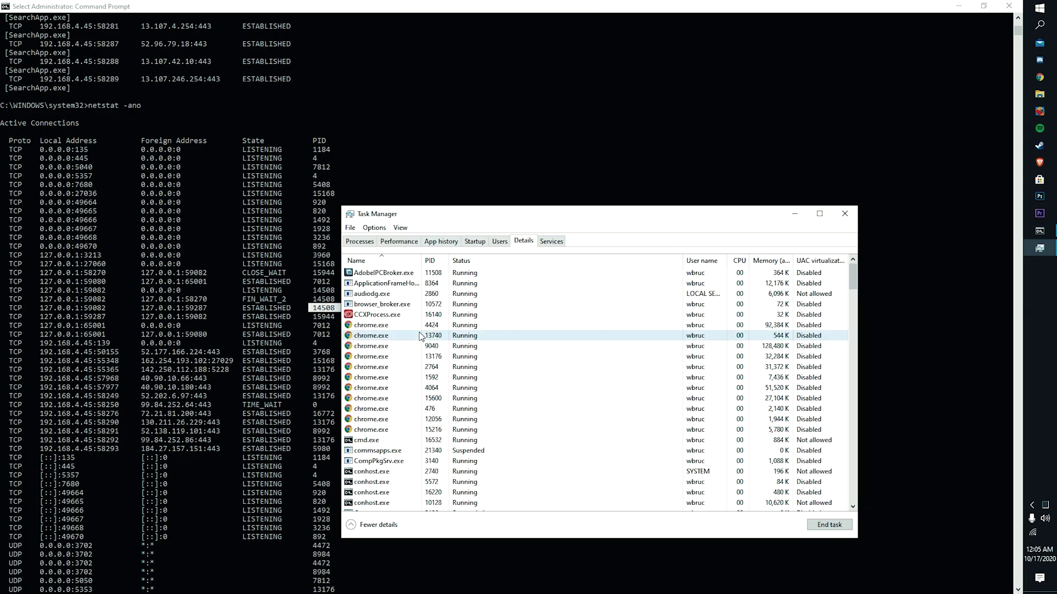
# Locate NVIDIA Web Helper.exe (PID 14508) and NVIDIA Share.exe (PID 15944), then close Task Manager.
pyautogui.scroll(-3)
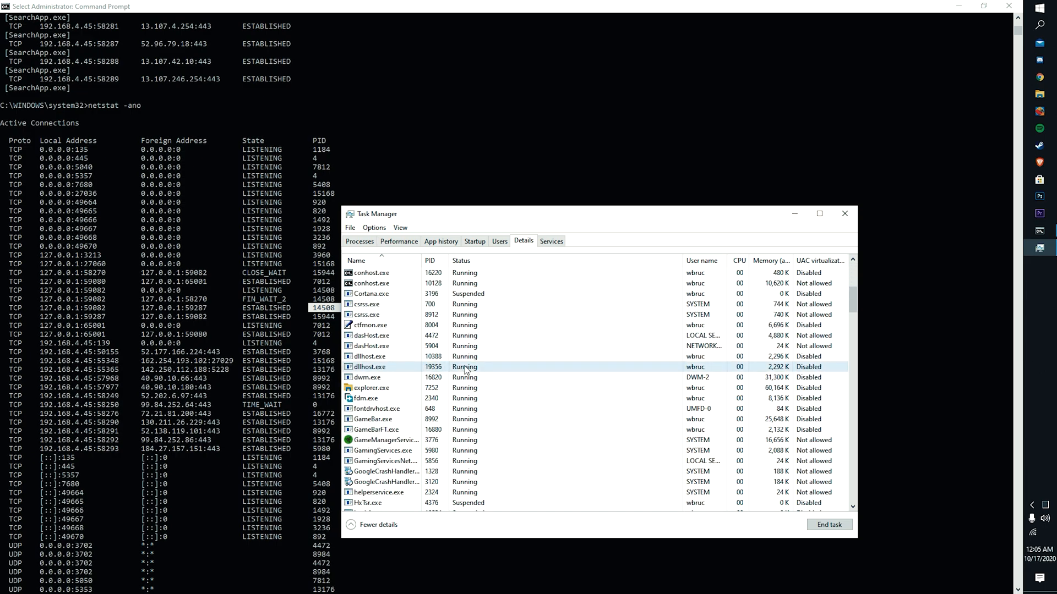
pyautogui.scroll(-3)
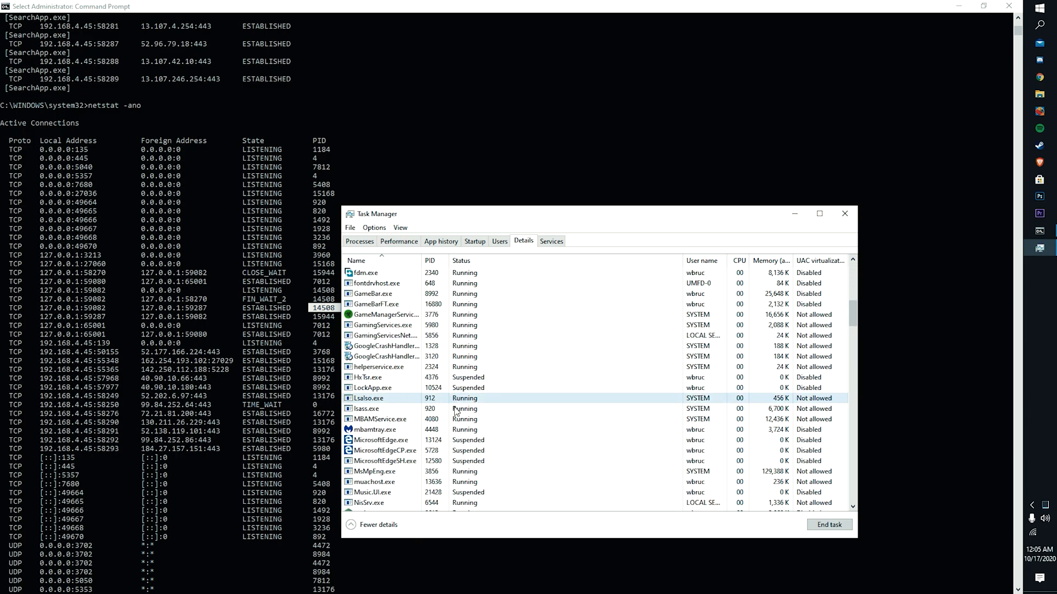
pyautogui.scroll(-3)
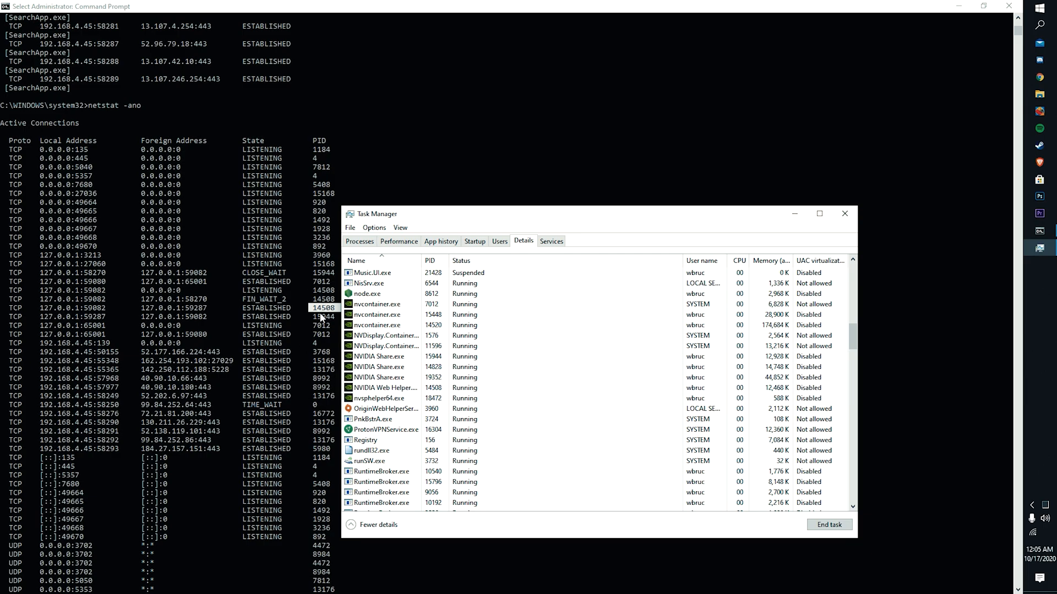
pyautogui.click(385, 387)
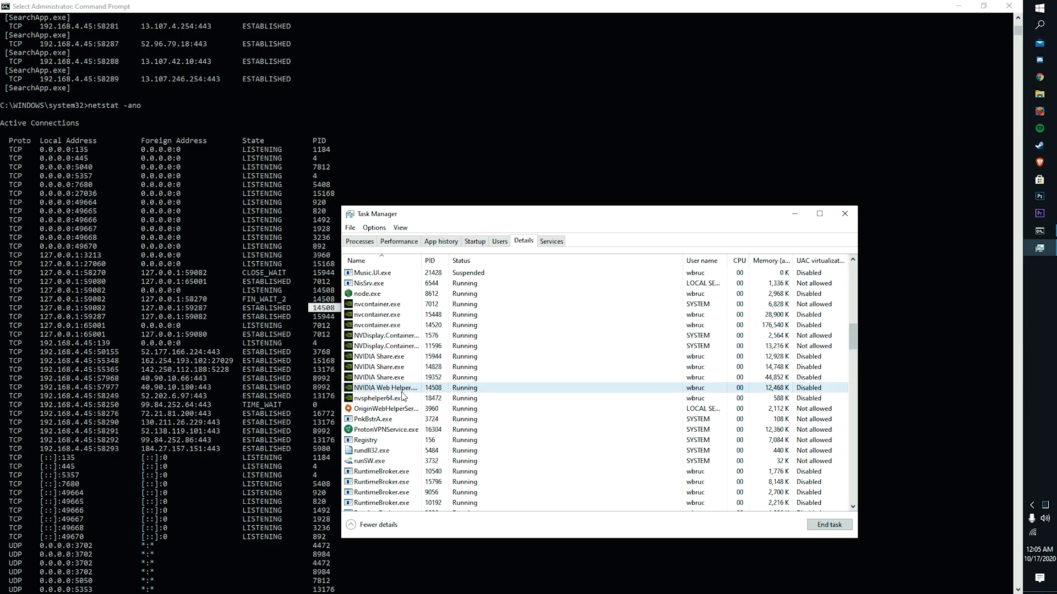
pyautogui.moveTo(386, 387)
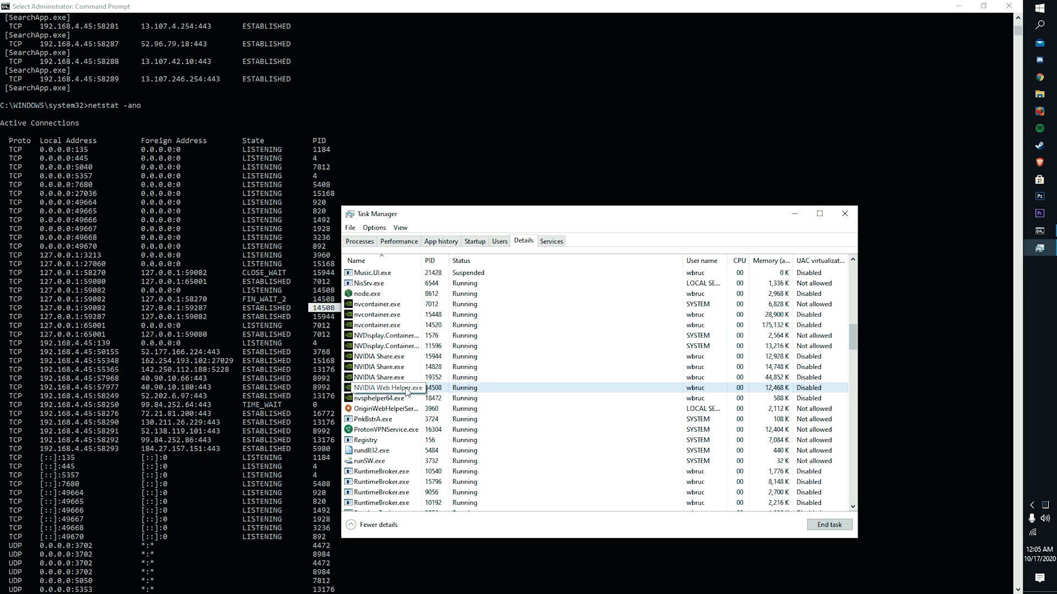
pyautogui.click(384, 398)
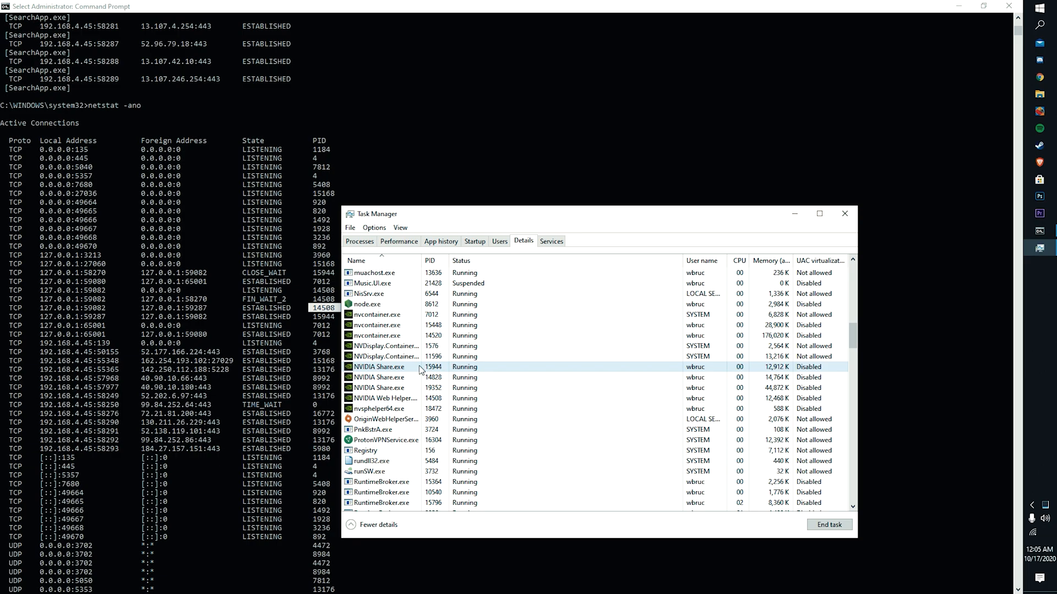
pyautogui.moveTo(845, 214)
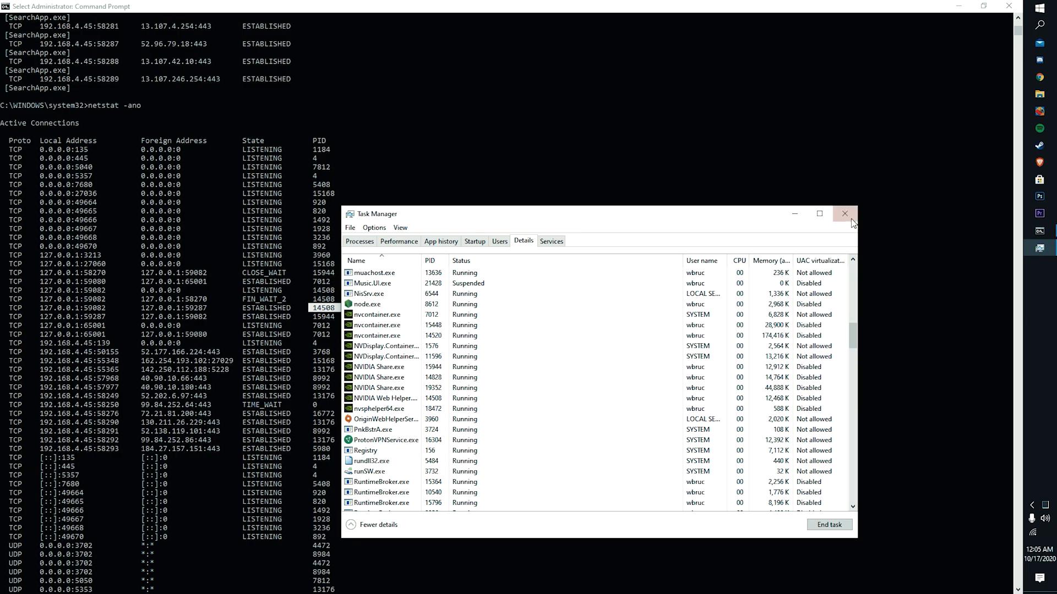
pyautogui.click(844, 213)
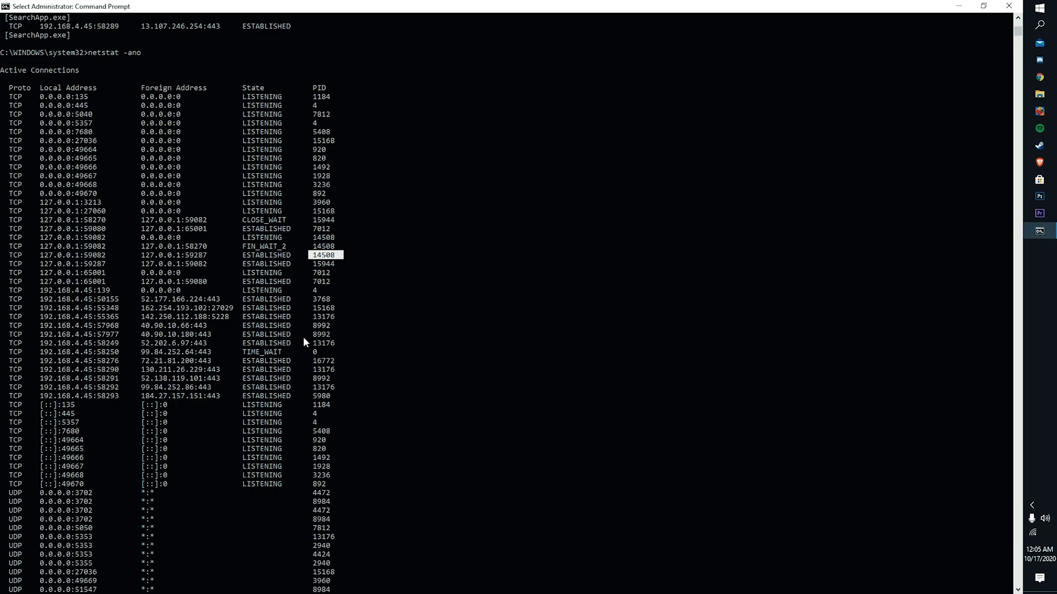
pyautogui.moveTo(199, 485)
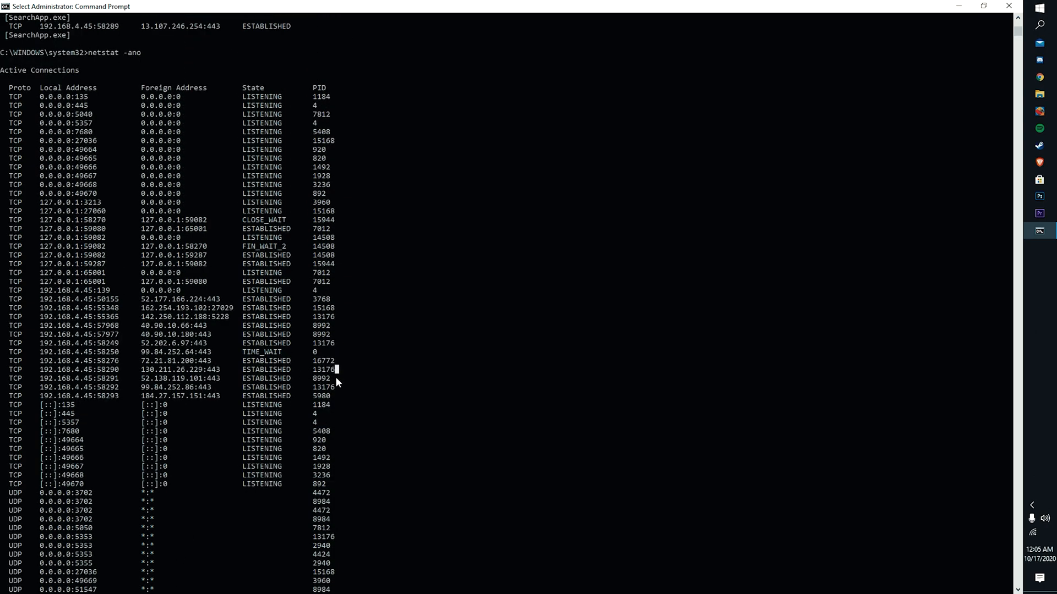
pyautogui.moveTo(398, 388)
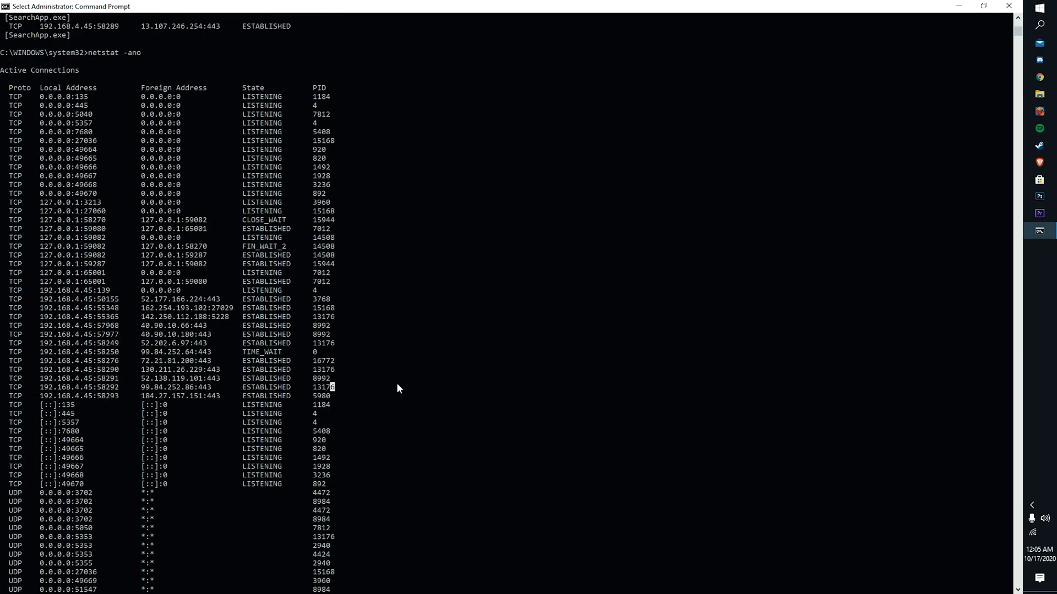
pyautogui.moveTo(340, 407)
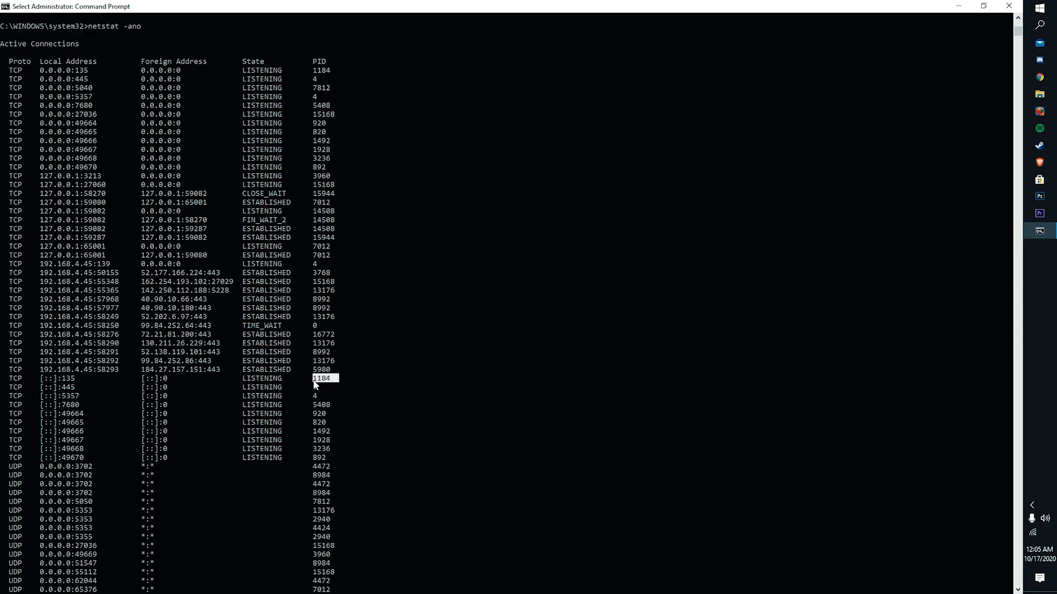
# Search Start for 'tas' to launch Task Manager again.
pyautogui.write('tas')
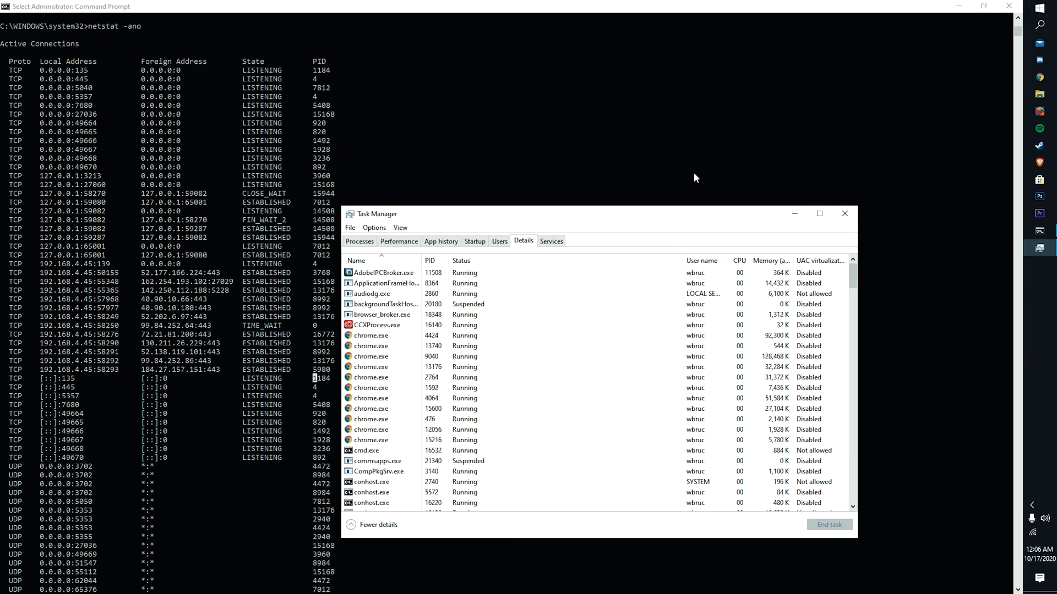
# Scroll the Details list to check MsMpEng.exe, PID 3236, against the netstat PIDs.
pyautogui.scroll(-3)
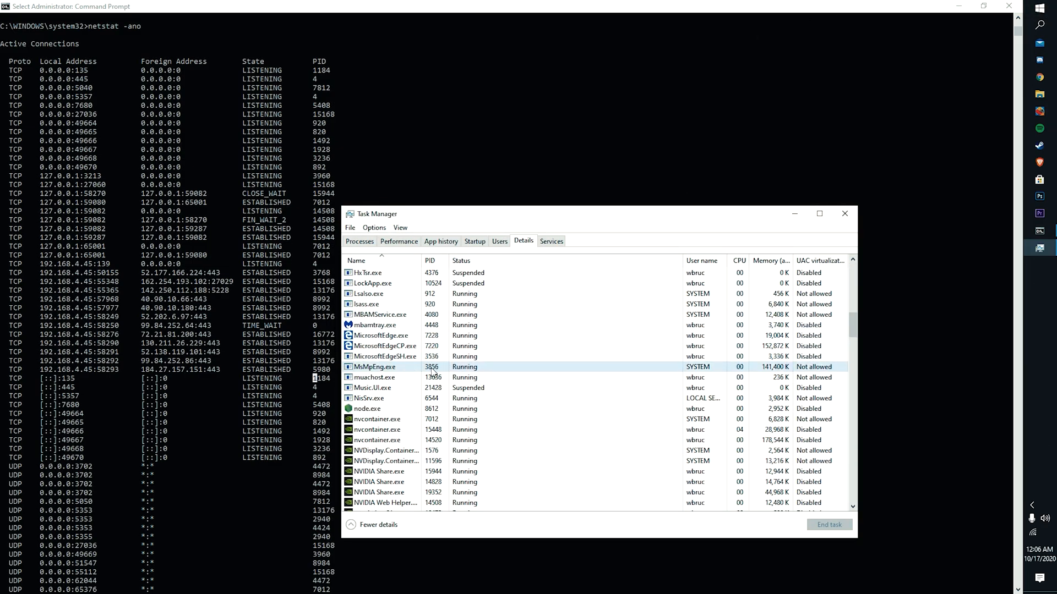
pyautogui.scroll(-3)
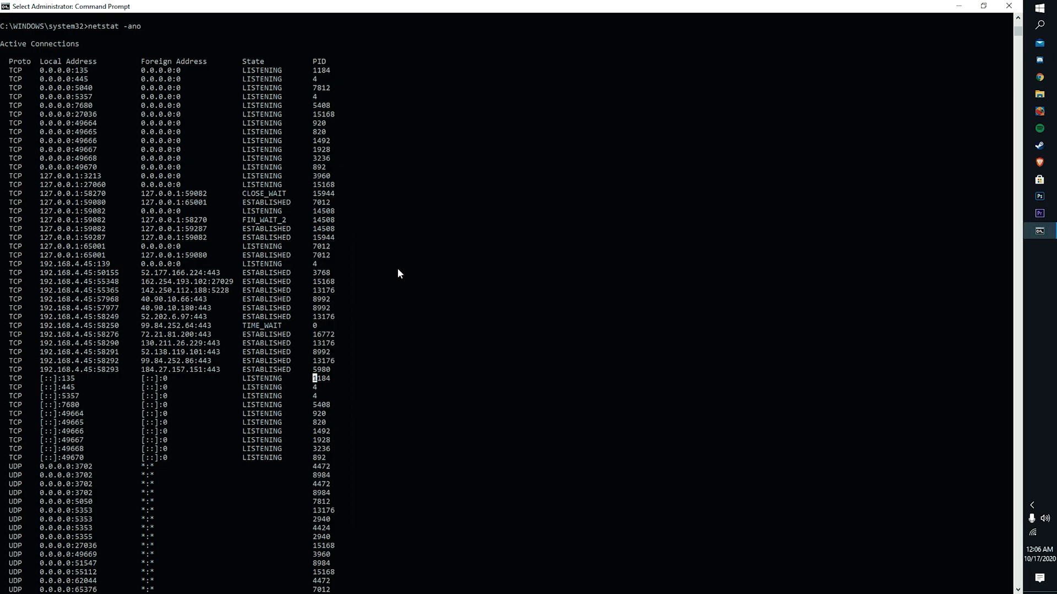
# Scroll the restored Command Prompt back up to the established and listening TCP connections.
pyautogui.scroll(-3)
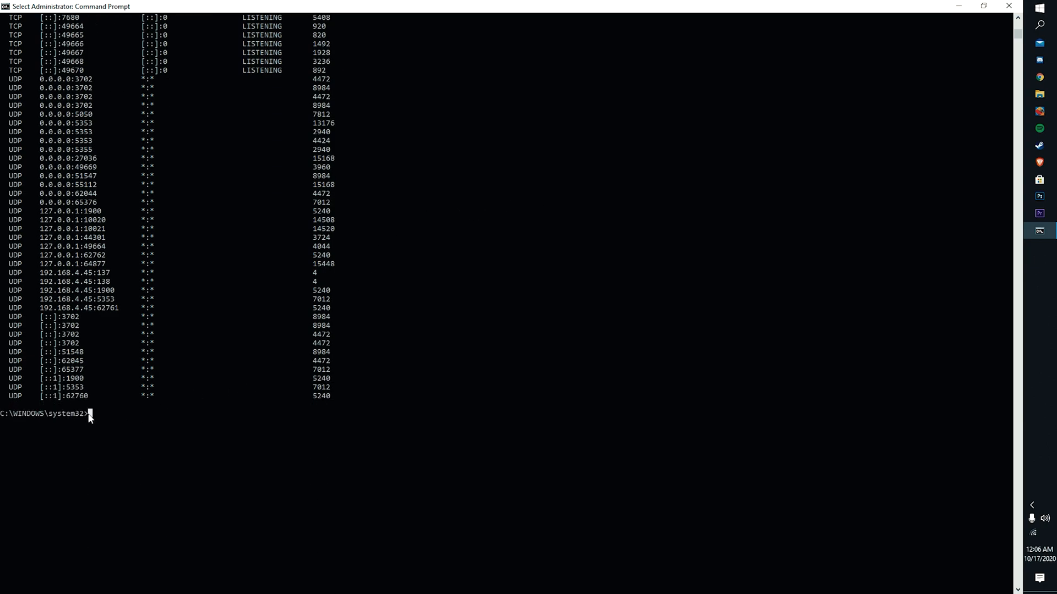
pyautogui.moveTo(118, 412)
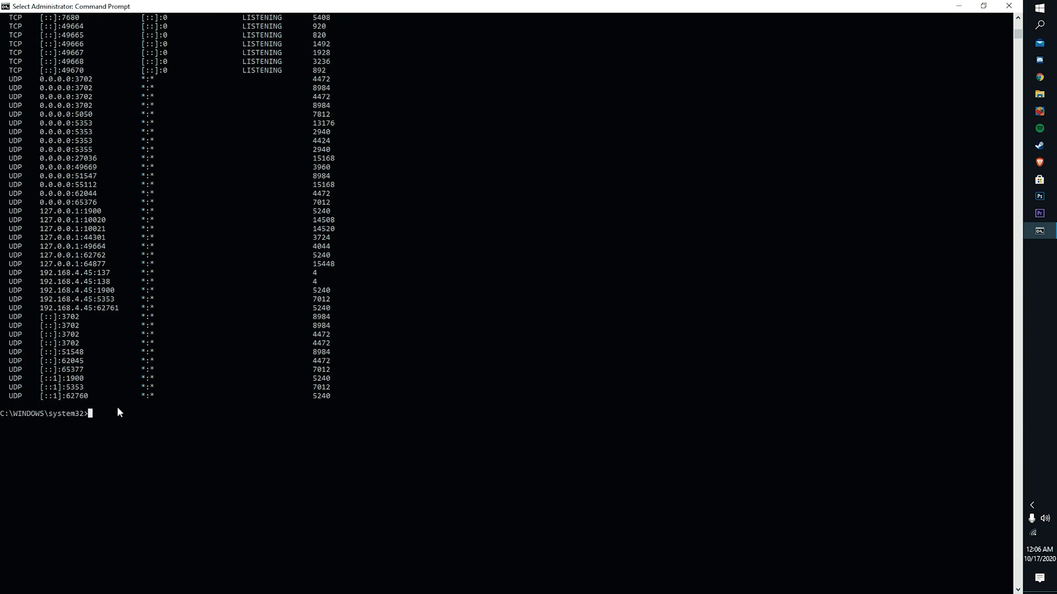
pyautogui.moveTo(231, 324)
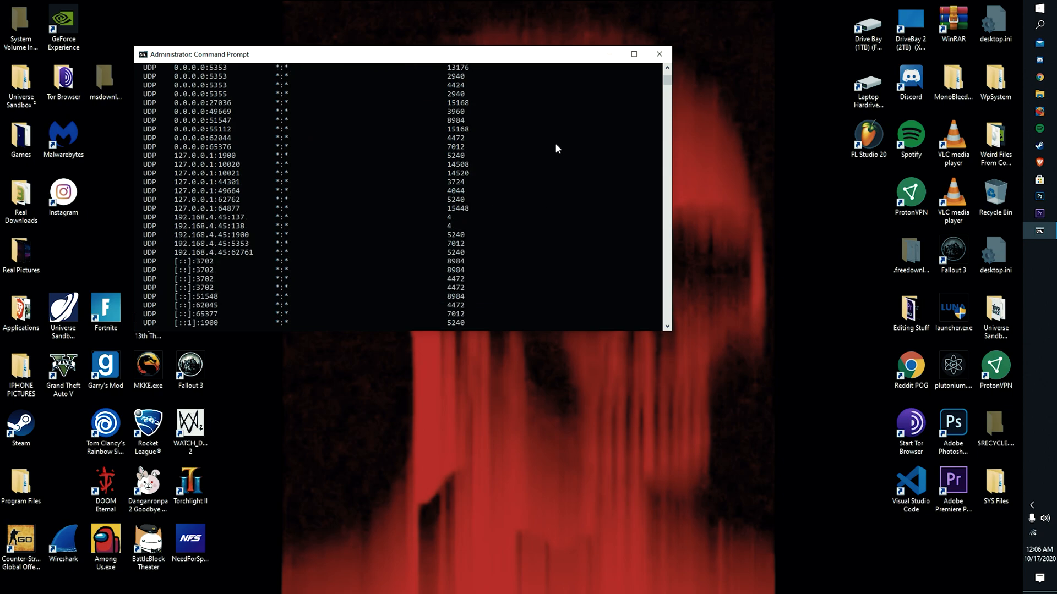
pyautogui.scroll(3)
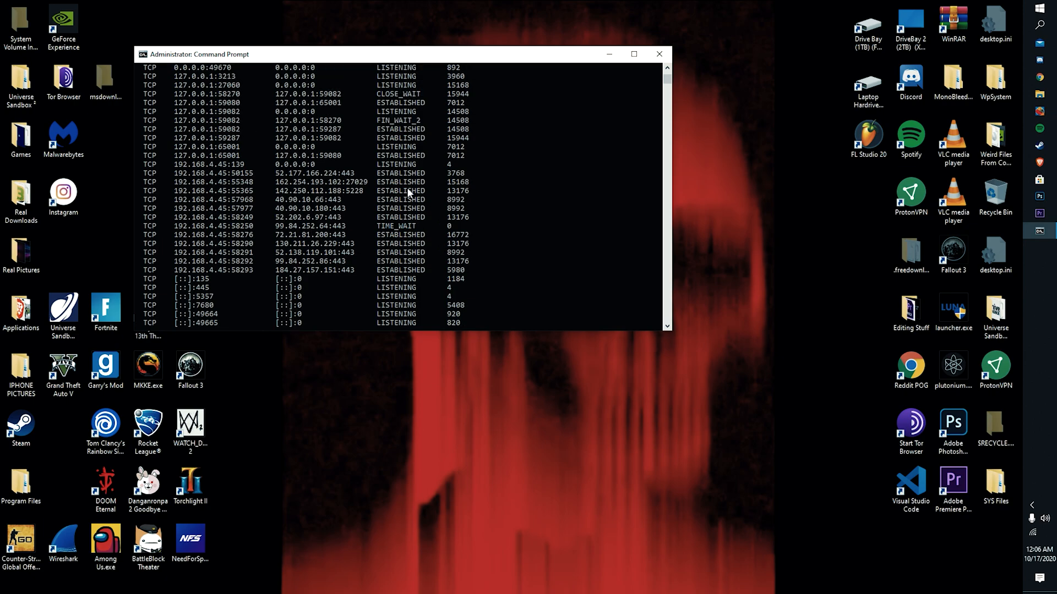
pyautogui.scroll(-3)
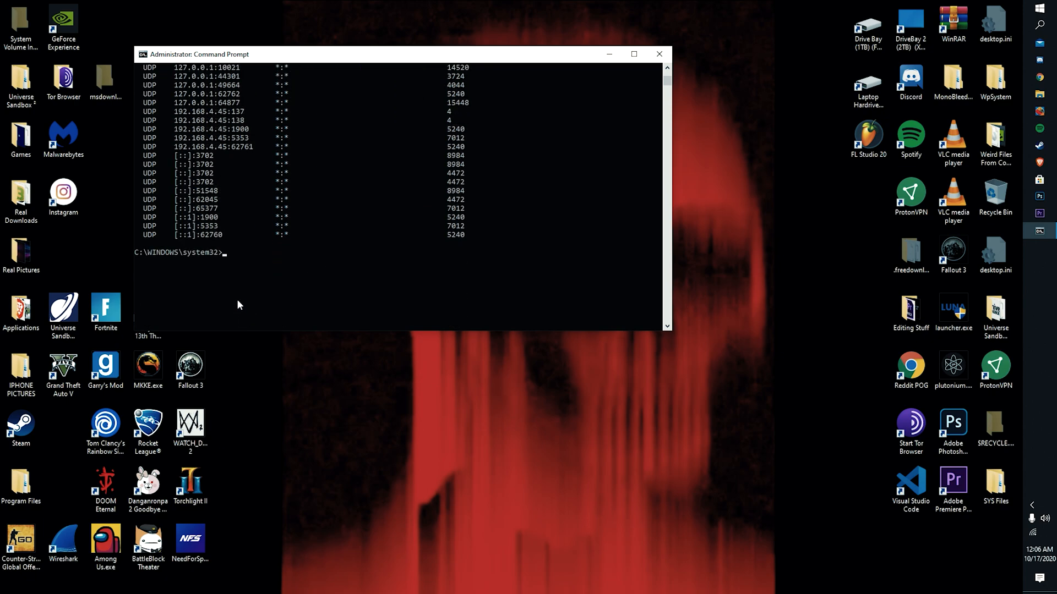
pyautogui.click(310, 255)
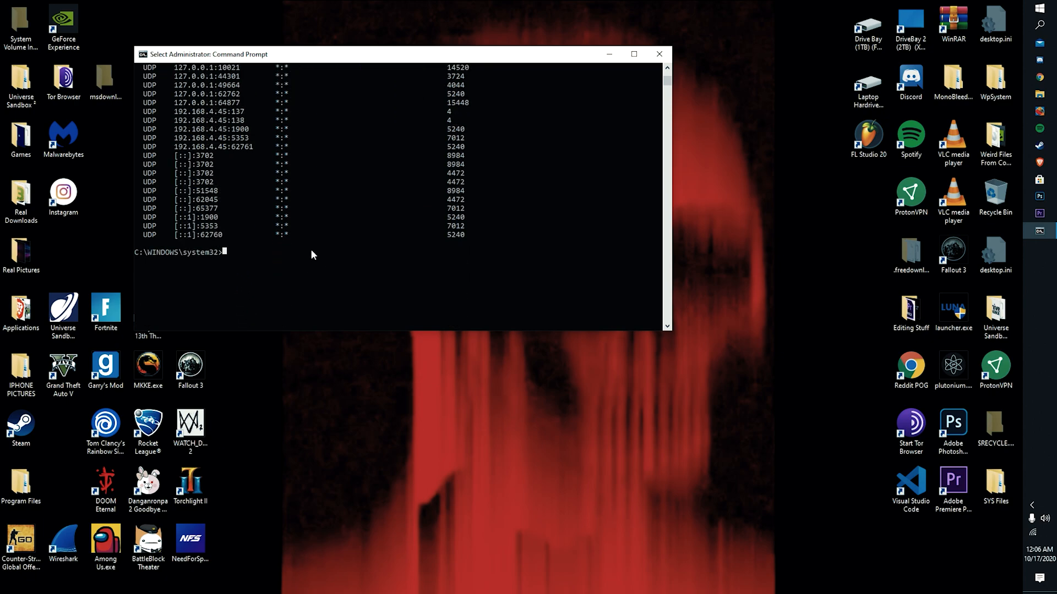
pyautogui.moveTo(535, 75)
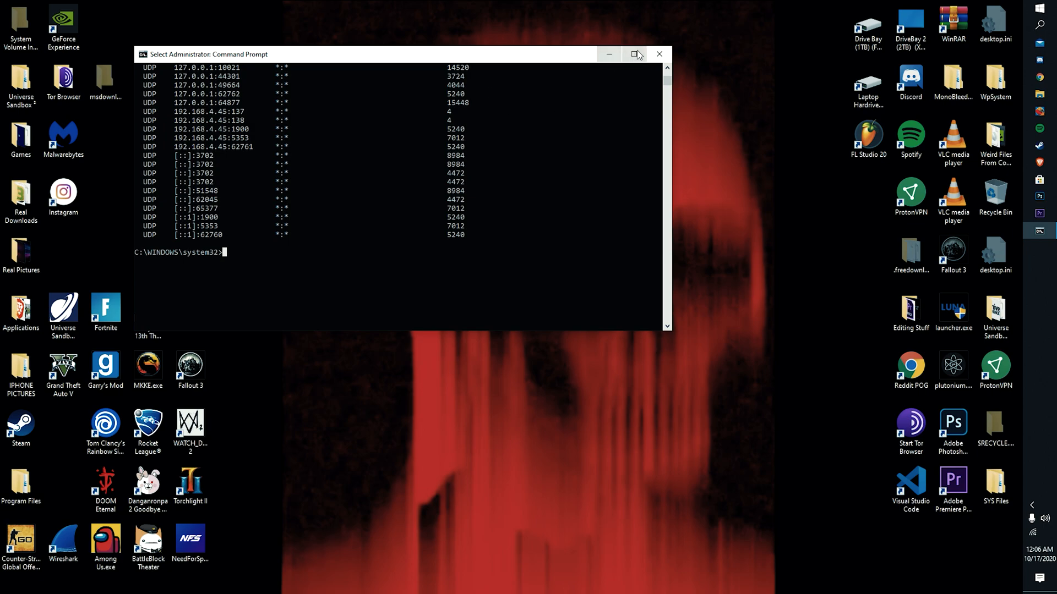
pyautogui.moveTo(561, 138)
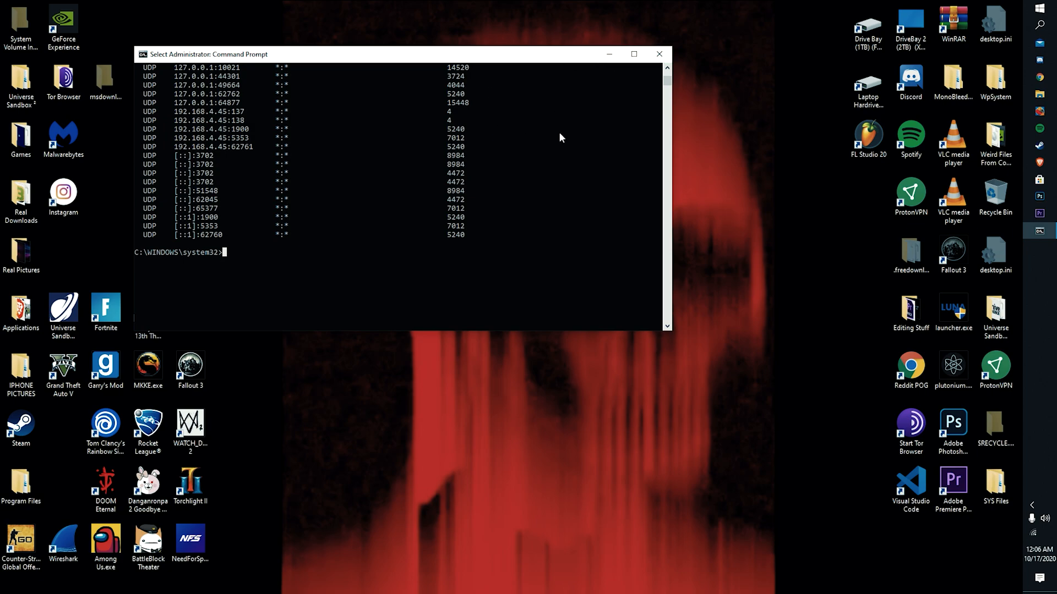
pyautogui.moveTo(529, 68)
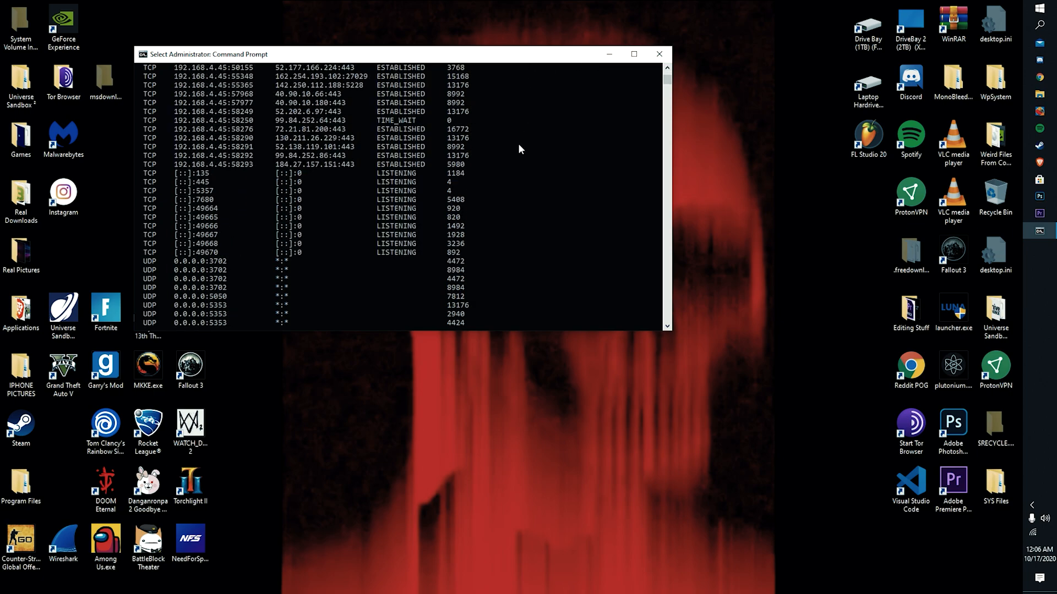
pyautogui.scroll(3)
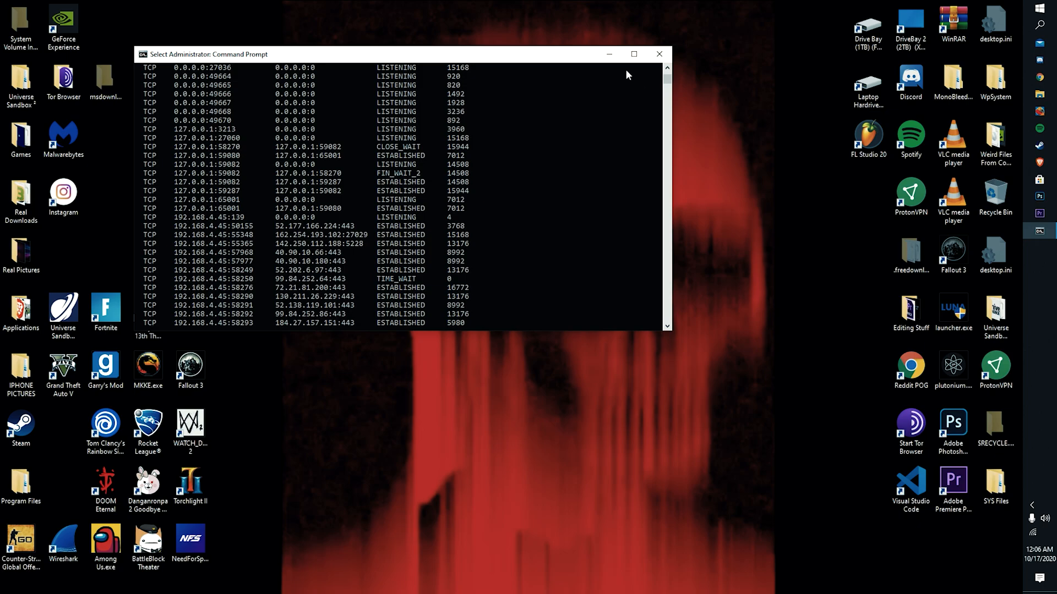
# Maximize Command Prompt and scroll up toward the Active Connections header of the netstat output.
pyautogui.click(633, 54)
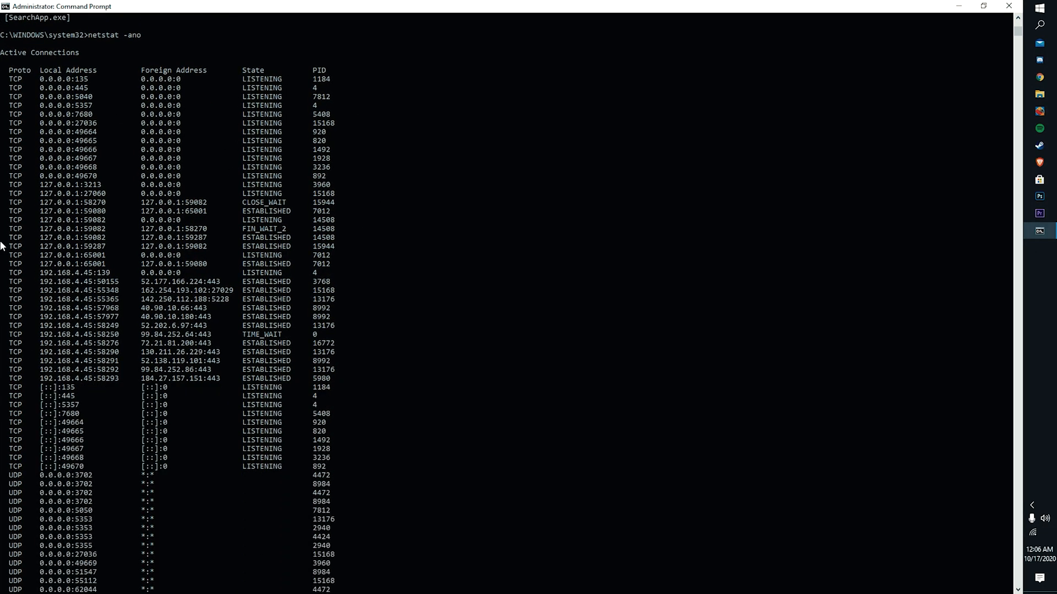
pyautogui.moveTo(222, 317)
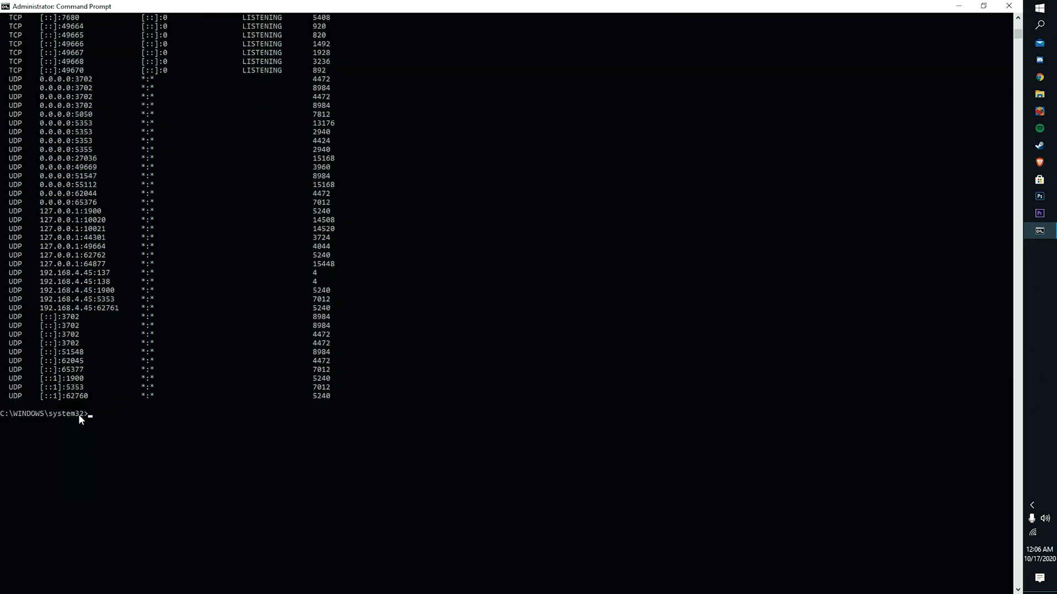
pyautogui.click(139, 416)
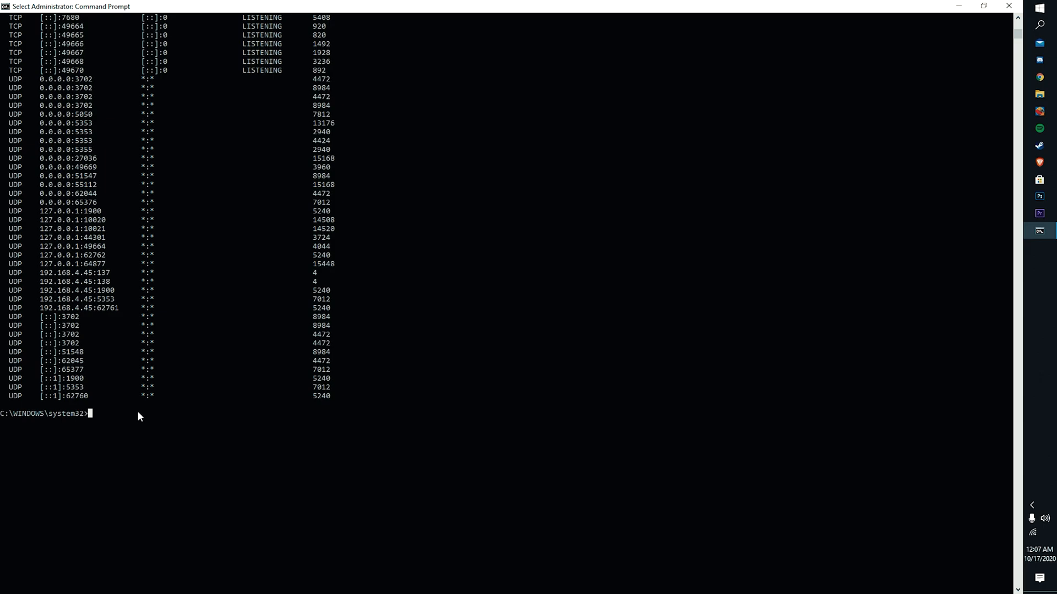
pyautogui.moveTo(301, 178)
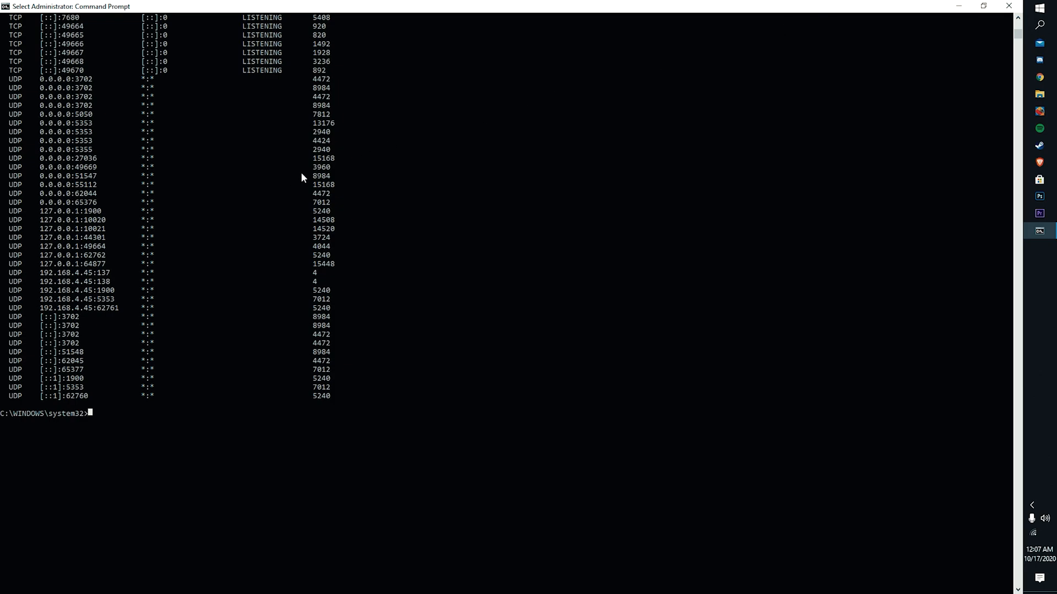
pyautogui.scroll(3)
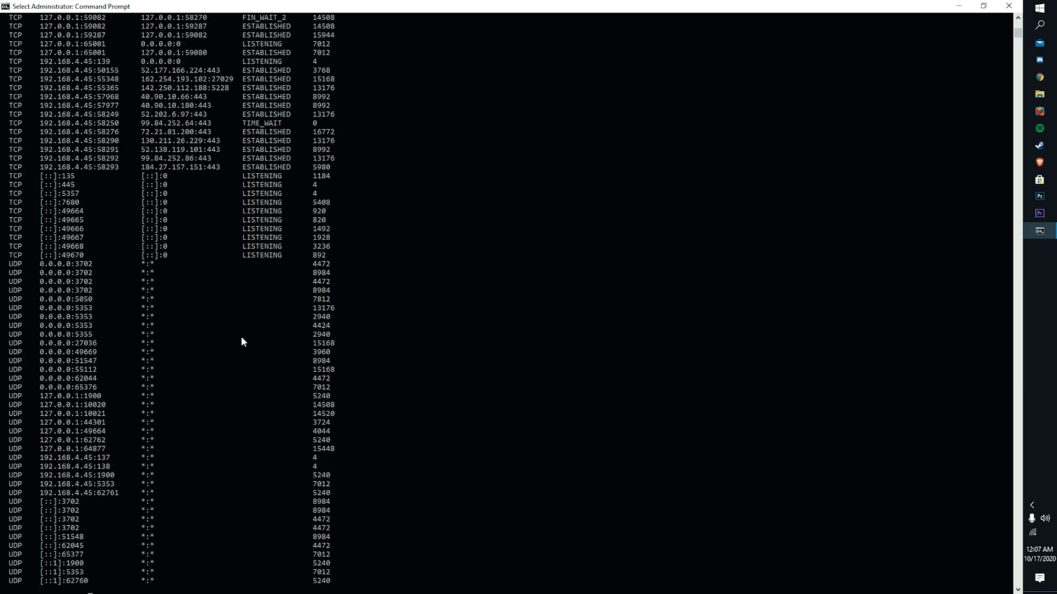
pyautogui.moveTo(91, 252)
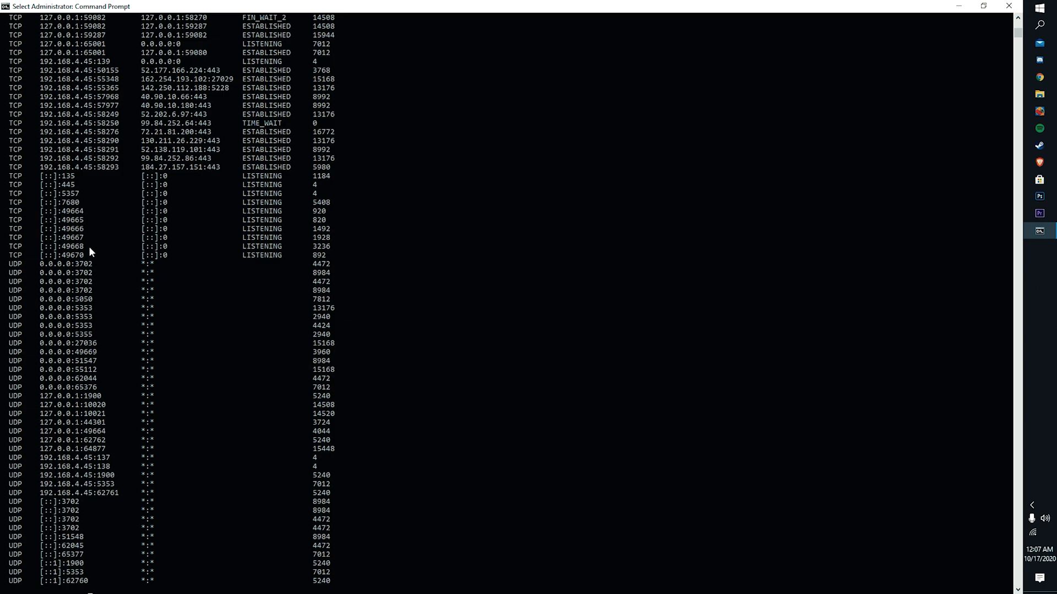
pyautogui.scroll(3)
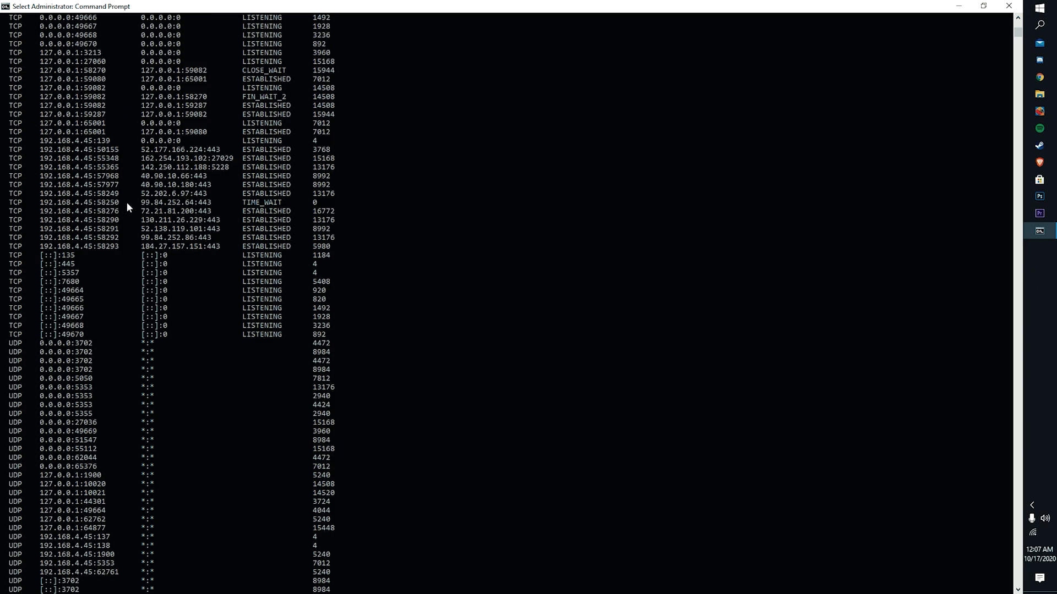
pyautogui.moveTo(360, 236)
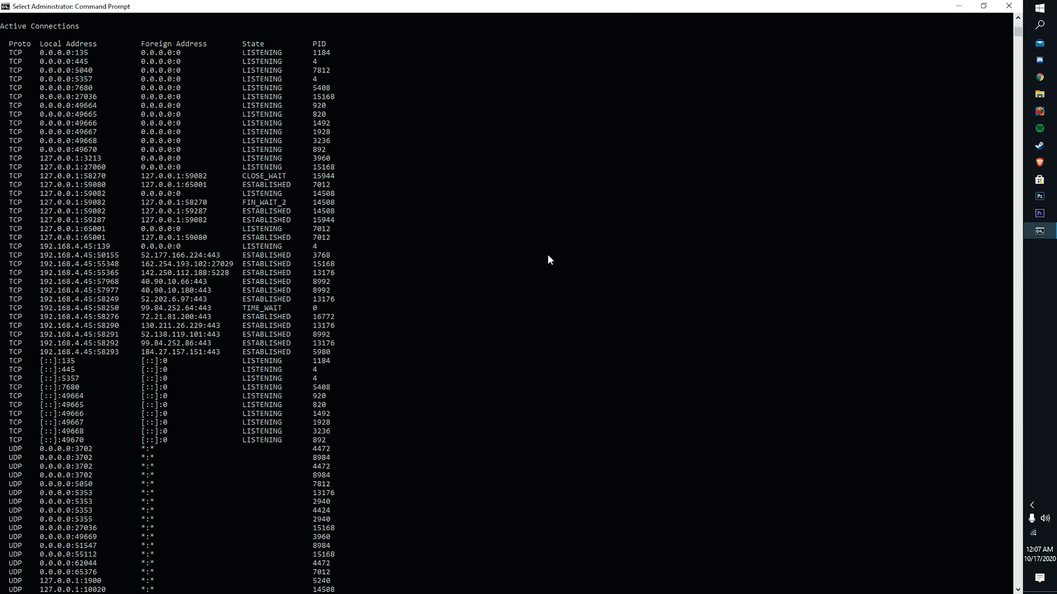
pyautogui.moveTo(176, 253)
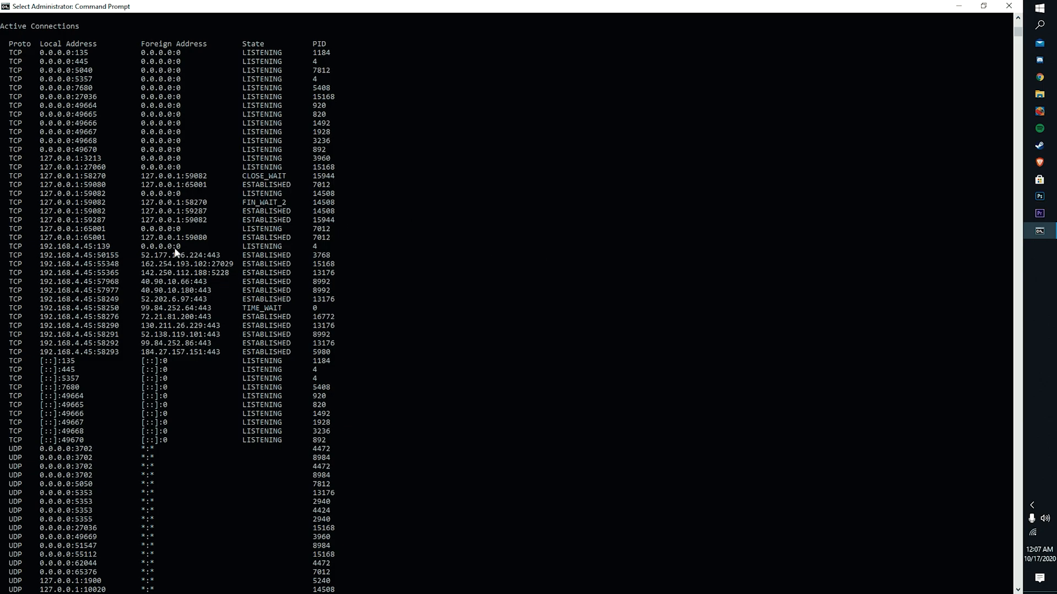
pyautogui.moveTo(105, 268)
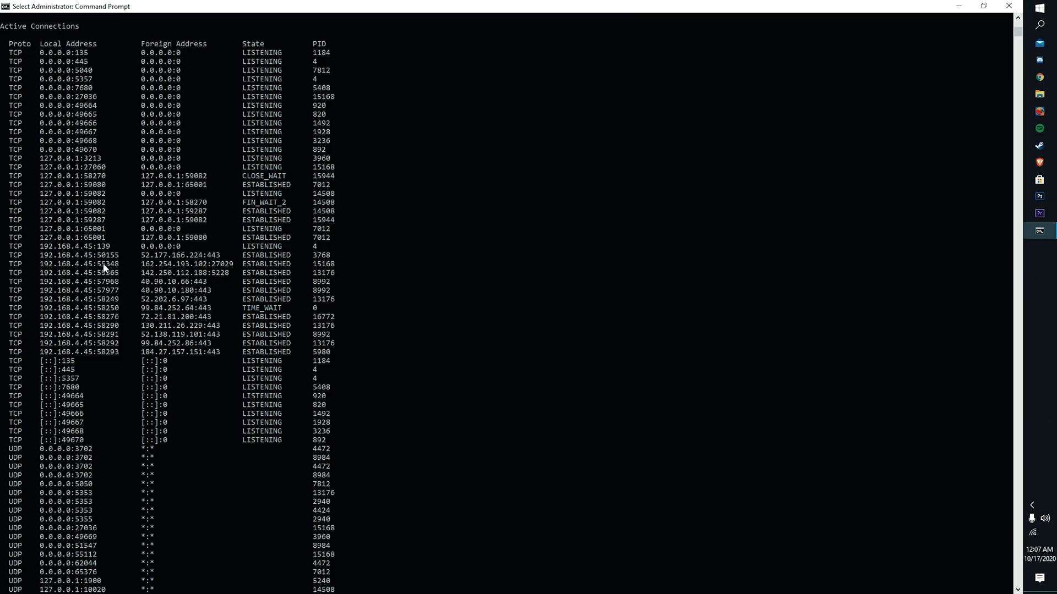
pyautogui.moveTo(59, 279)
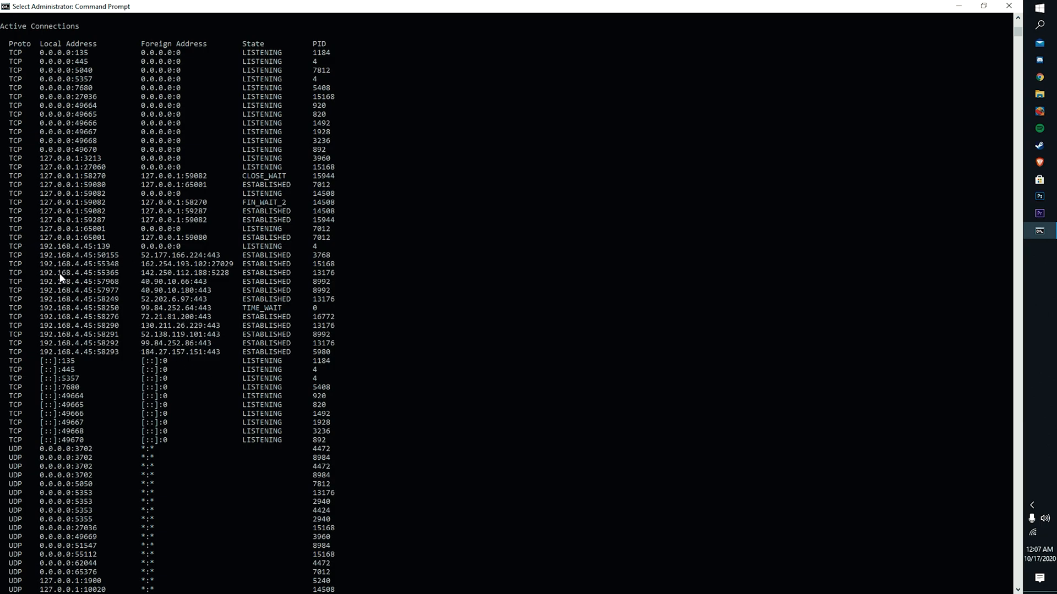
pyautogui.moveTo(102, 449)
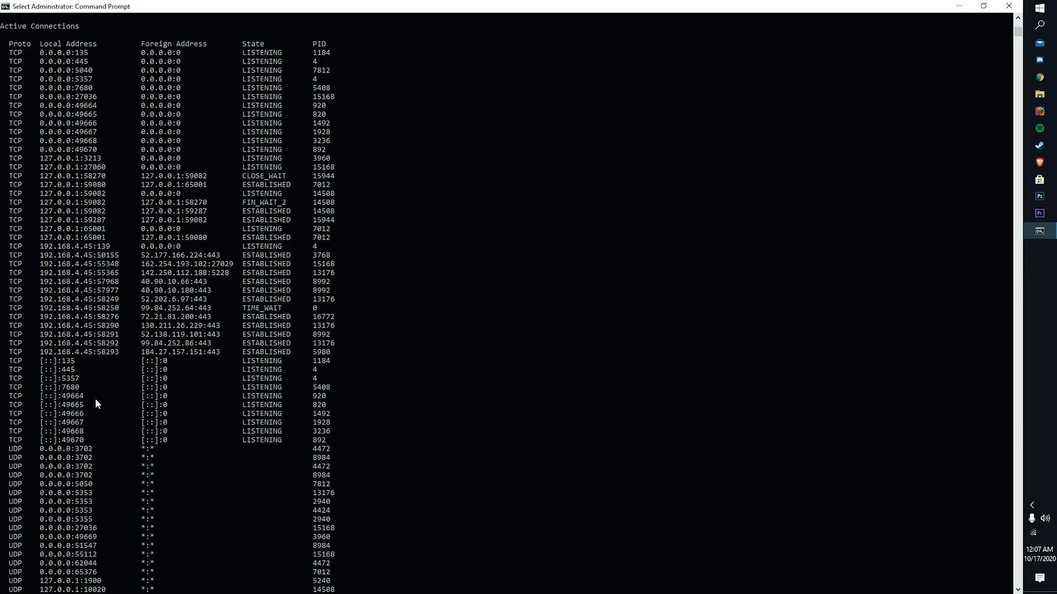
pyautogui.moveTo(250, 293)
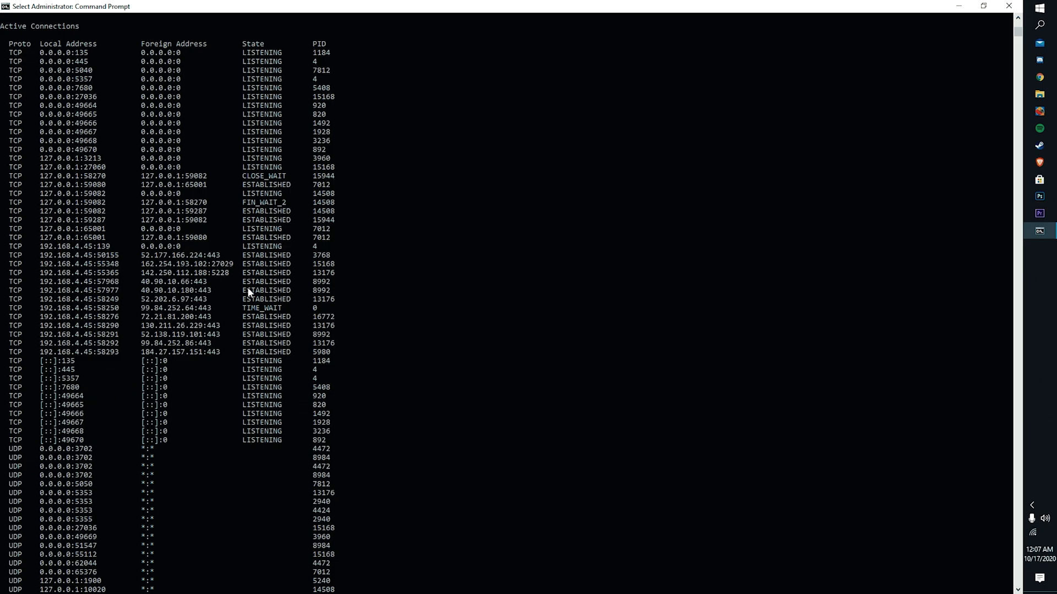
pyautogui.moveTo(357, 258)
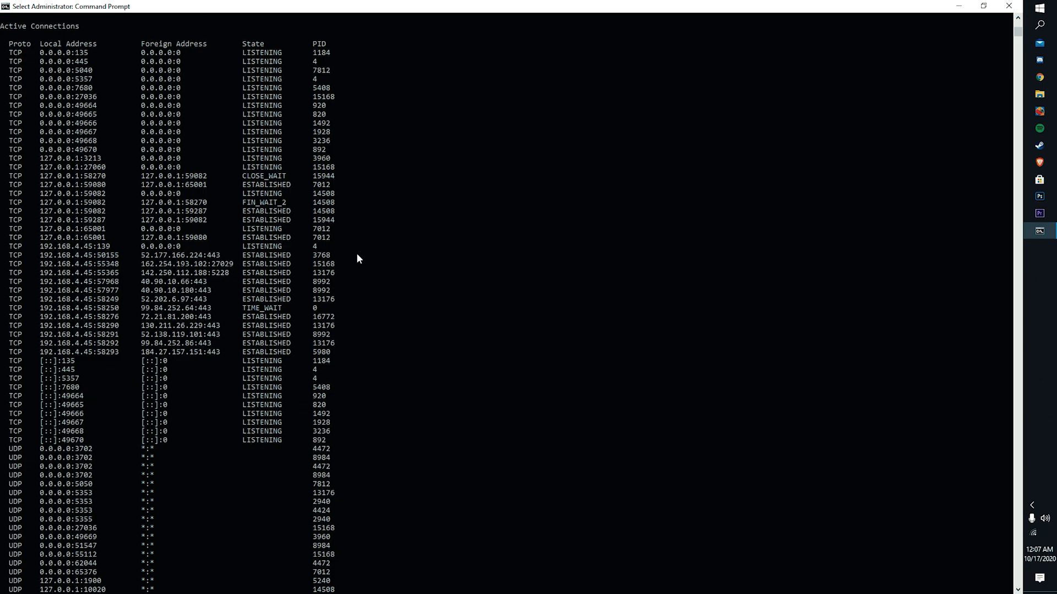
pyautogui.moveTo(308, 257)
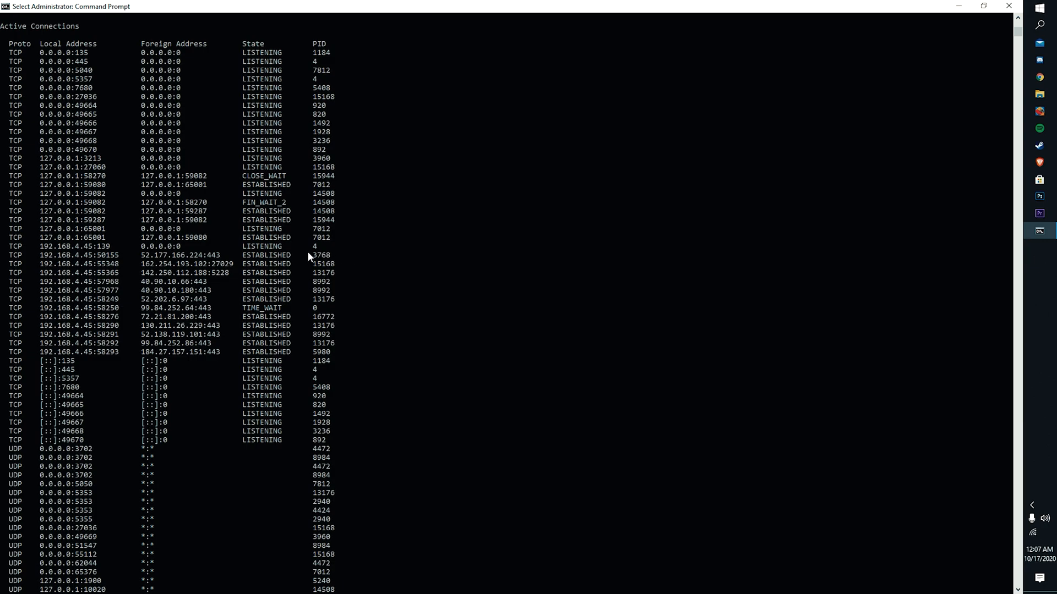
pyautogui.moveTo(641, 43)
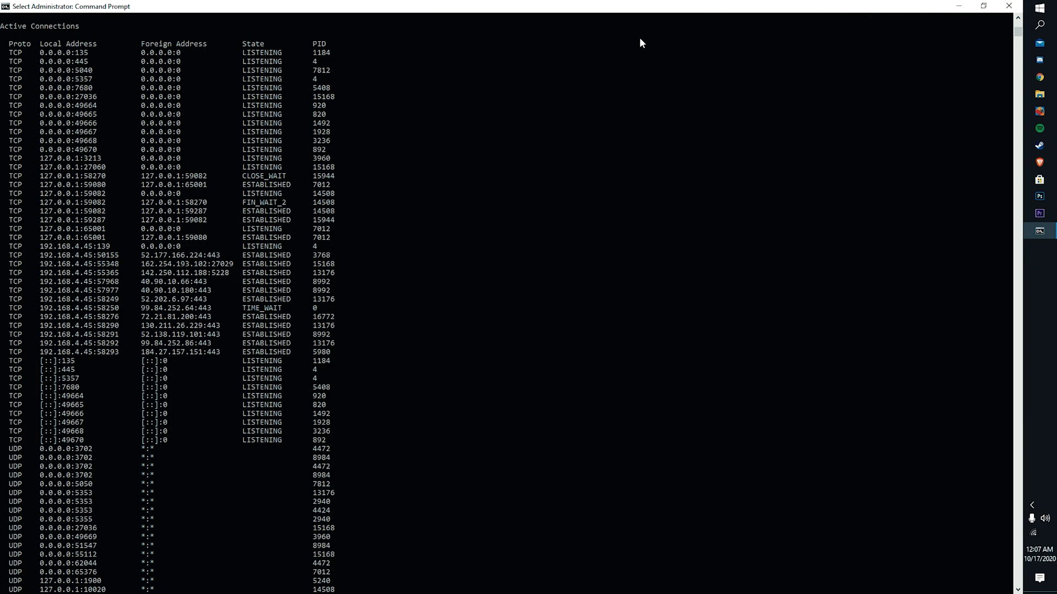
# Scroll the netstat -ano output so the Proto, Address, State and PID headings head the view.
pyautogui.scroll(-3)
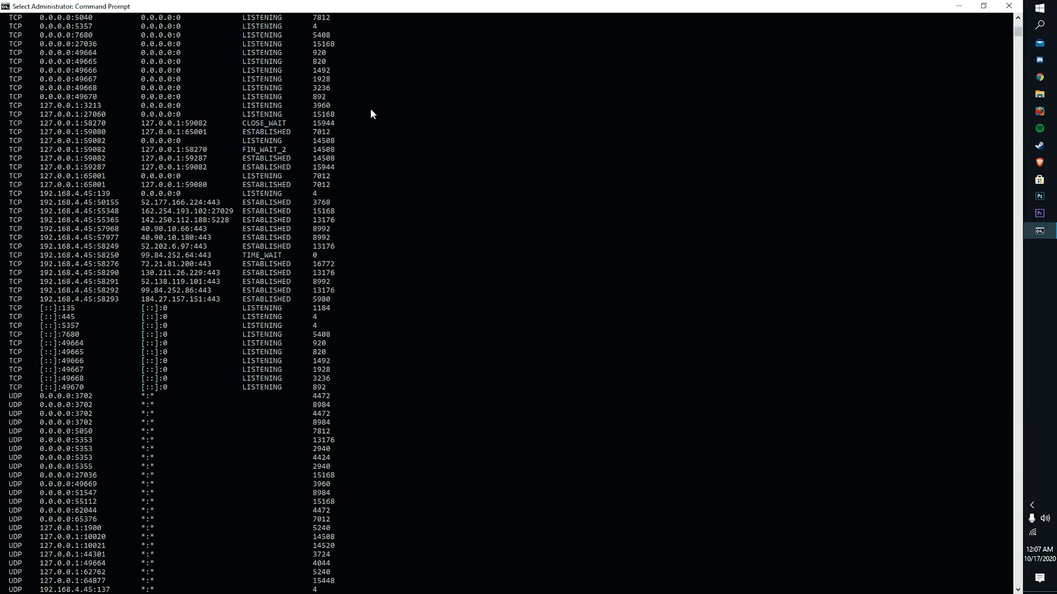
pyautogui.scroll(3)
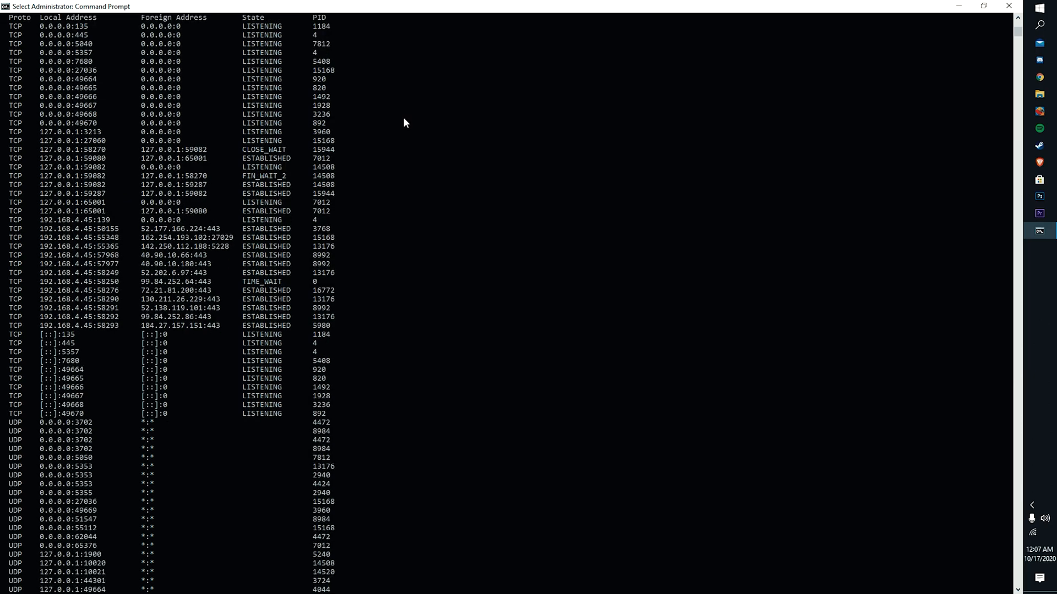
pyautogui.moveTo(584, 5)
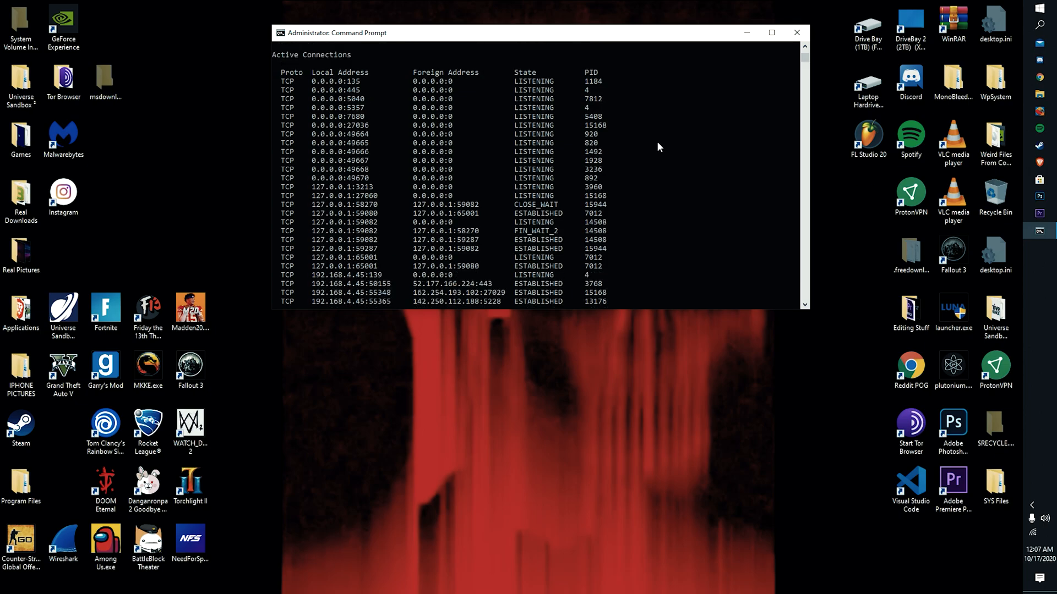
pyautogui.moveTo(753, 60)
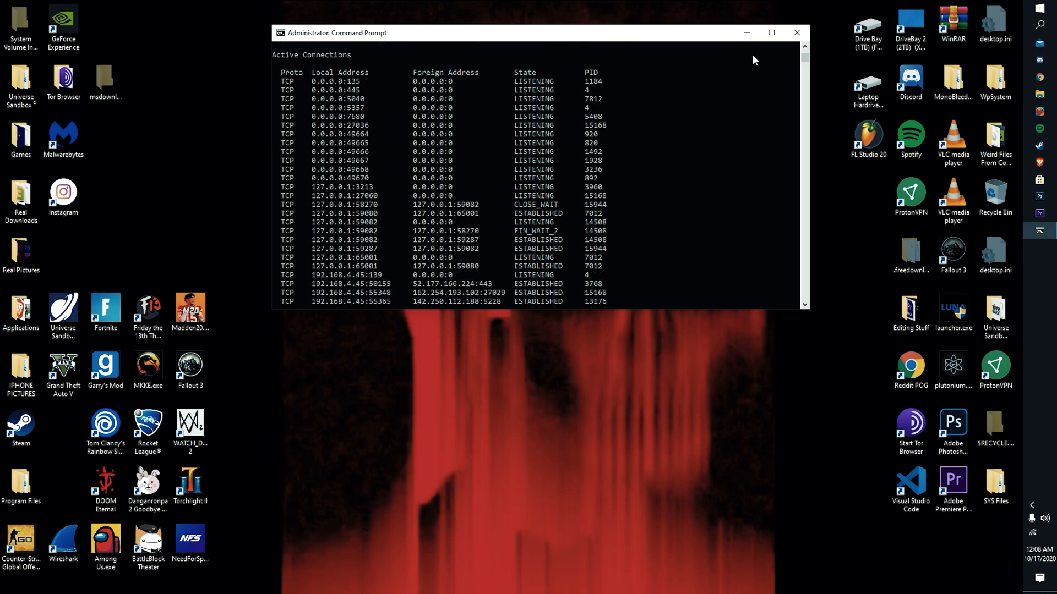
pyautogui.moveTo(1040, 10)
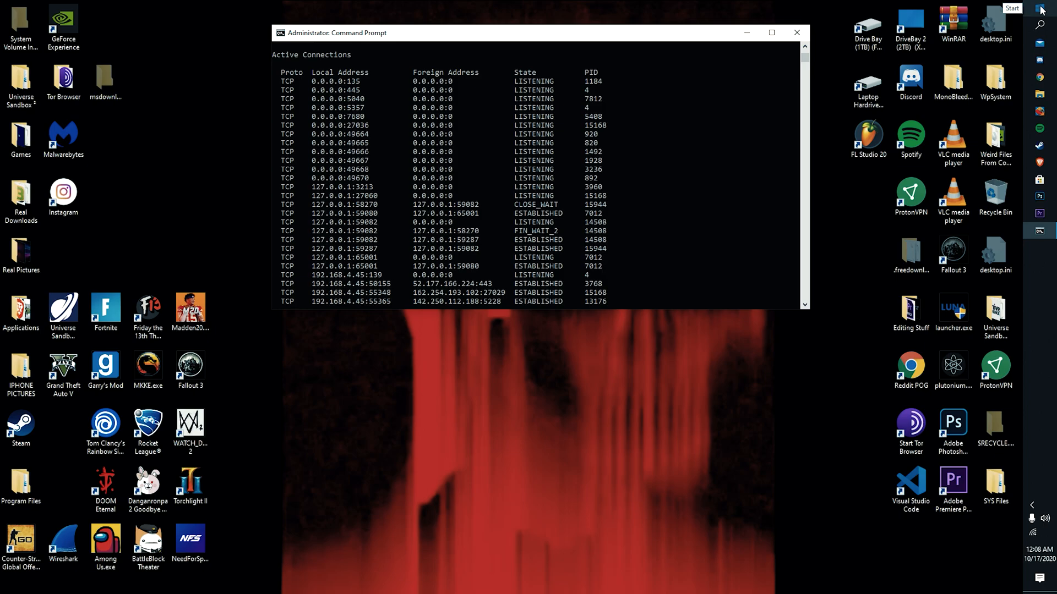
pyautogui.moveTo(770, 32)
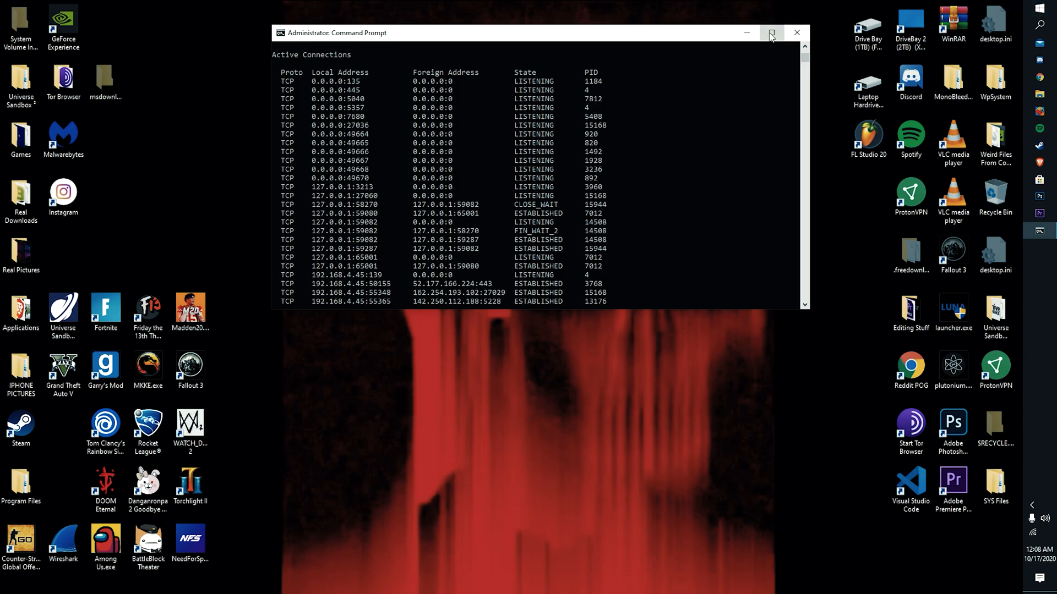
pyautogui.moveTo(771, 33)
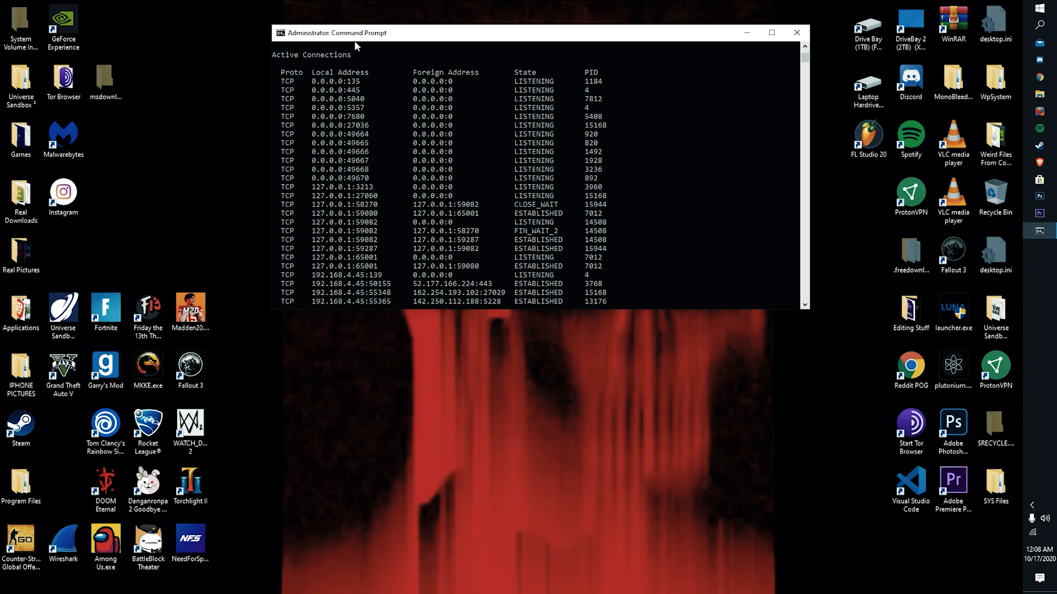
pyautogui.moveTo(520, 35)
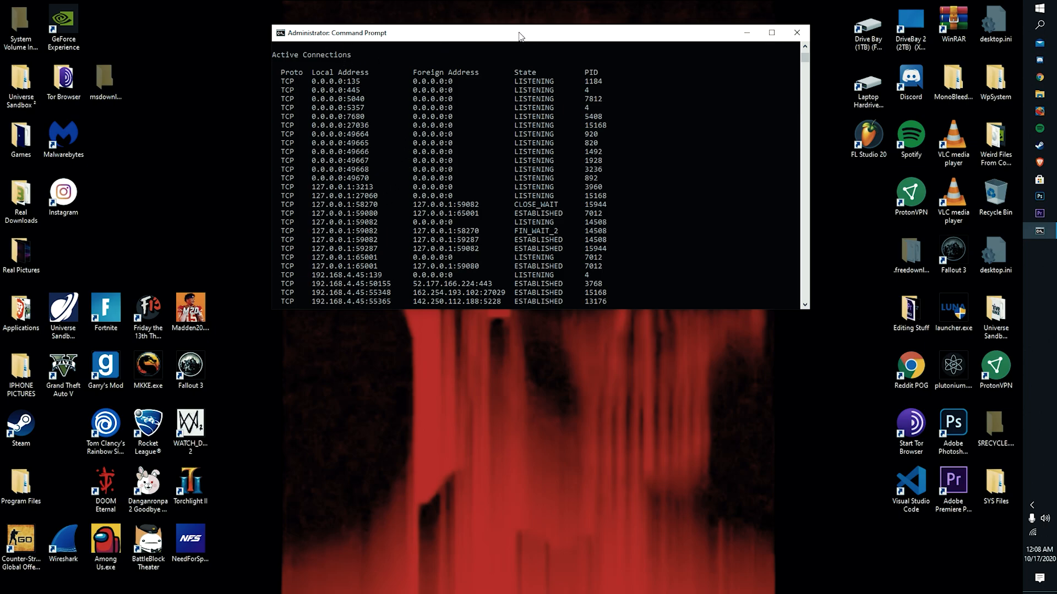
pyautogui.moveTo(482, 36)
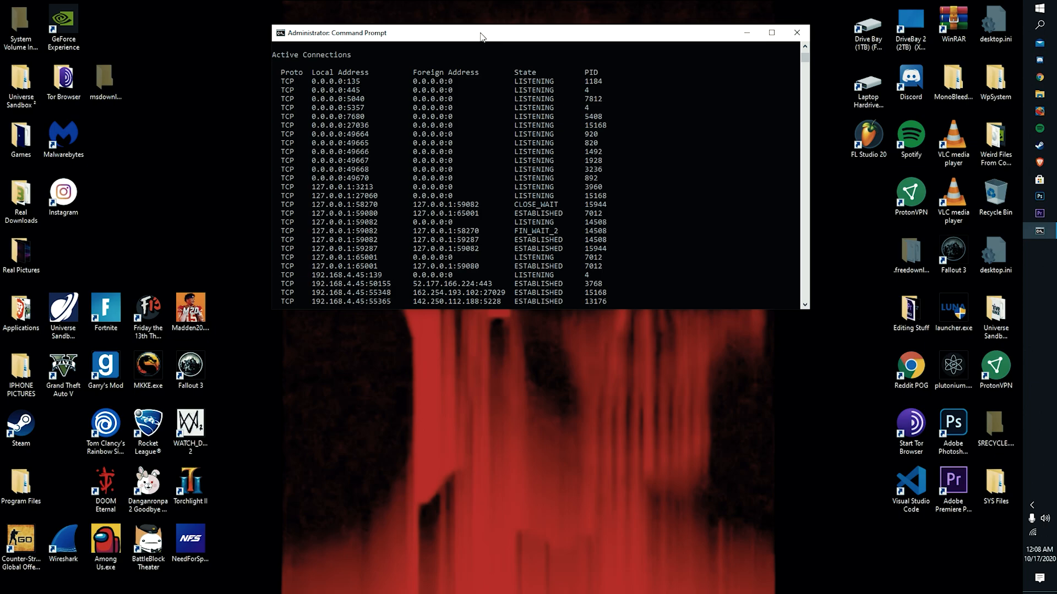
pyautogui.moveTo(646, 41)
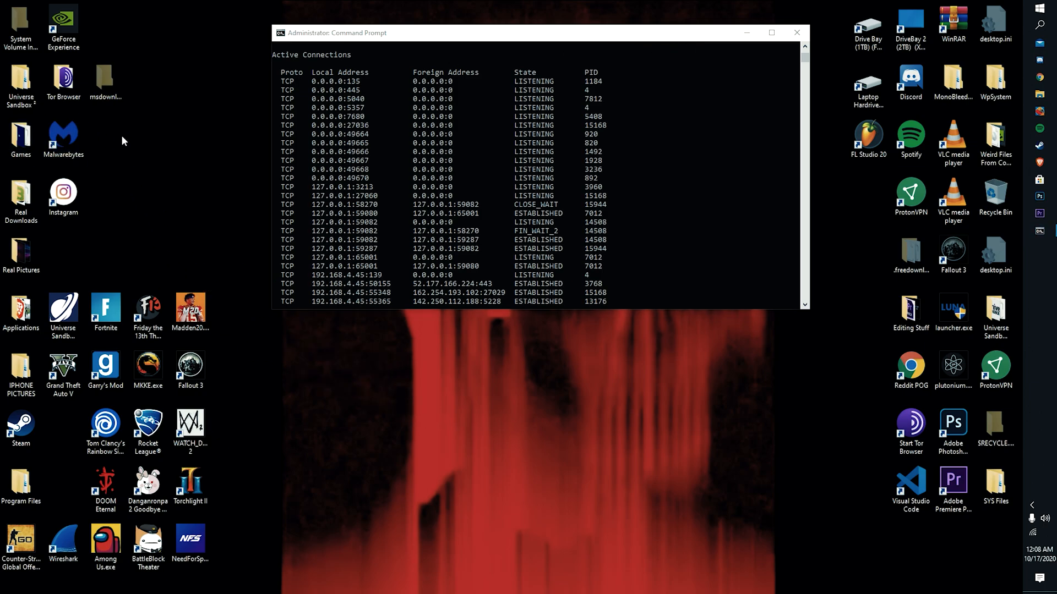
pyautogui.moveTo(661, 168)
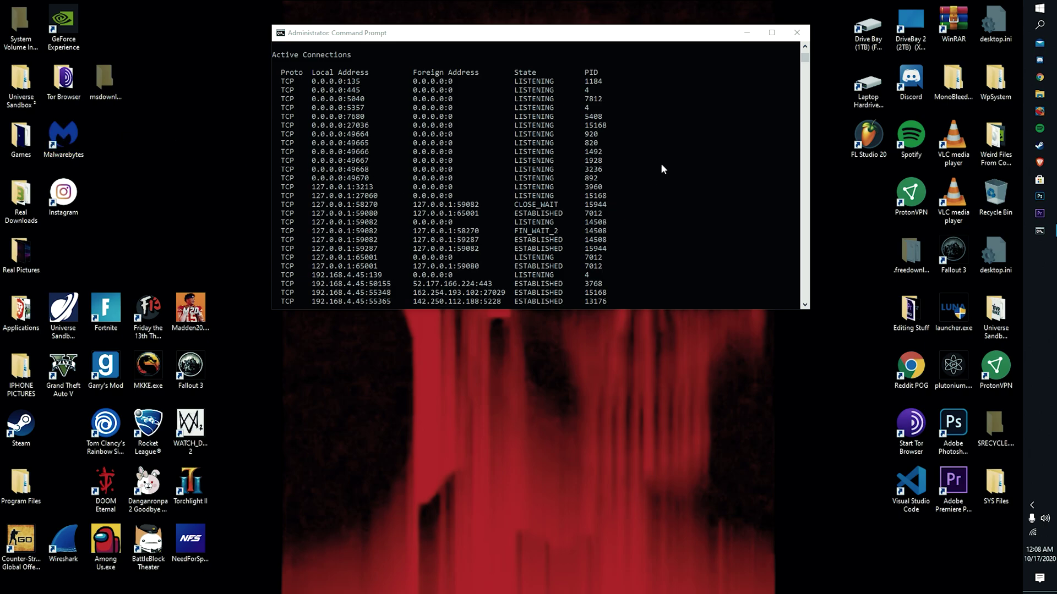
pyautogui.moveTo(771, 32)
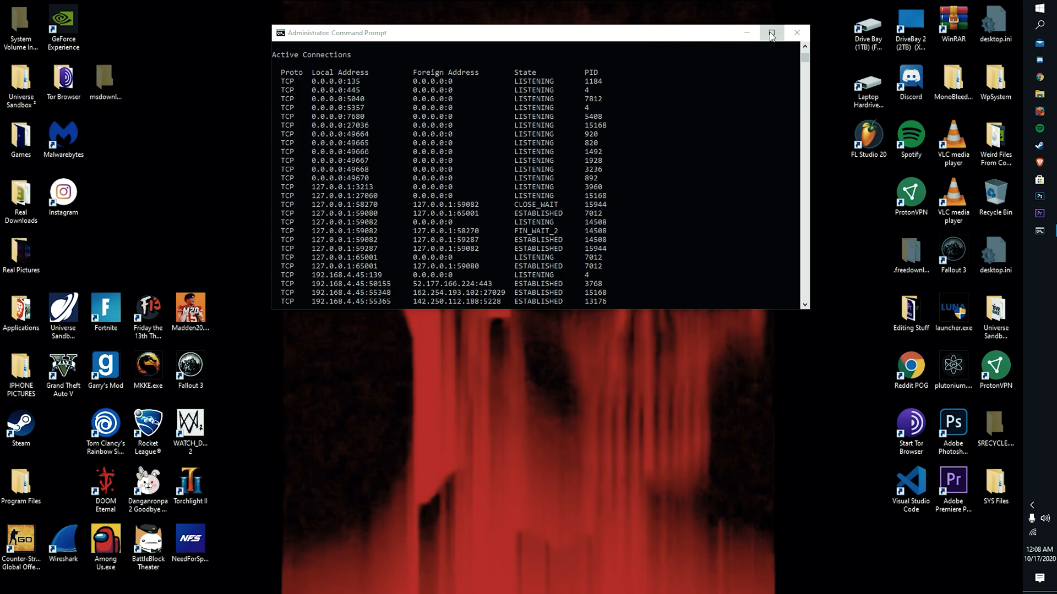
# Maximize Command Prompt again, showing the end of the UDP listing and the system32 prompt.
pyautogui.click(772, 31)
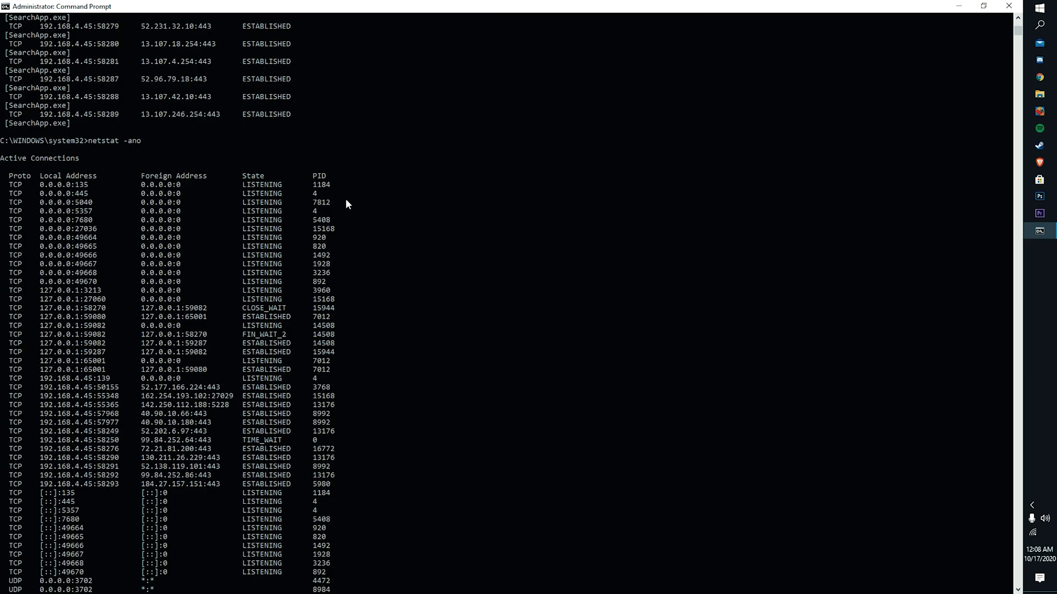
pyautogui.scroll(-3)
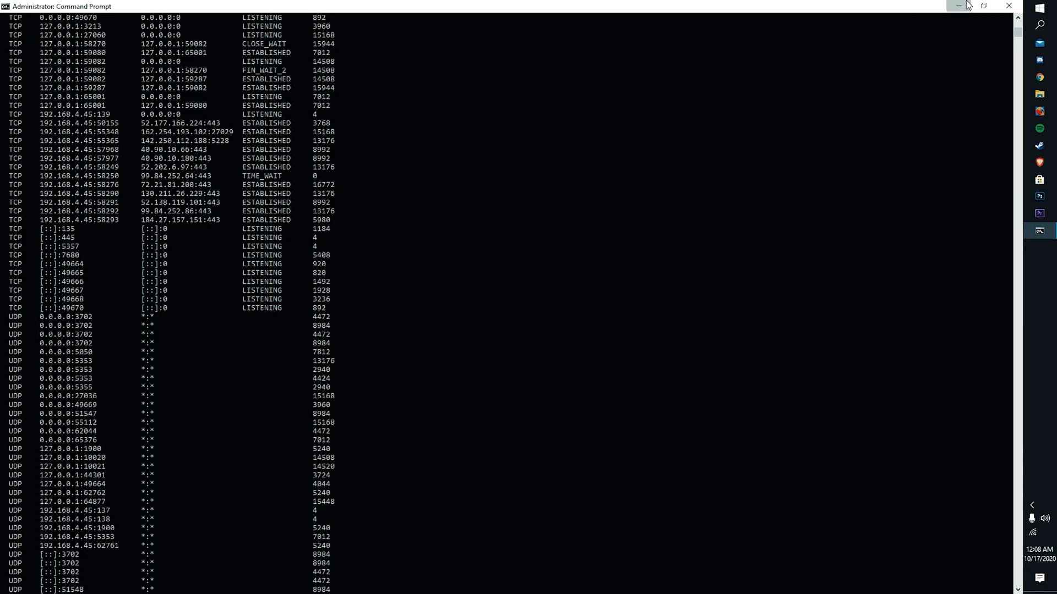
pyautogui.moveTo(822, 206)
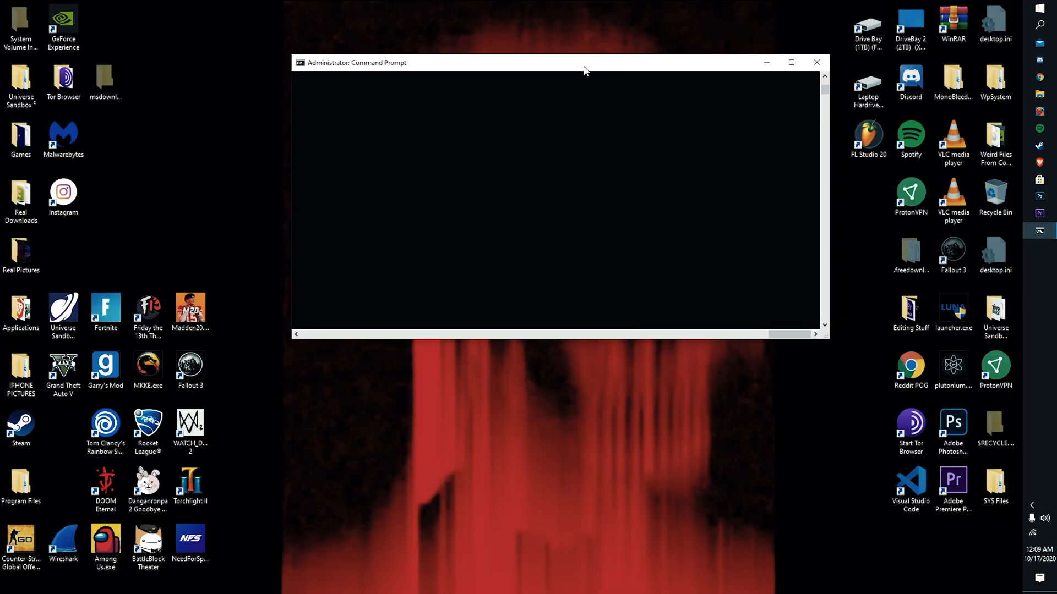
pyautogui.click(792, 62)
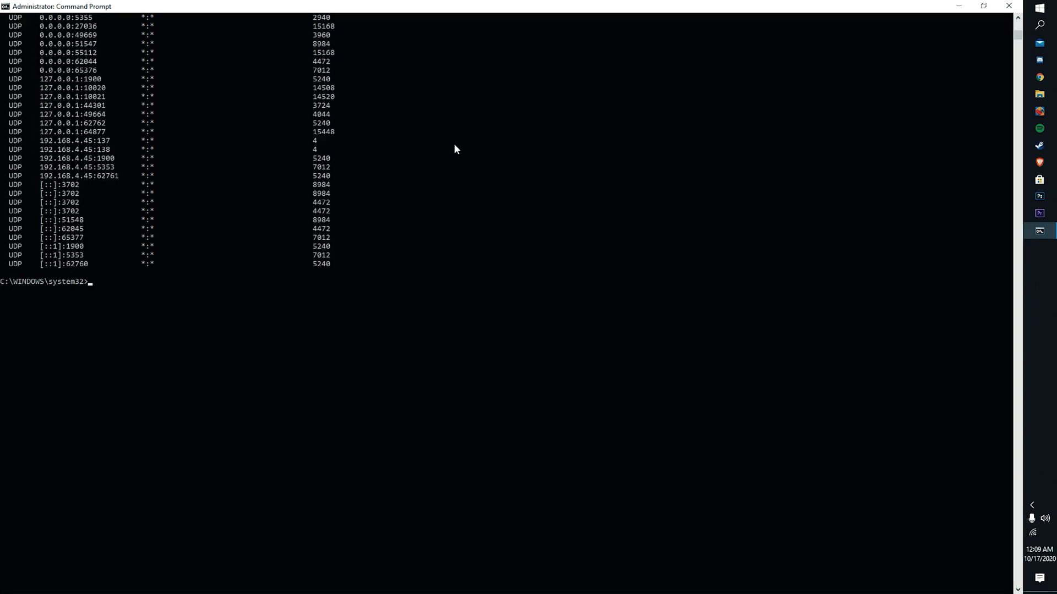